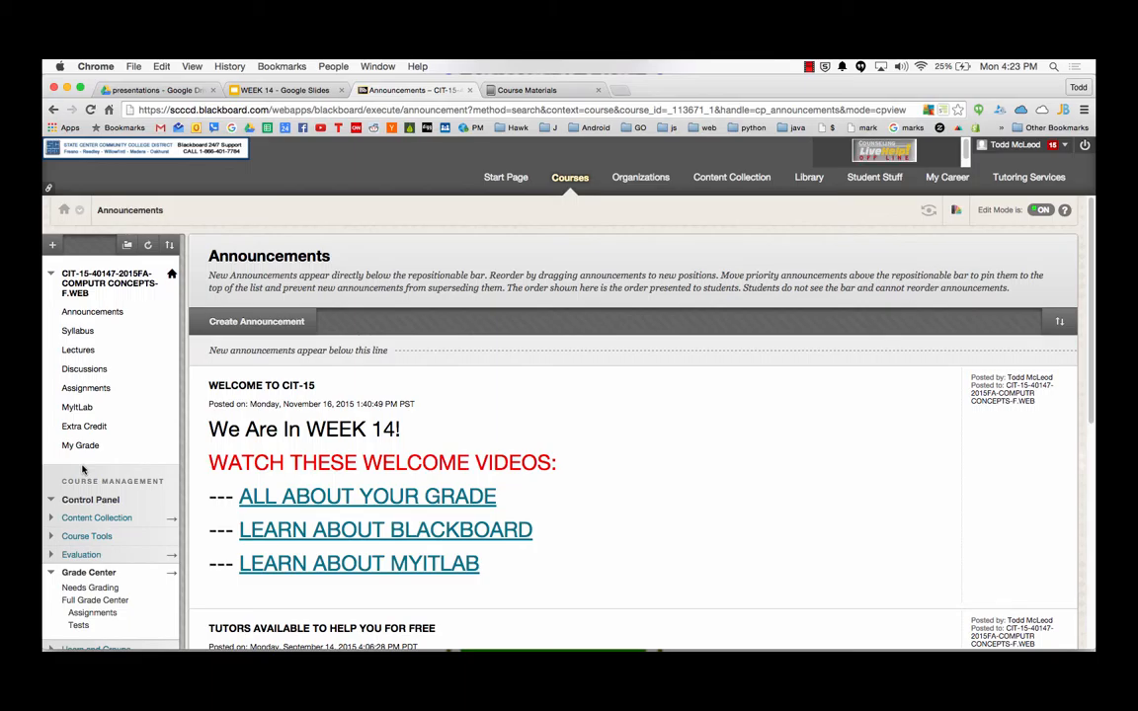
pyautogui.moveTo(85, 387)
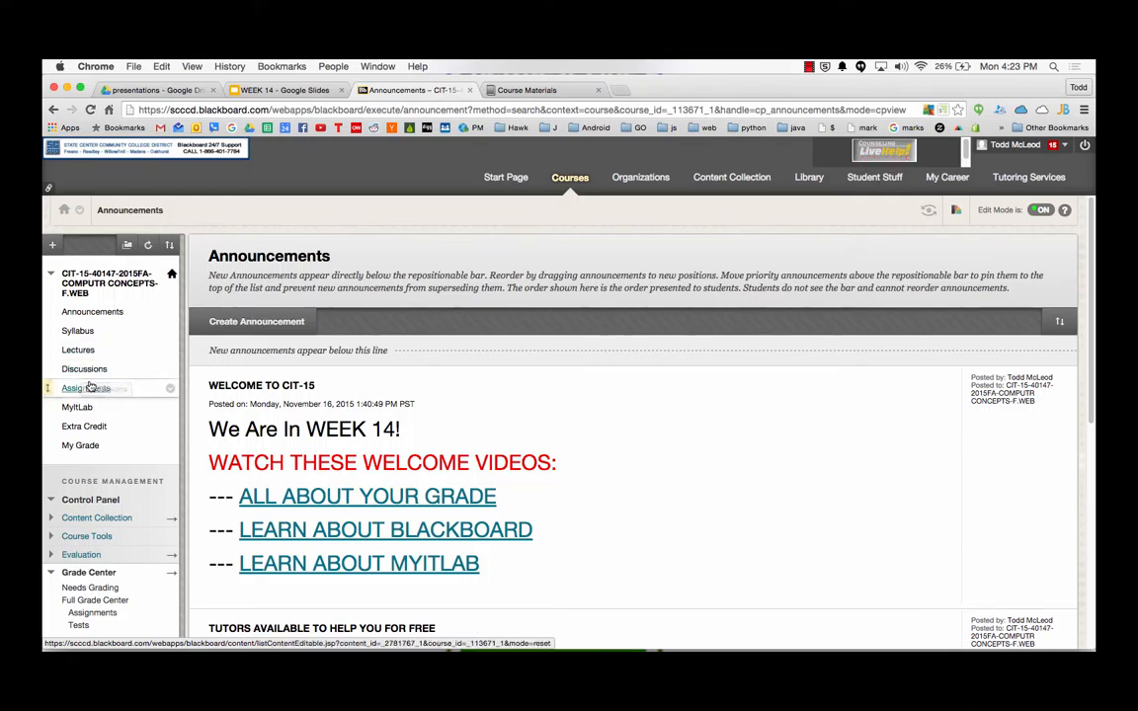
# - Show the course Assignments page scrolled down to the Week 14 and Week 15 items
pyautogui.click(87, 388)
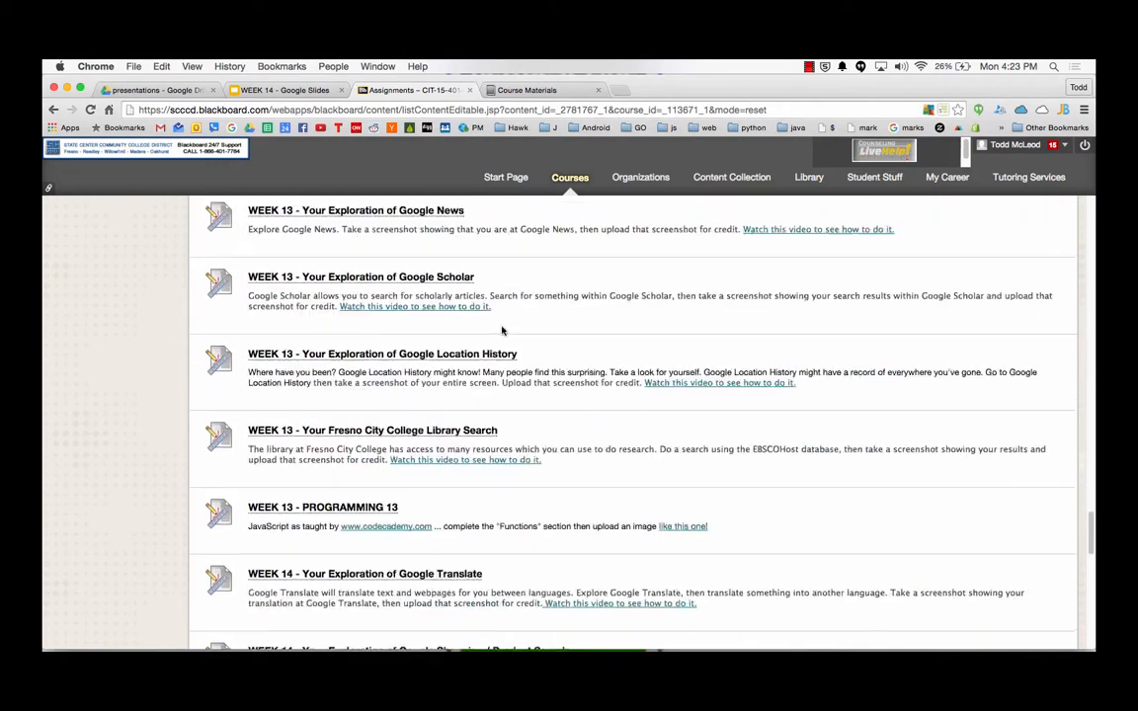
pyautogui.scroll(-3)
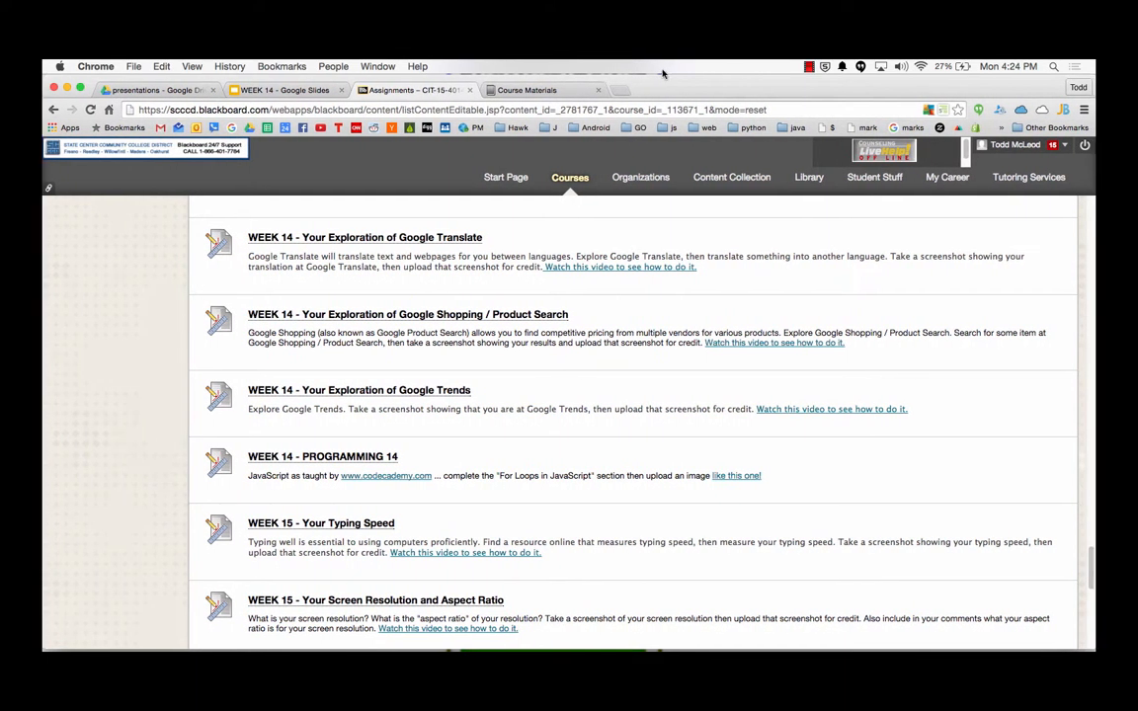
# - Bring up the MyITLab Course Materials page listing the course folders
pyautogui.click(538, 91)
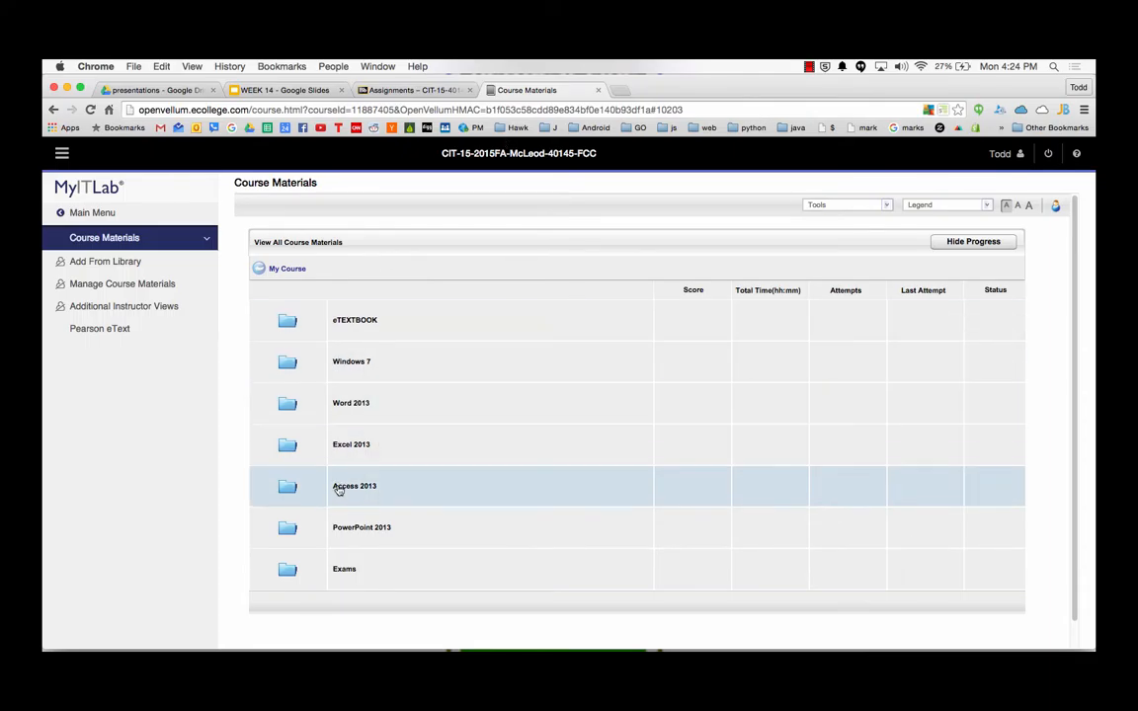
pyautogui.moveTo(362, 526)
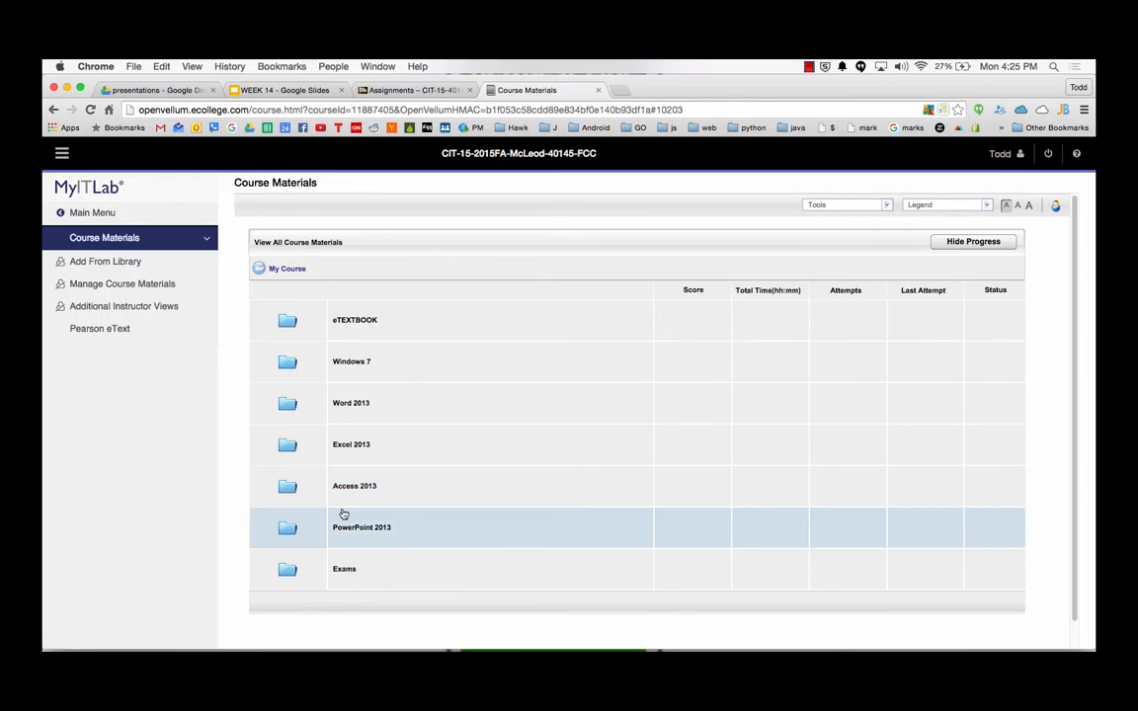
pyautogui.moveTo(344, 569)
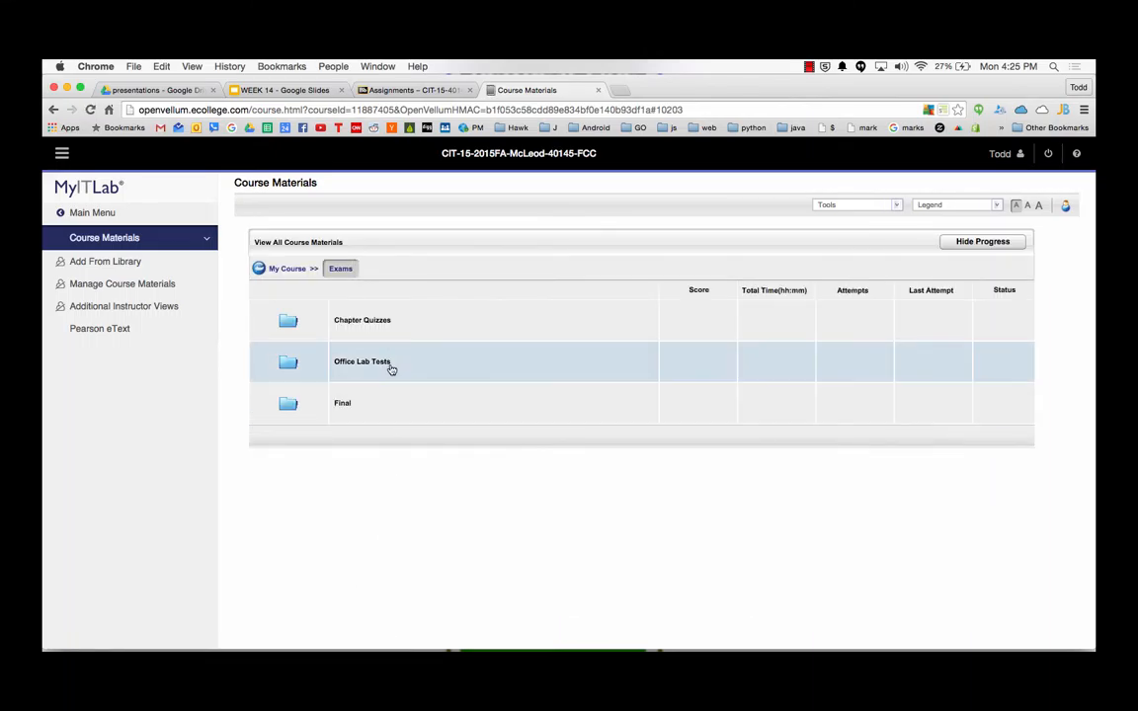
pyautogui.moveTo(389, 365)
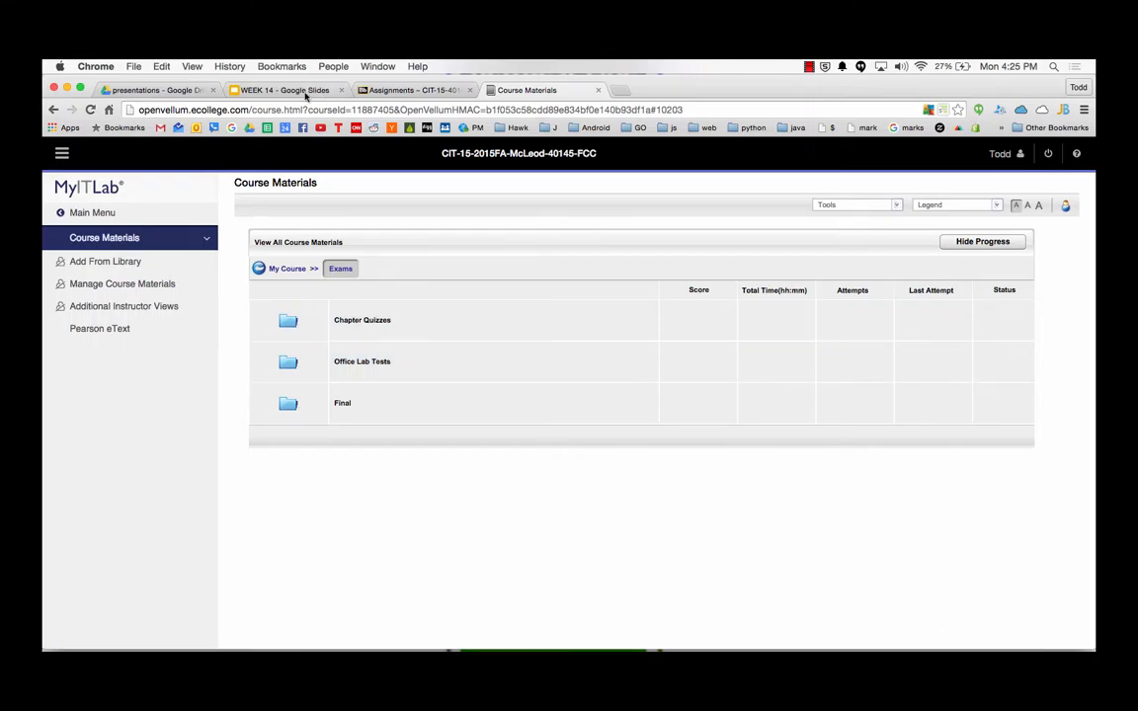
# - Show the WEEK 14 deck's Knowledge is Power and Databases slides, then start a new browser tab
pyautogui.click(285, 91)
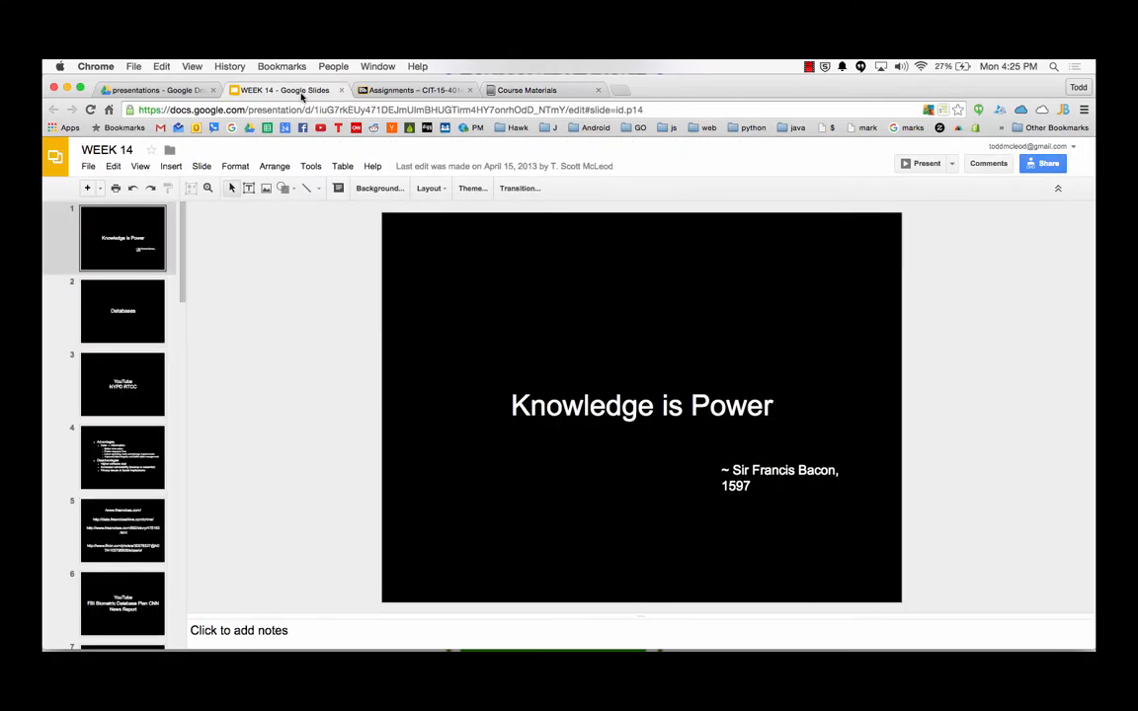
pyautogui.click(122, 313)
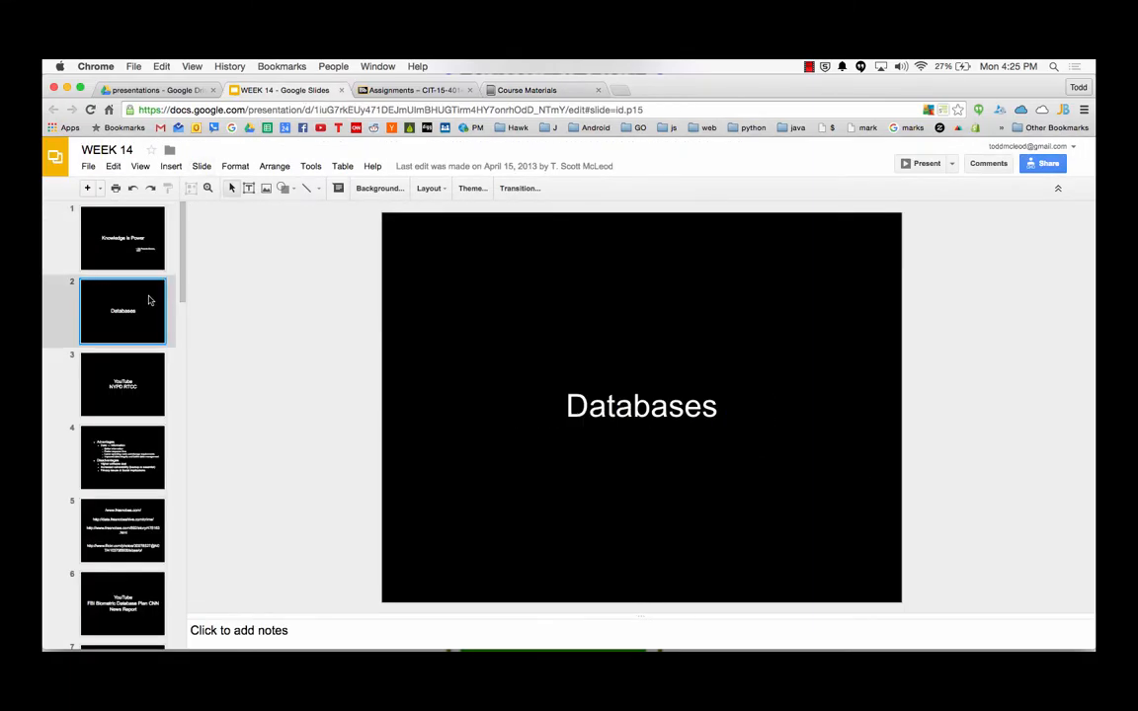
pyautogui.click(122, 237)
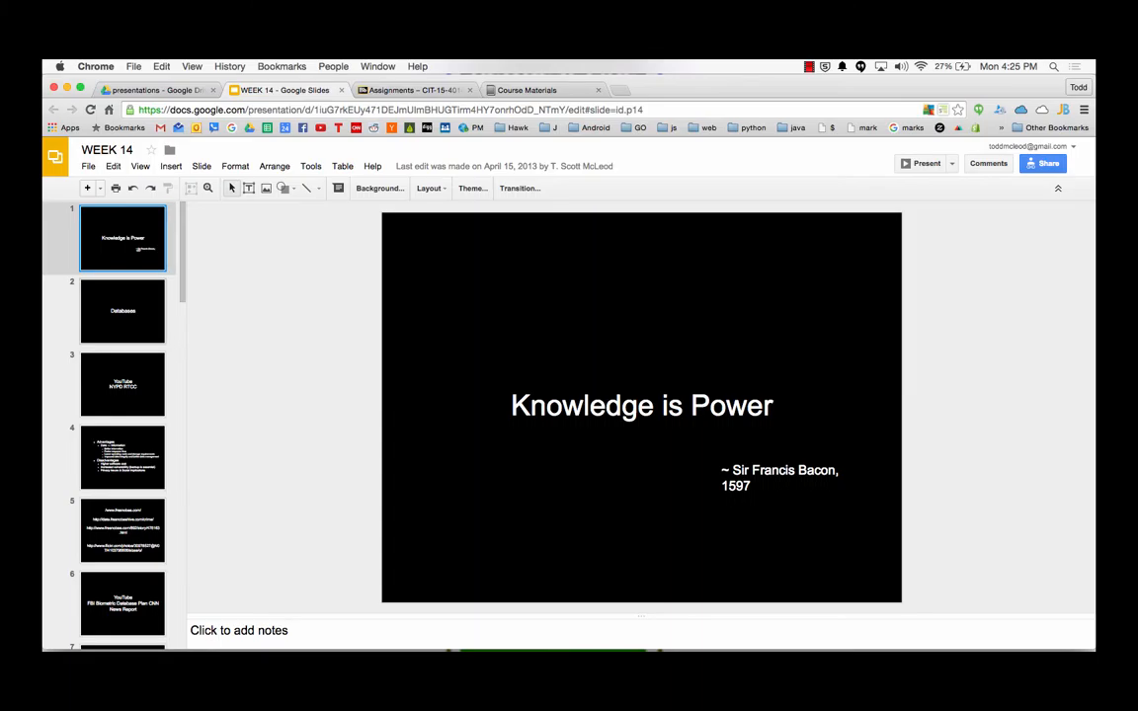
pyautogui.click(123, 311)
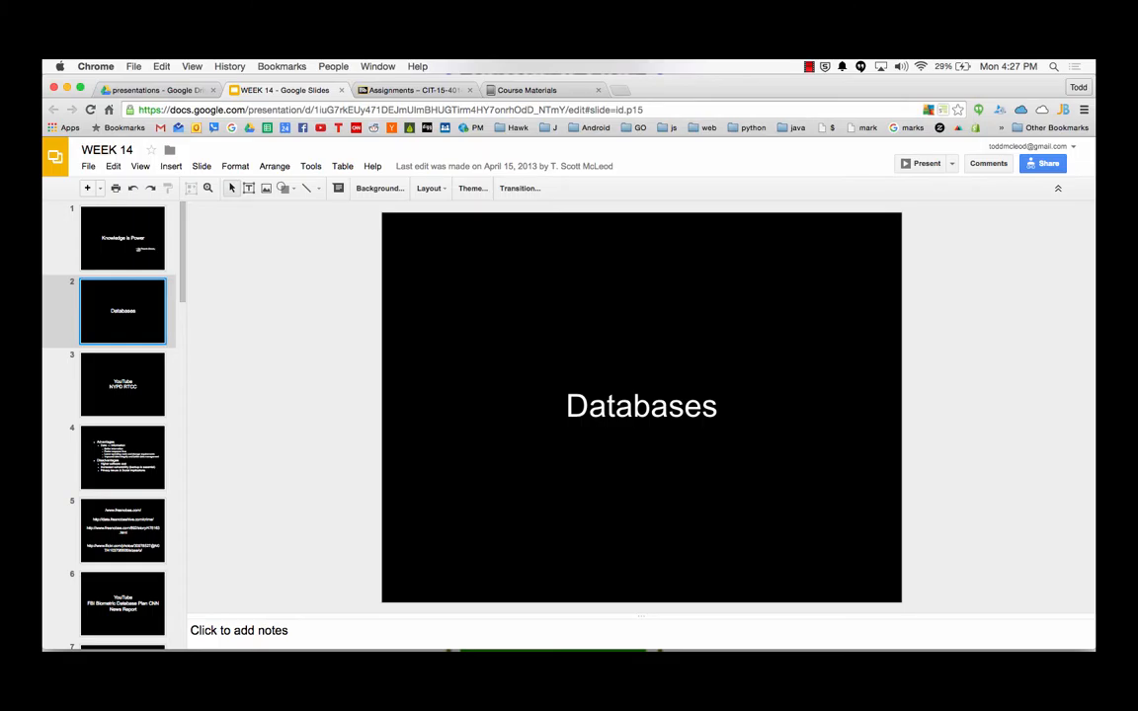
pyautogui.click(123, 384)
pyautogui.write('fac')
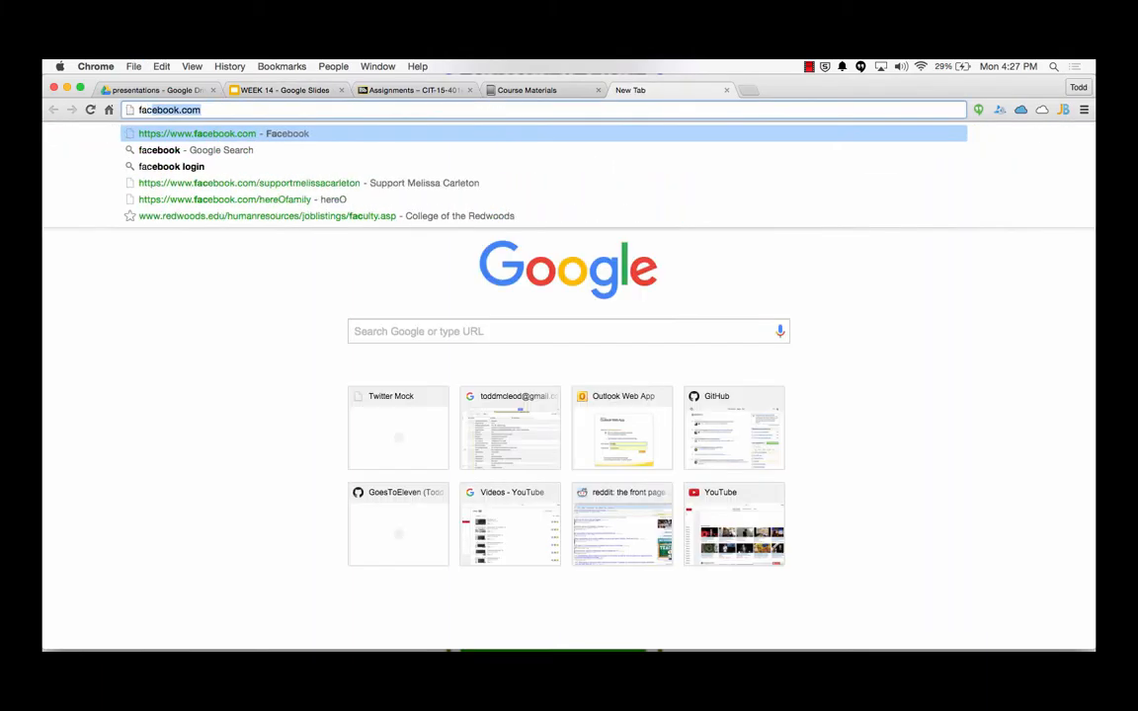
# - Load Facebook and browse down through the news feed posts
pyautogui.press('Return')
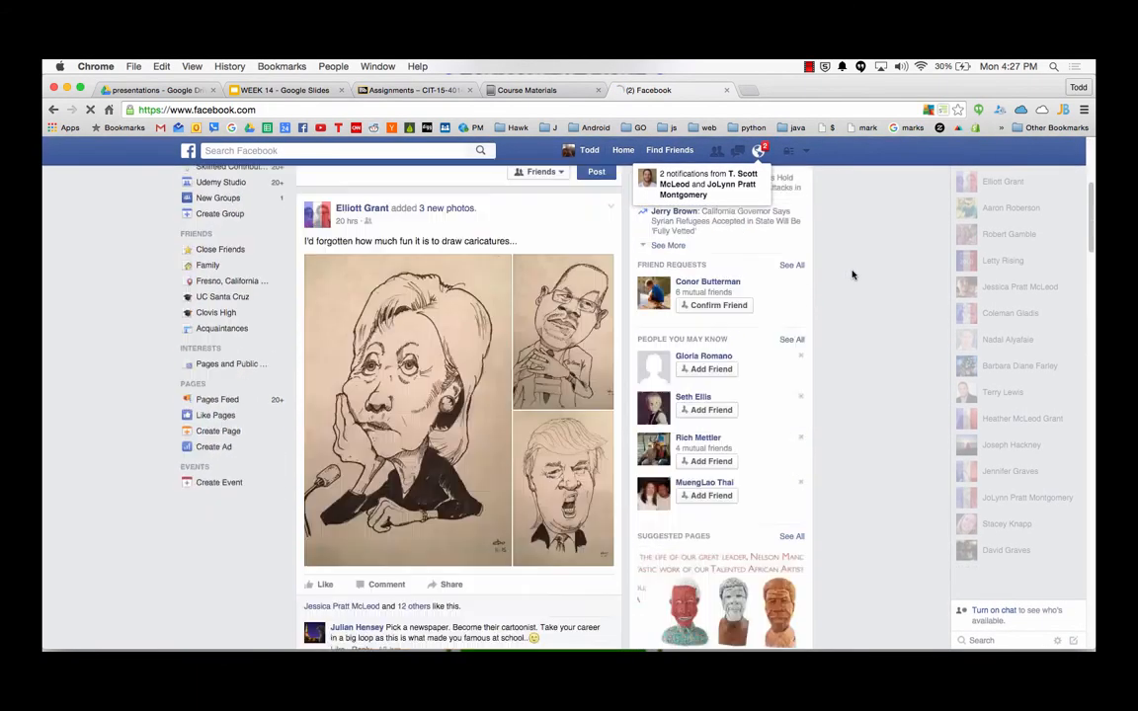
pyautogui.scroll(-3)
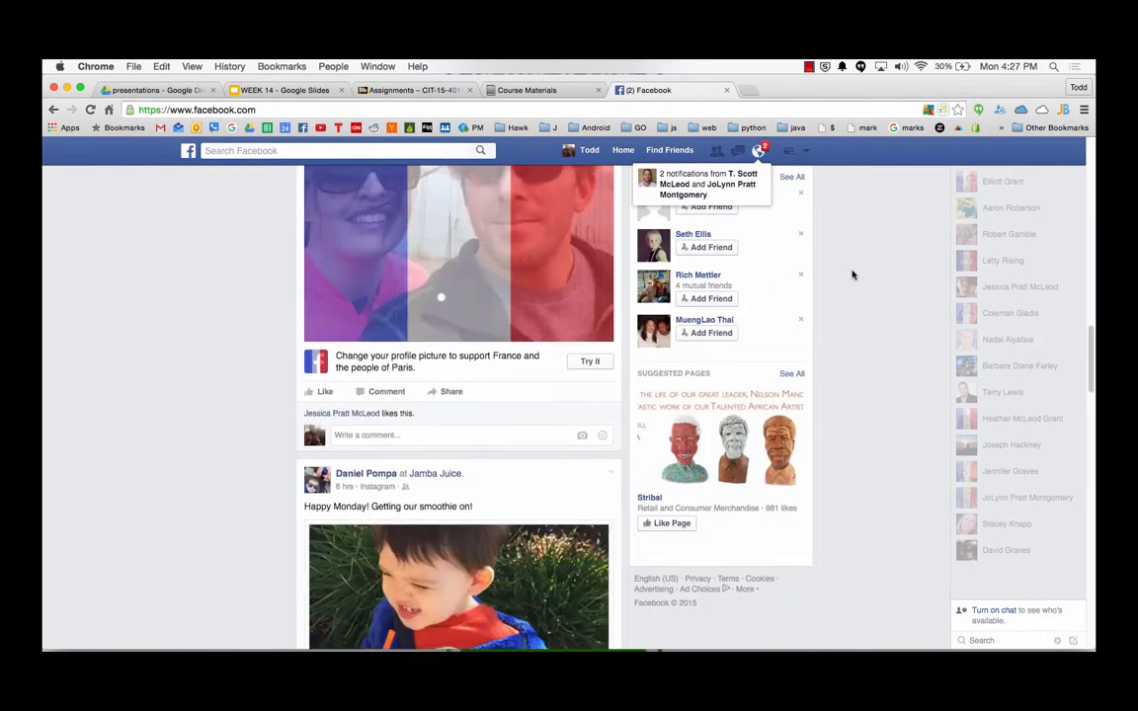
pyautogui.scroll(-3)
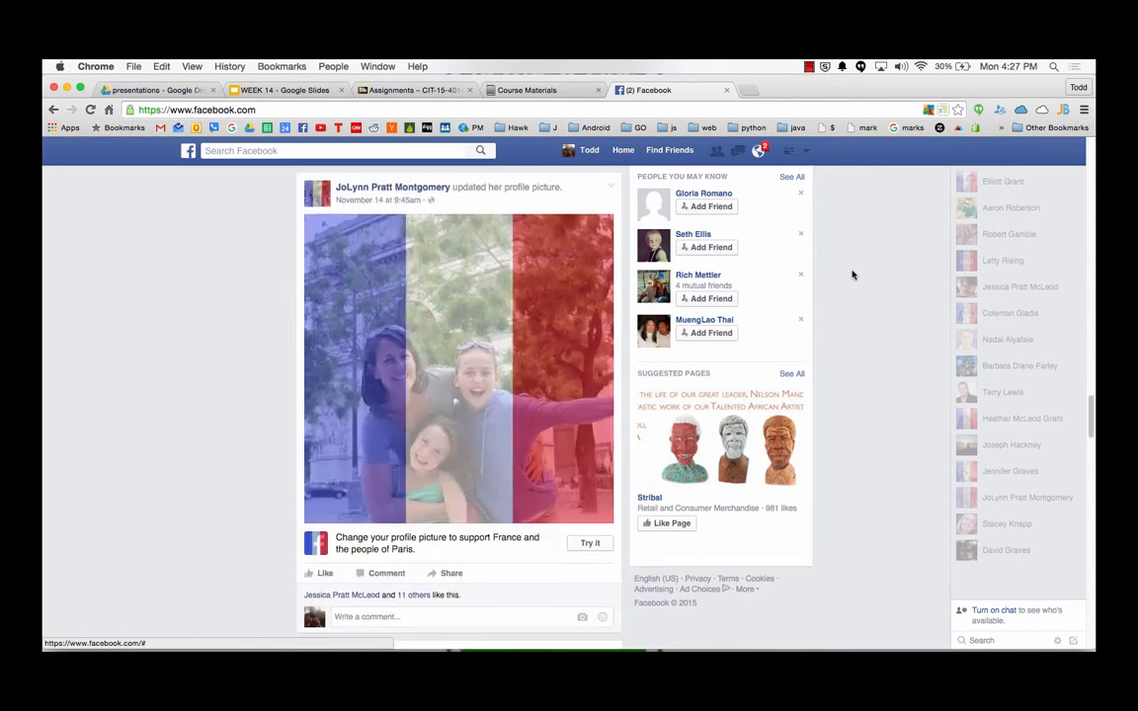
pyautogui.scroll(-3)
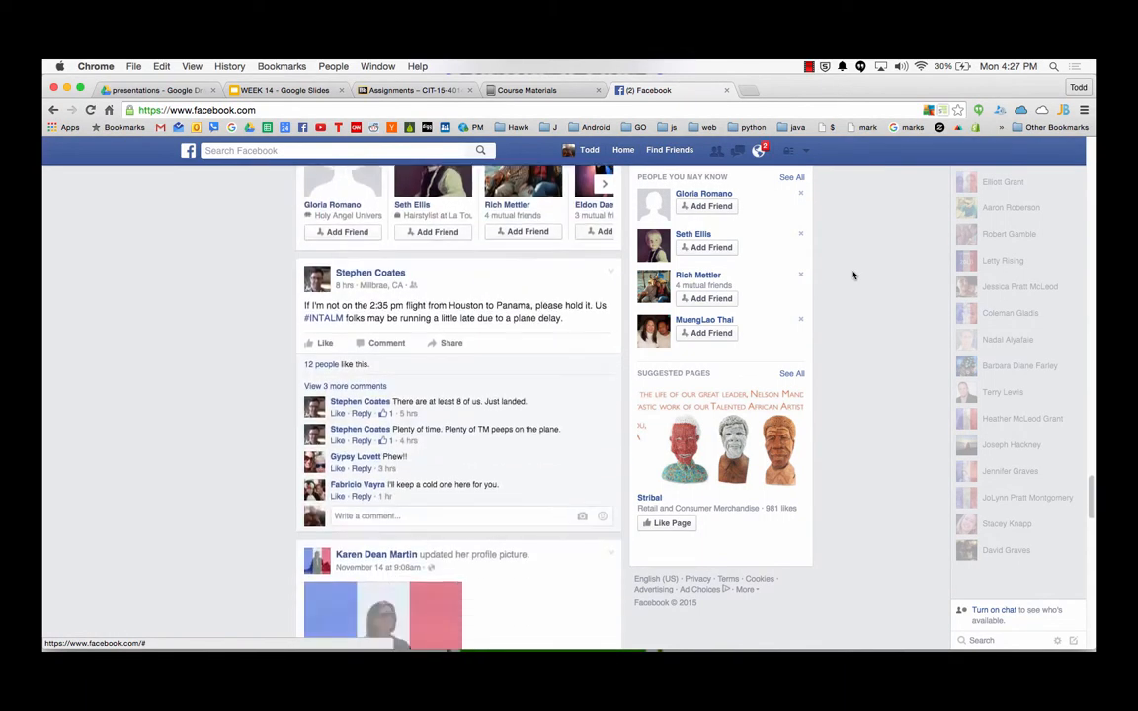
pyautogui.scroll(-3)
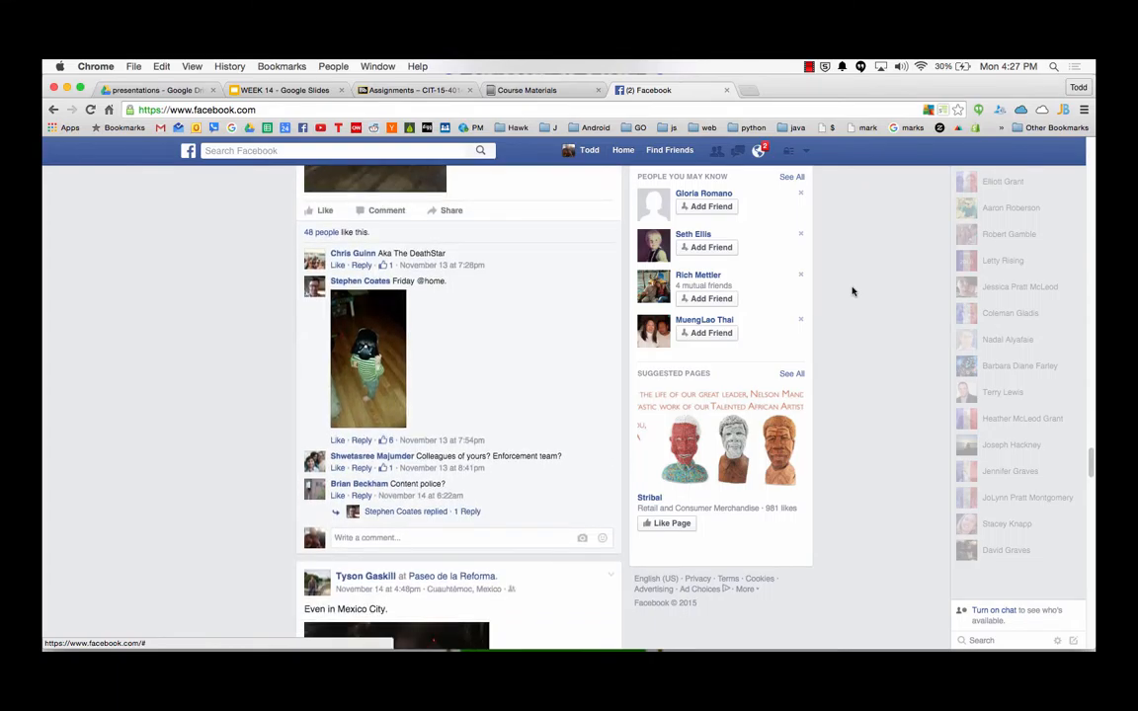
pyautogui.scroll(-3)
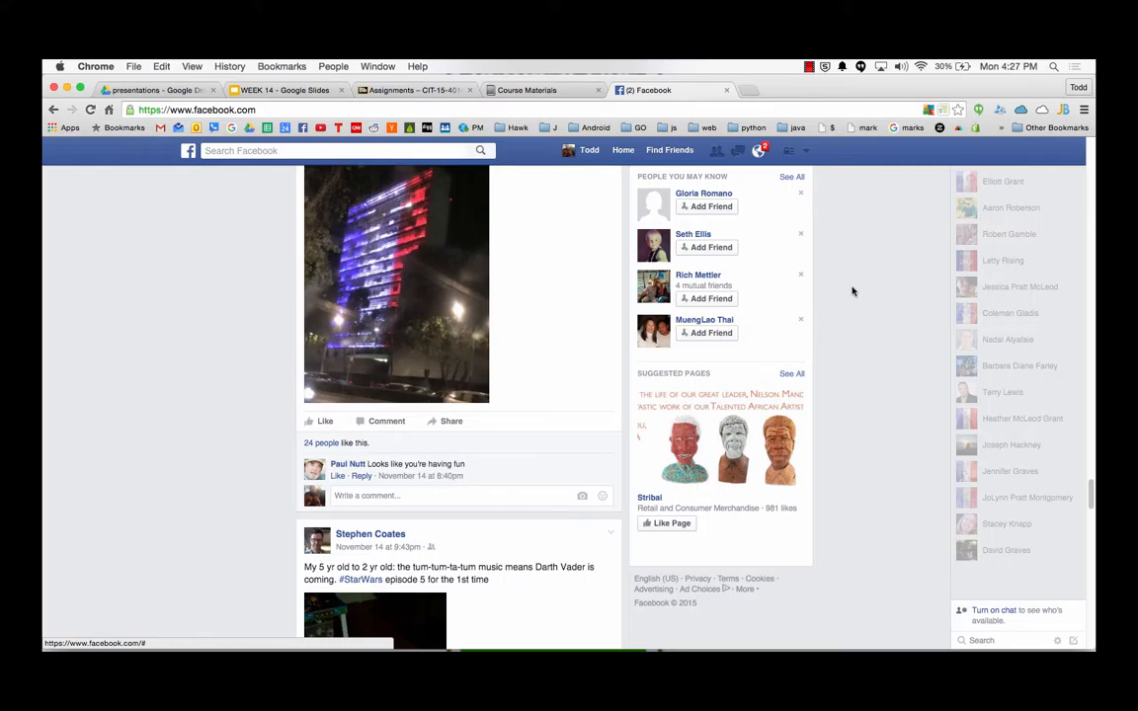
pyautogui.scroll(-3)
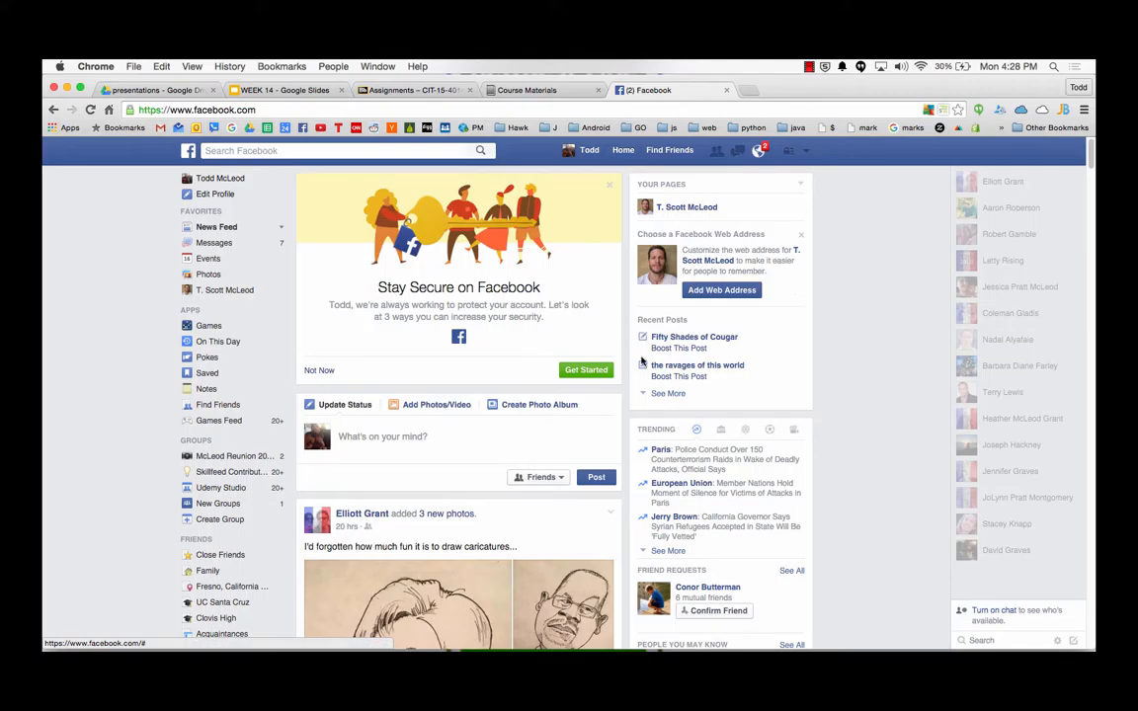
pyautogui.scroll(-3)
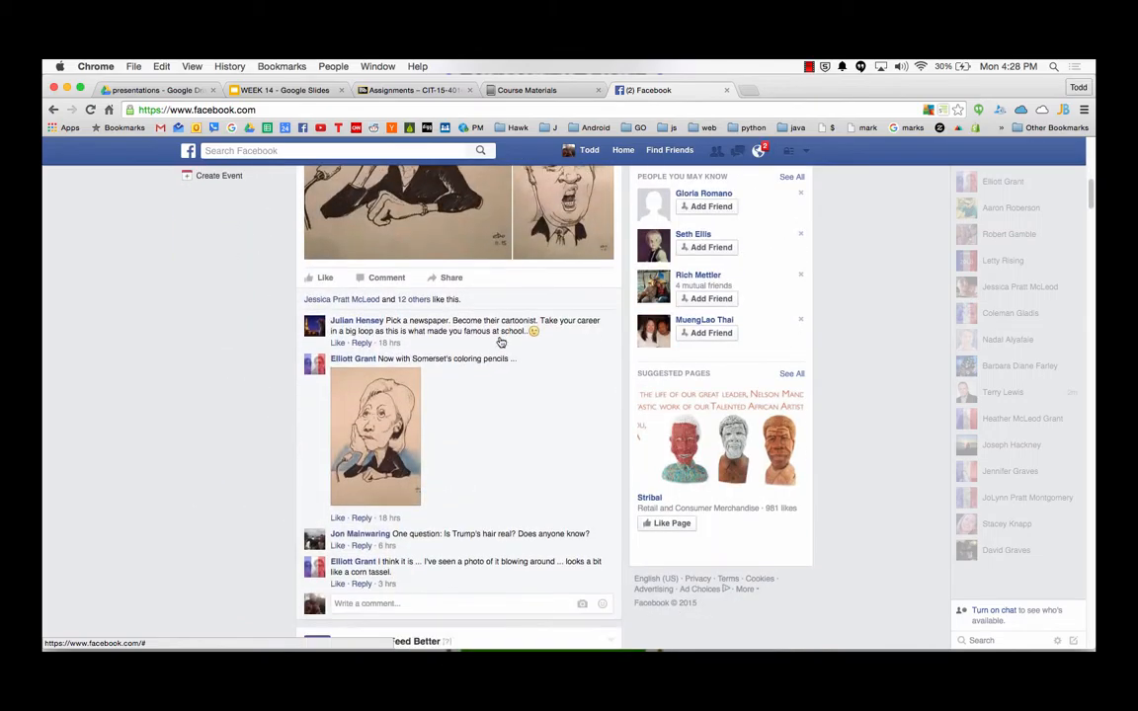
pyautogui.scroll(-3)
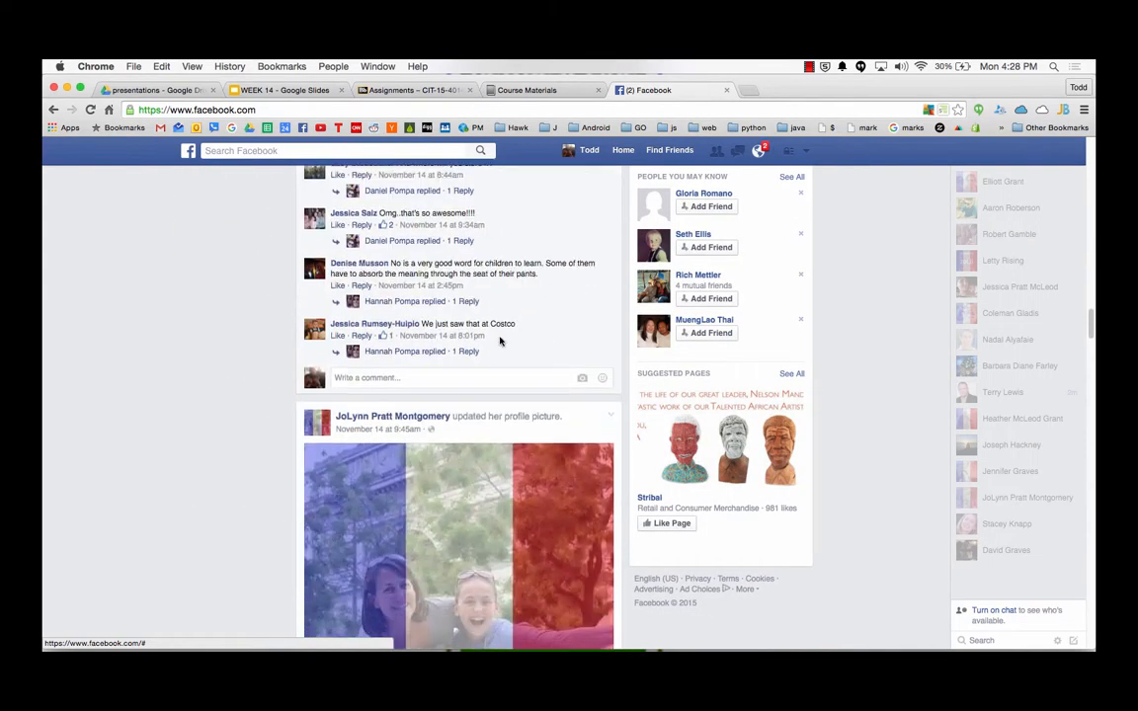
pyautogui.scroll(-3)
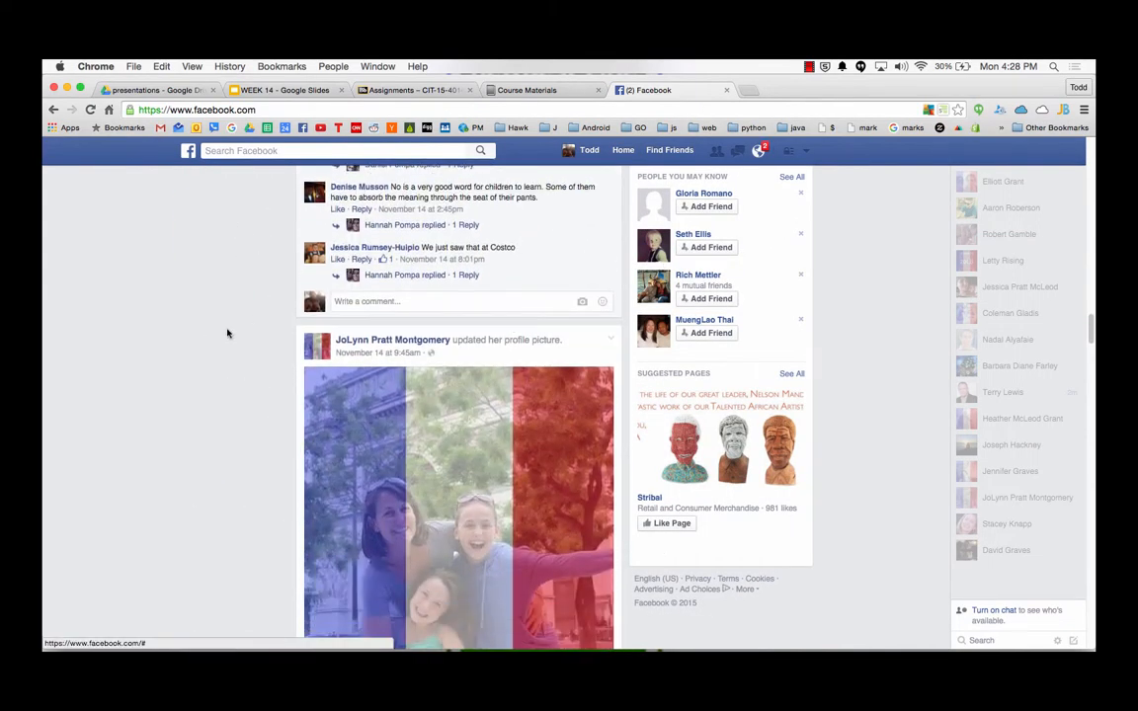
# - Return to the top of the news feed, then head to the YouTube home page
pyautogui.click(623, 164)
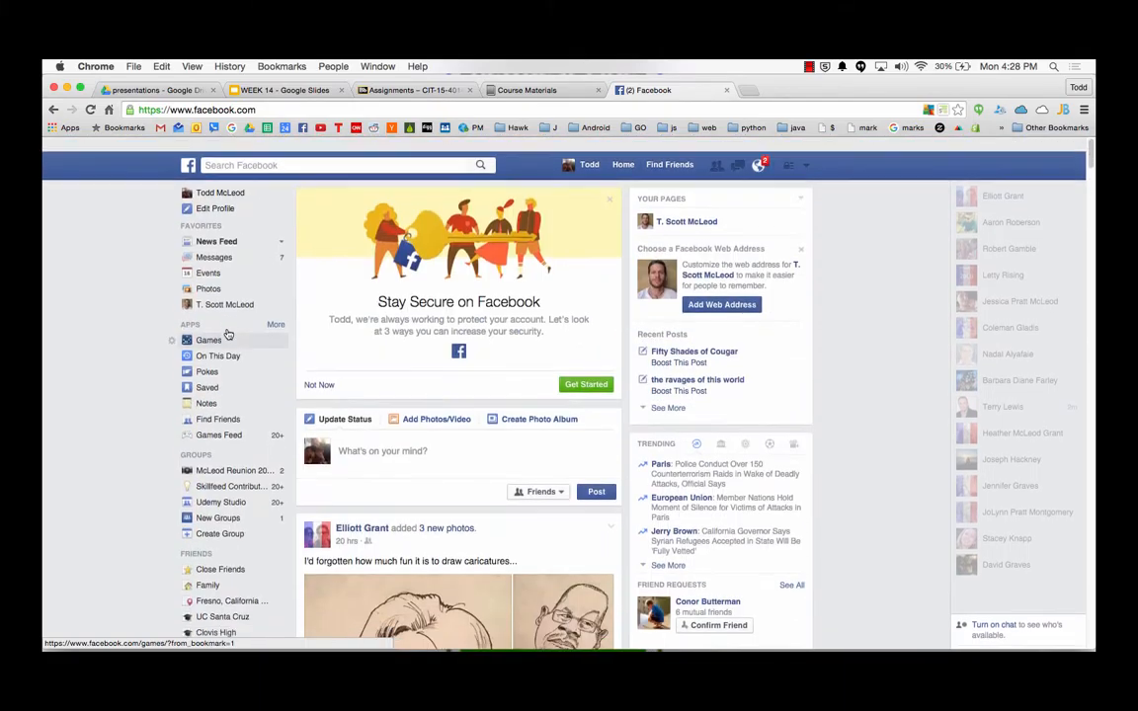
pyautogui.scroll(-3)
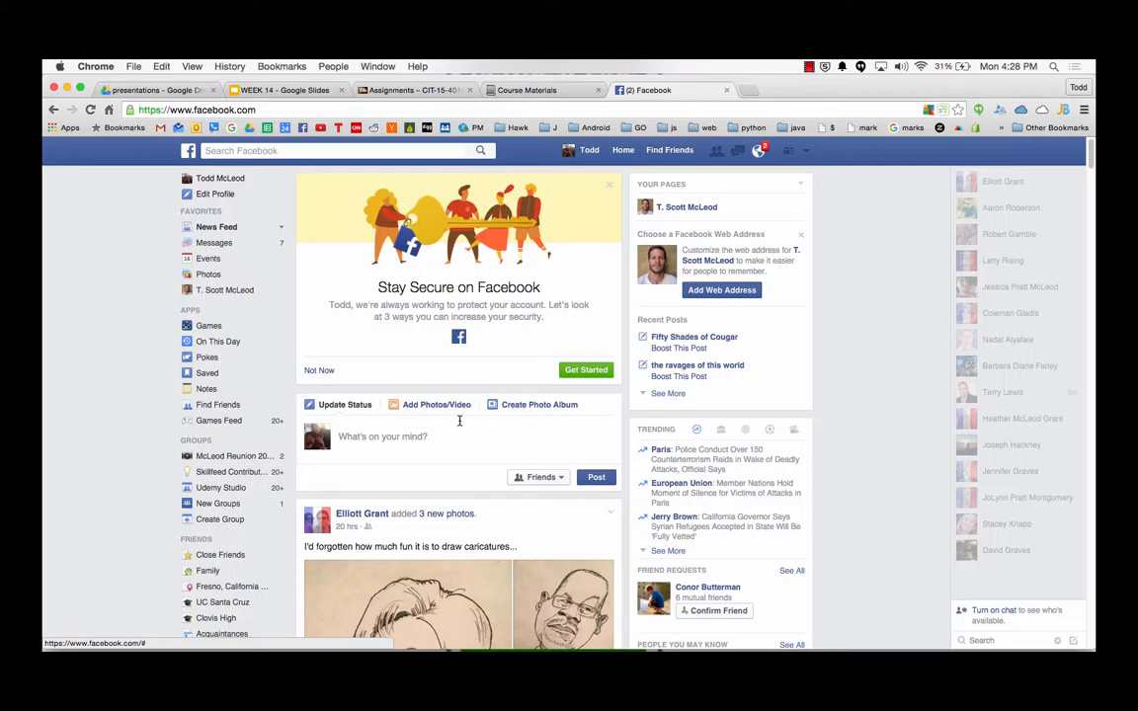
pyautogui.moveTo(550, 194)
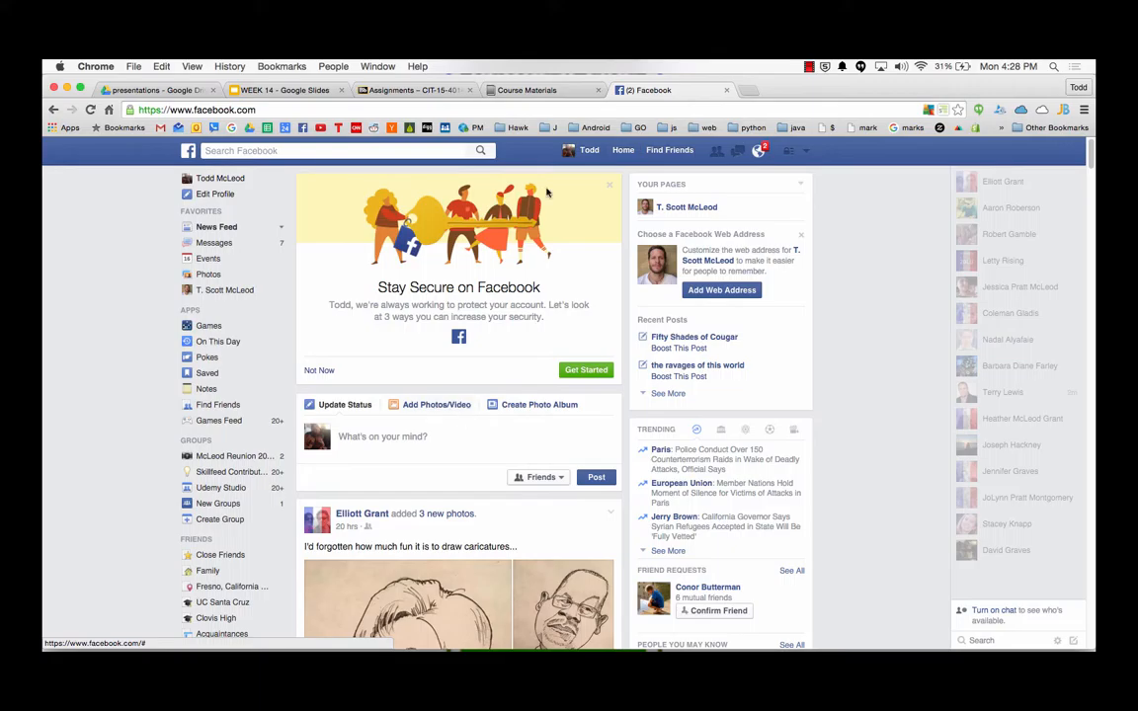
pyautogui.click(284, 90)
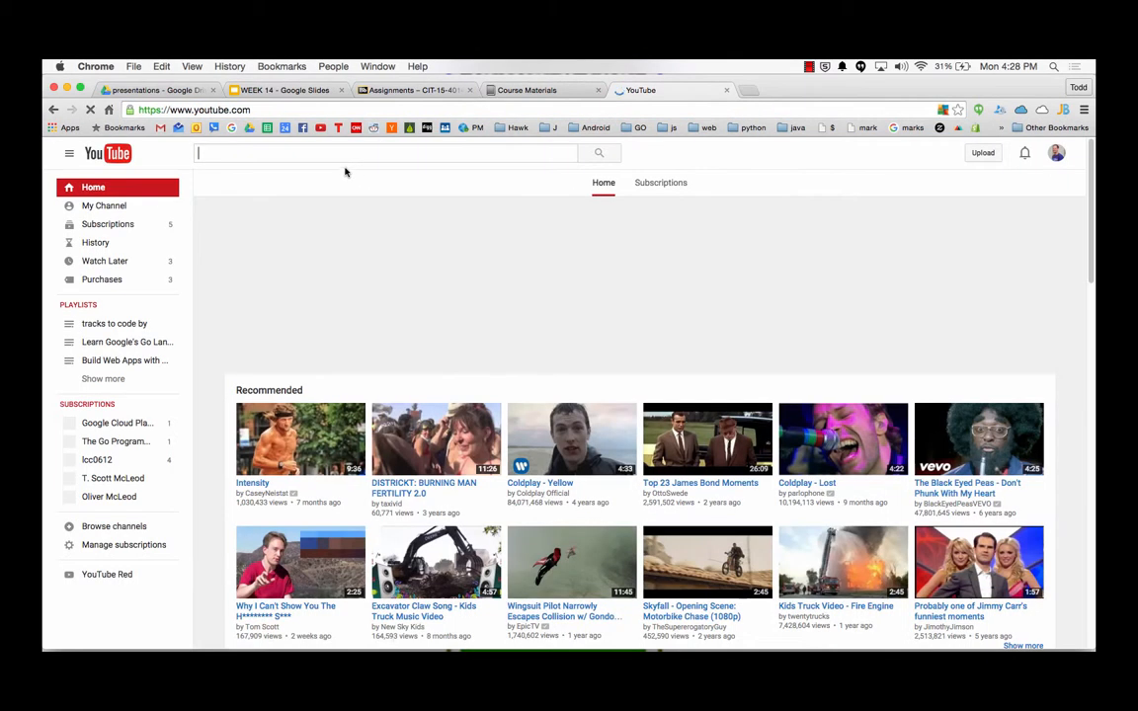
# - Browse YouTube results for nypd rtcc, then return to the WEEK 14 deck's NYPD RTCC slide
pyautogui.write('nypd rtcc')
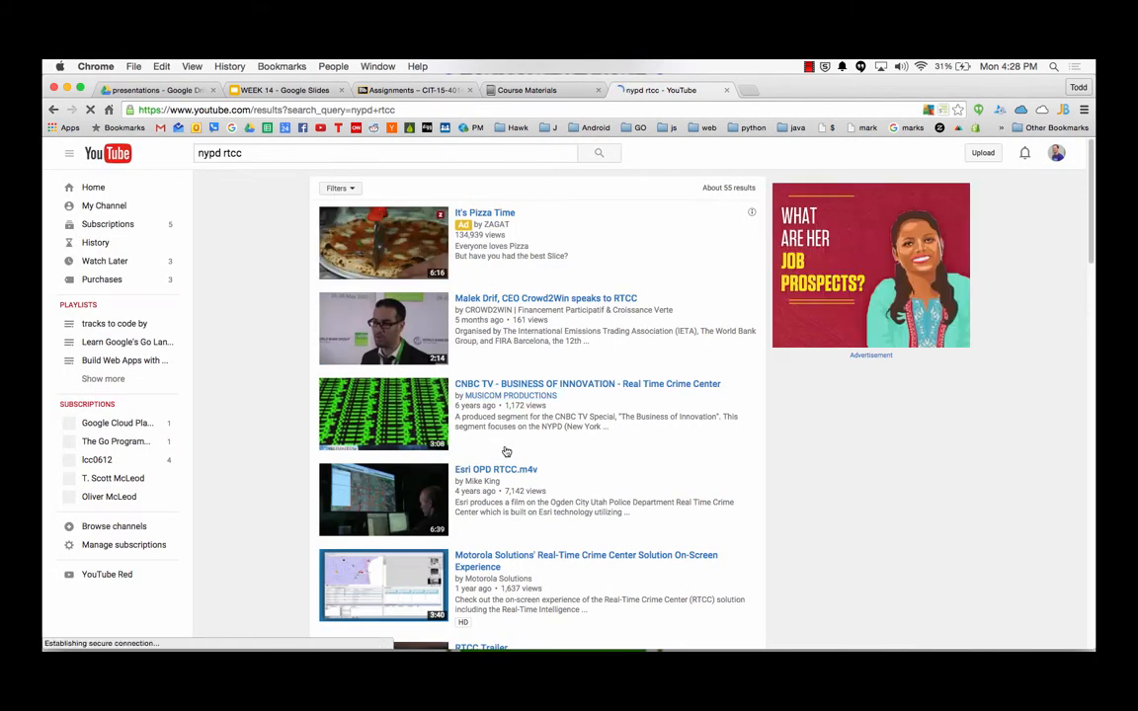
pyautogui.scroll(-3)
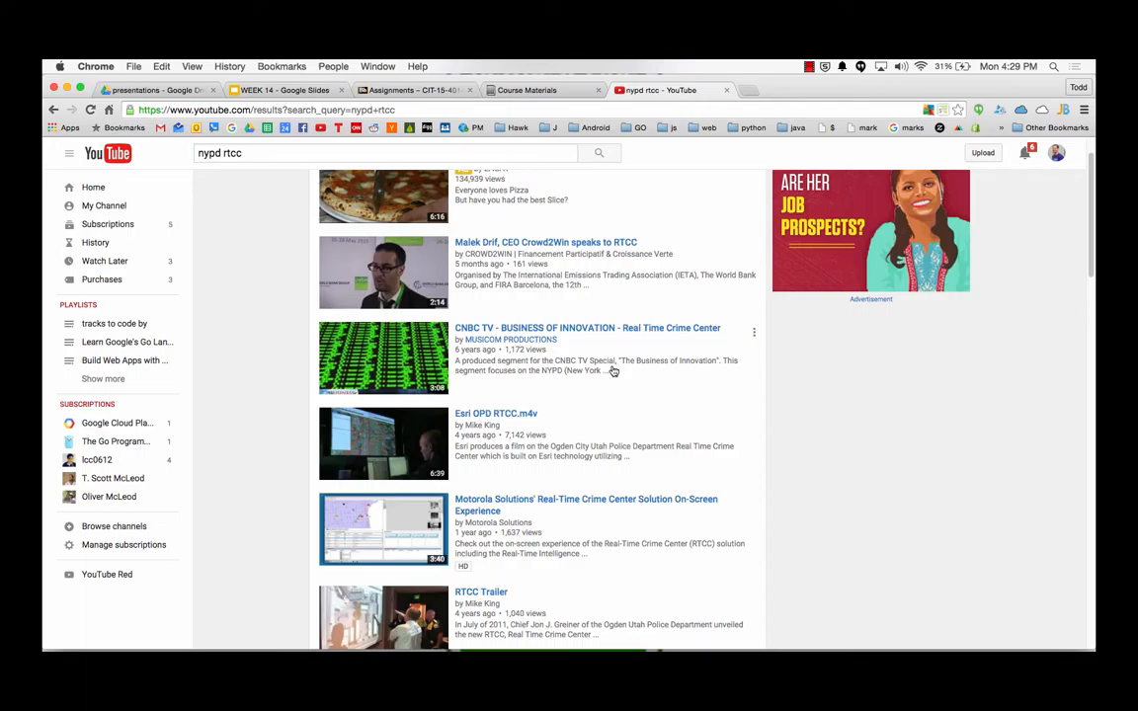
pyautogui.scroll(-3)
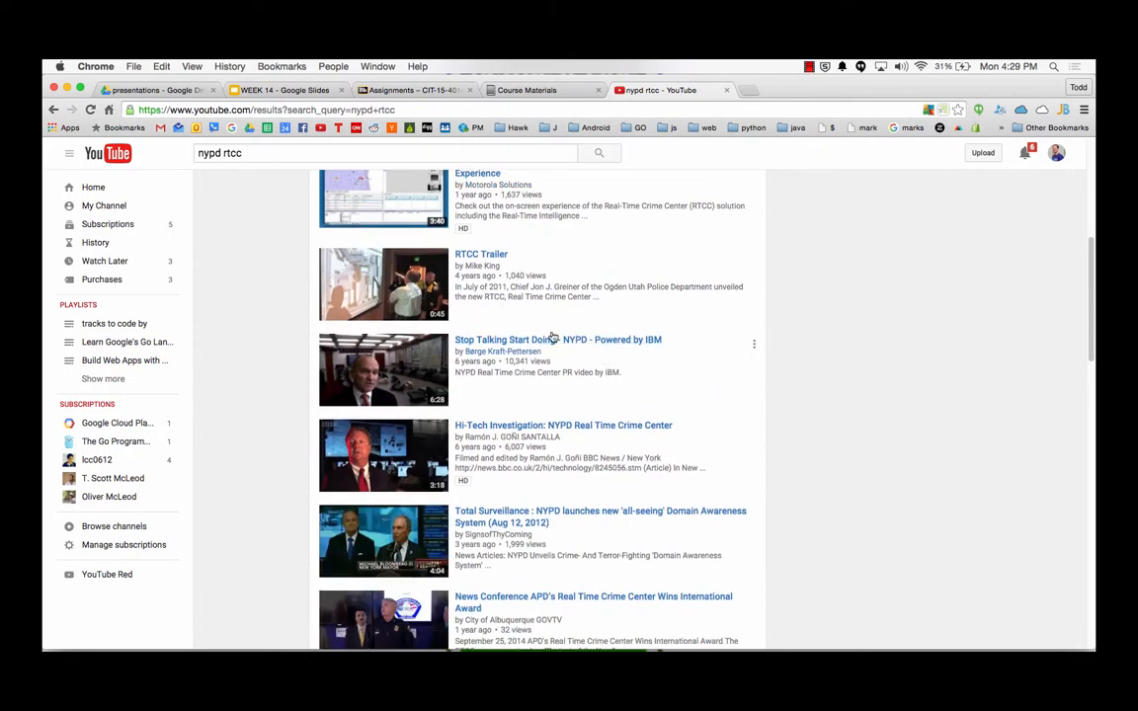
pyautogui.moveTo(557, 340)
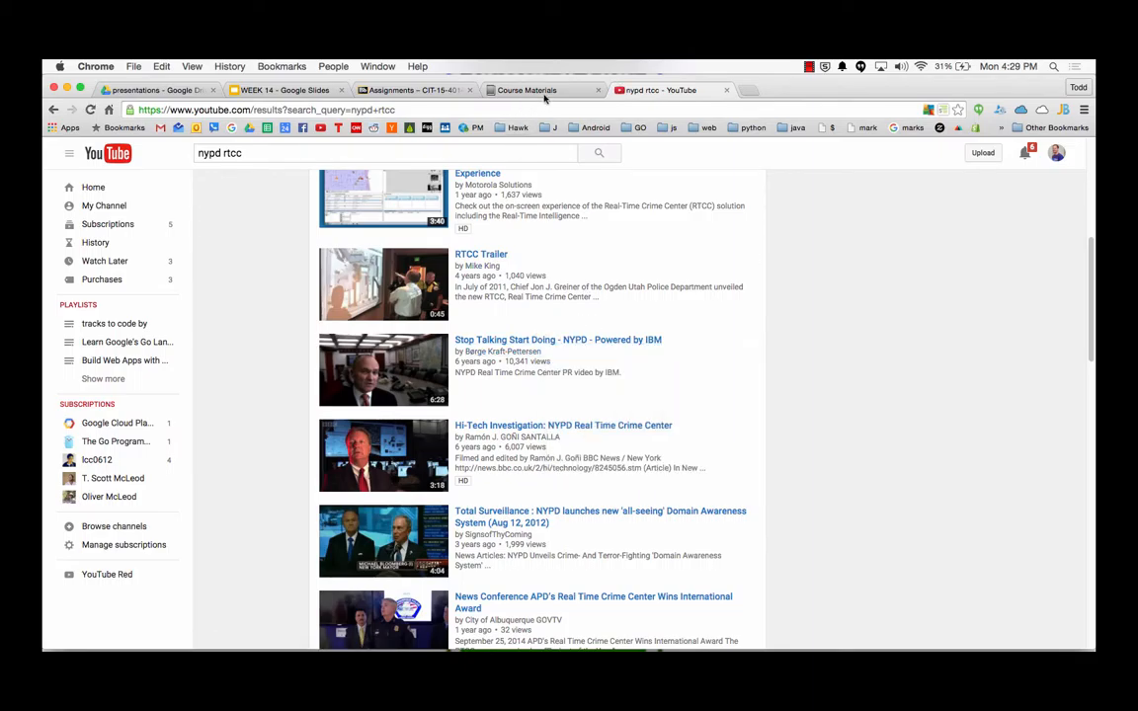
pyautogui.click(285, 91)
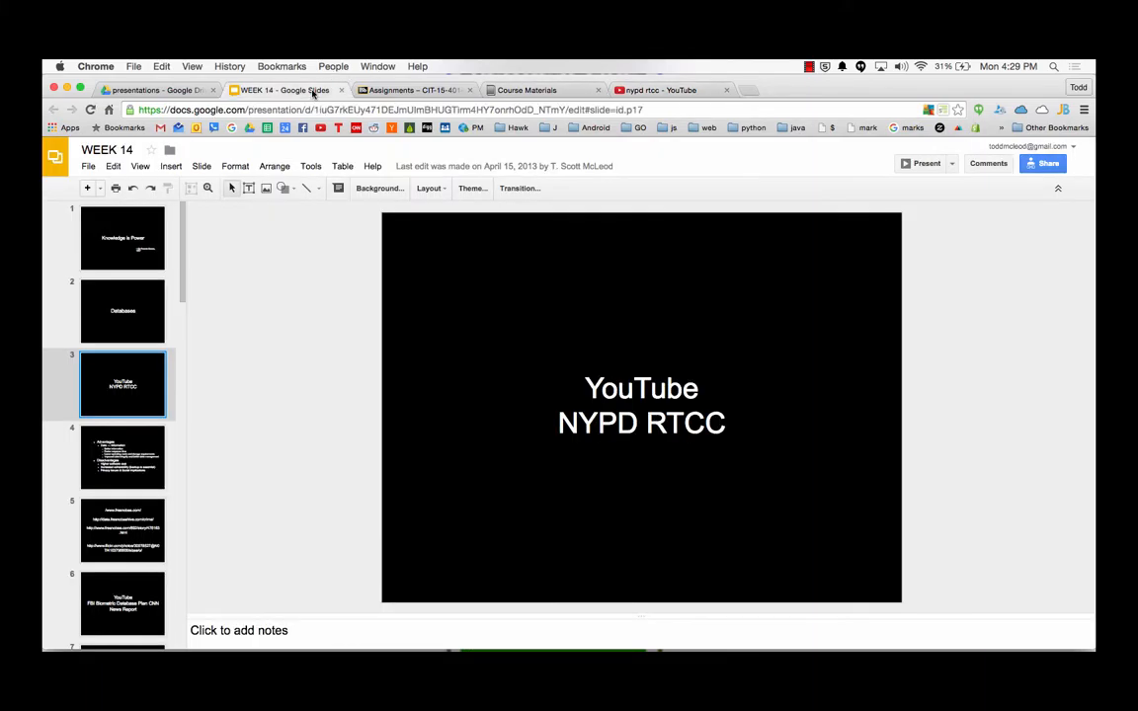
pyautogui.click(123, 457)
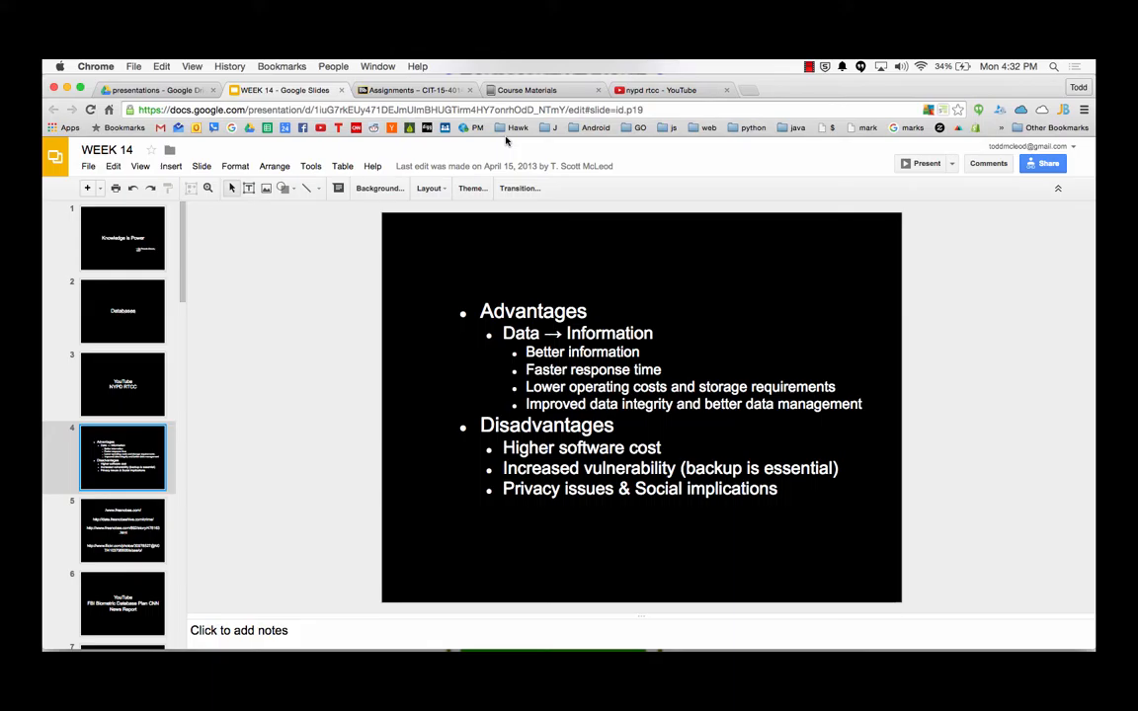
# - Leave the advantages slide for a blank Chrome tab ready for a web search
pyautogui.click(671, 91)
pyautogui.write('john deere')
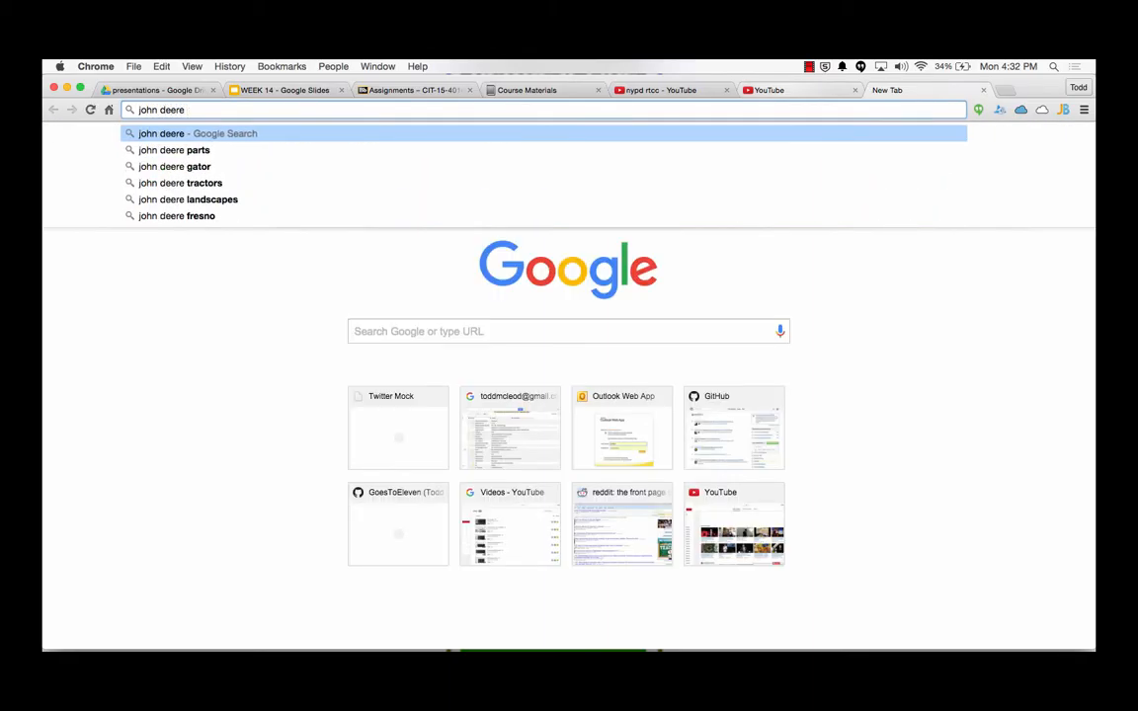
# - Get Google results for 'john deere software', then go over to YouTube
pyautogui.write('software')
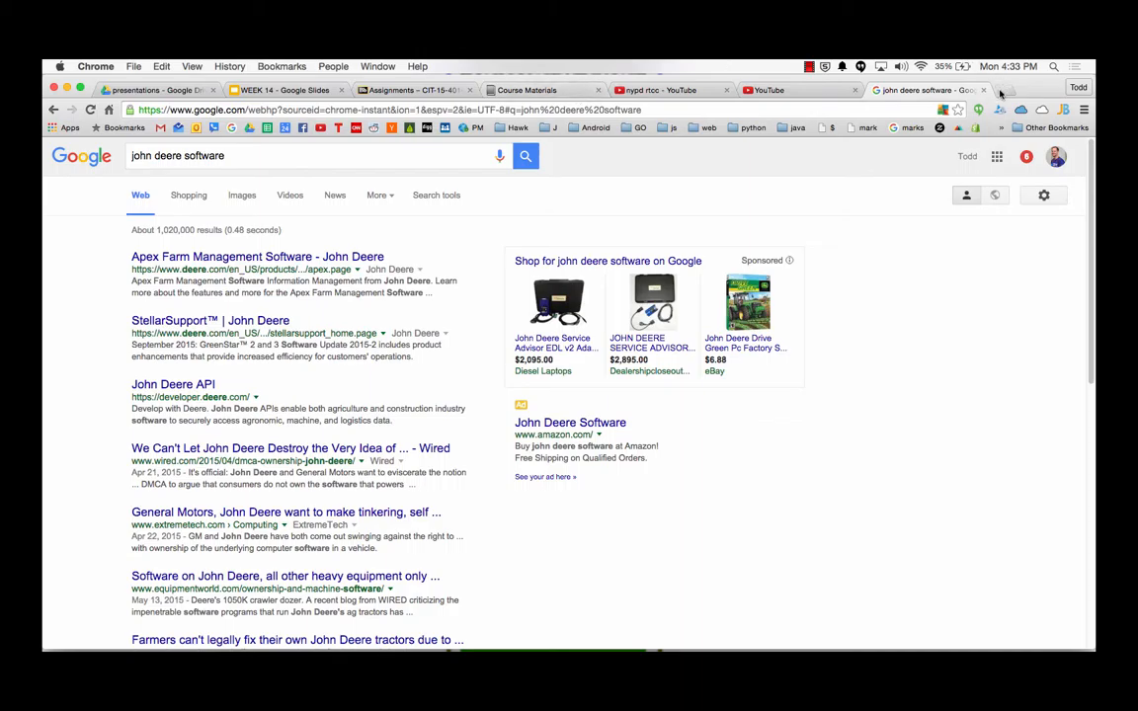
pyautogui.click(767, 91)
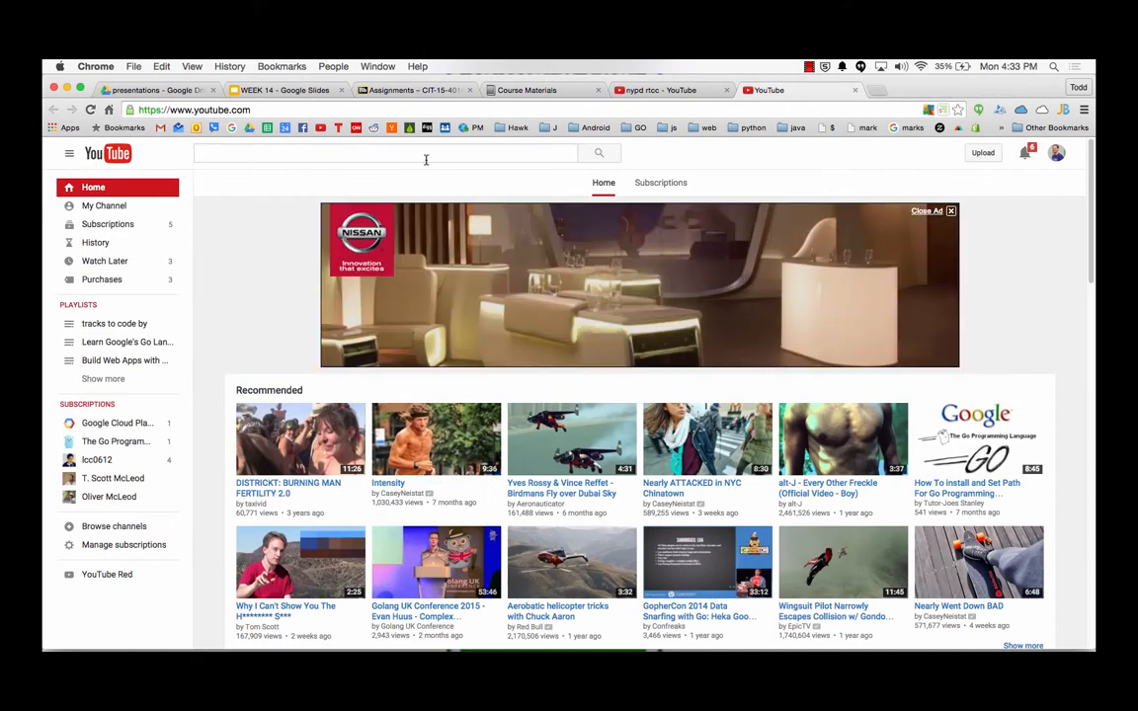
# - Search YouTube for 'john deere software' and look through the video results
pyautogui.write('john deere software')
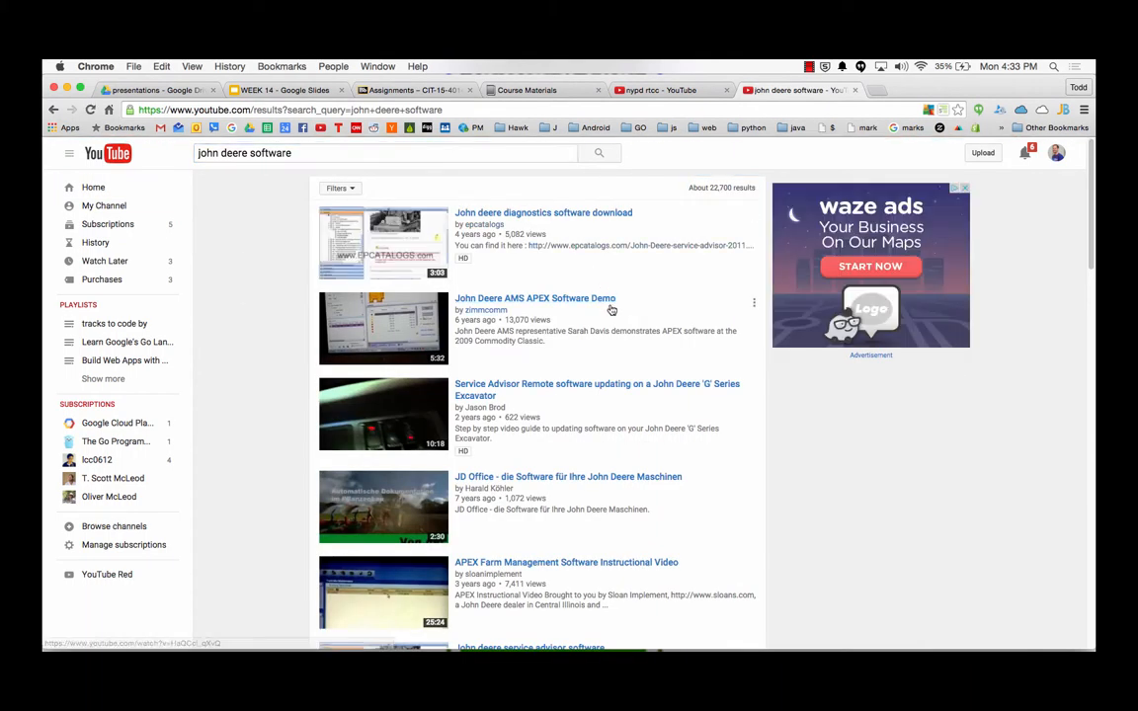
pyautogui.scroll(-3)
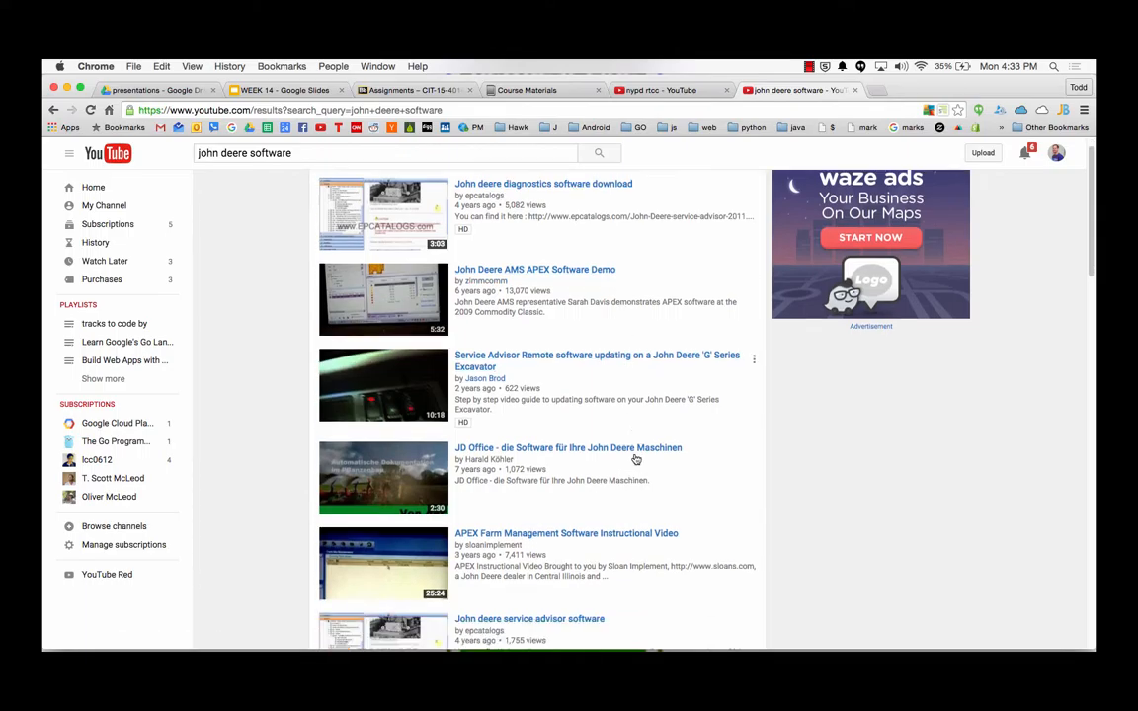
pyautogui.scroll(-3)
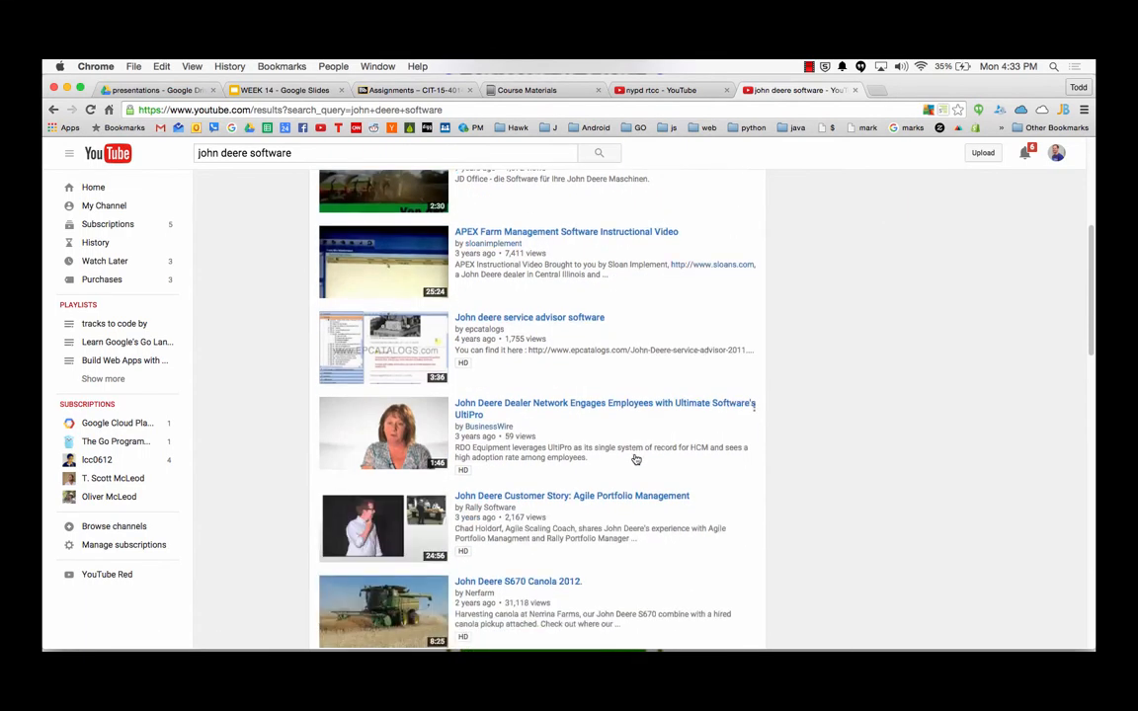
pyautogui.scroll(-3)
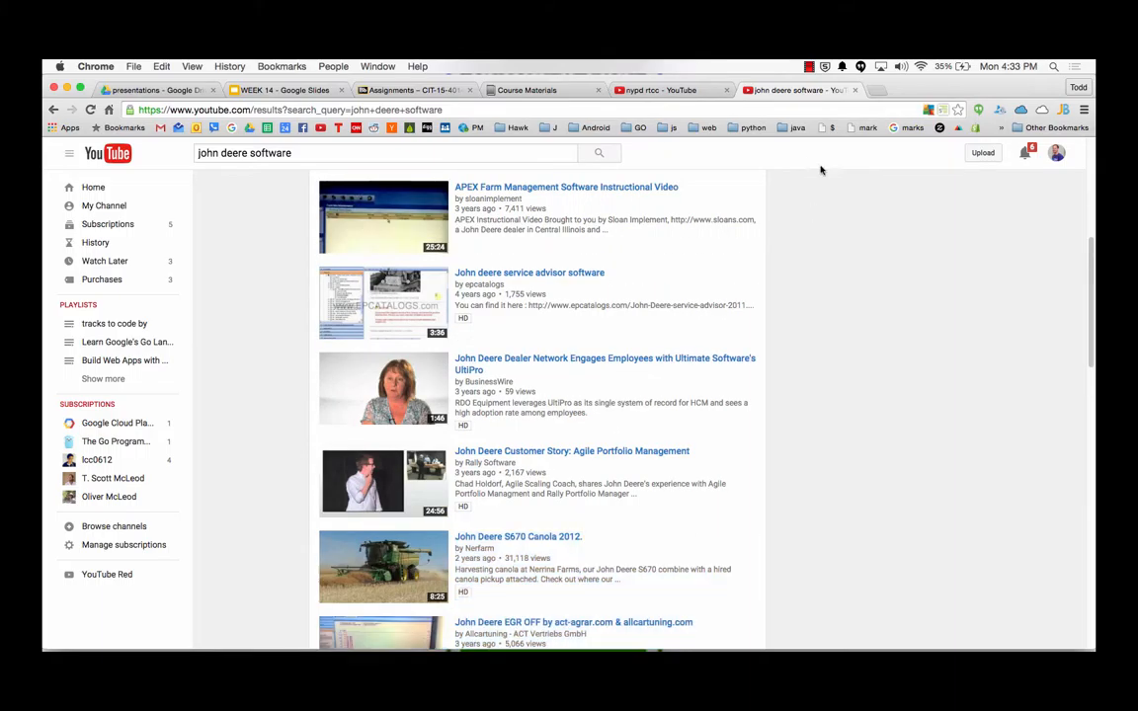
# - Go back to the NYPD RTCC results and return to the lecture slides
pyautogui.click(672, 91)
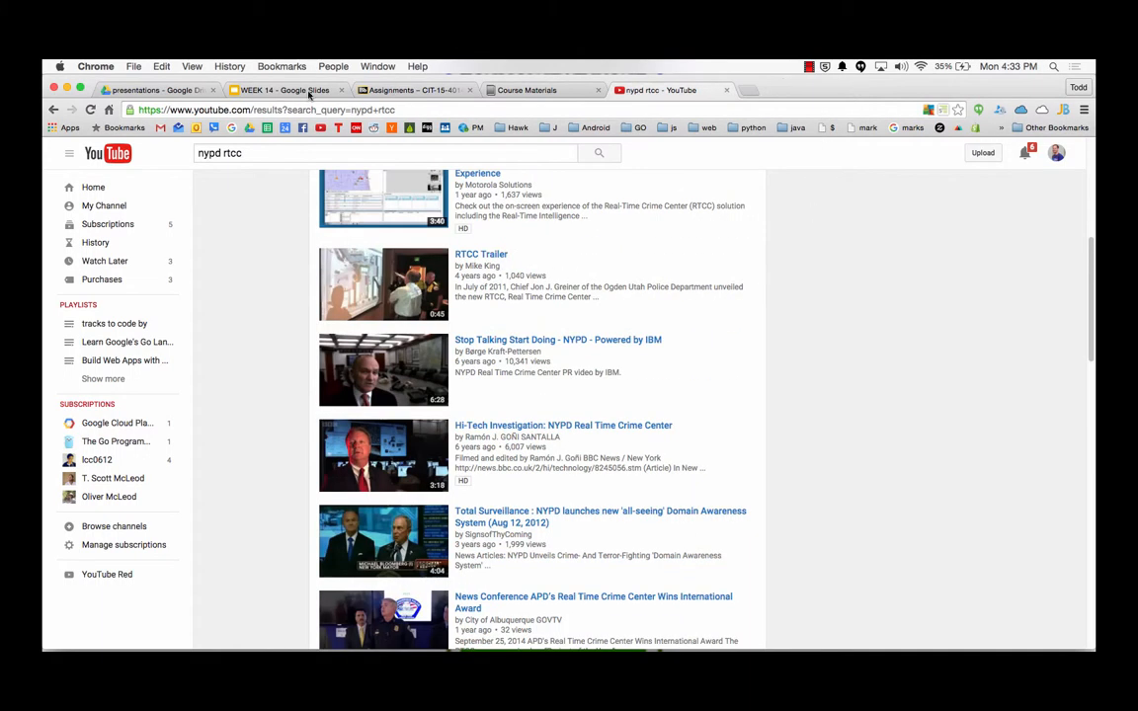
pyautogui.click(284, 90)
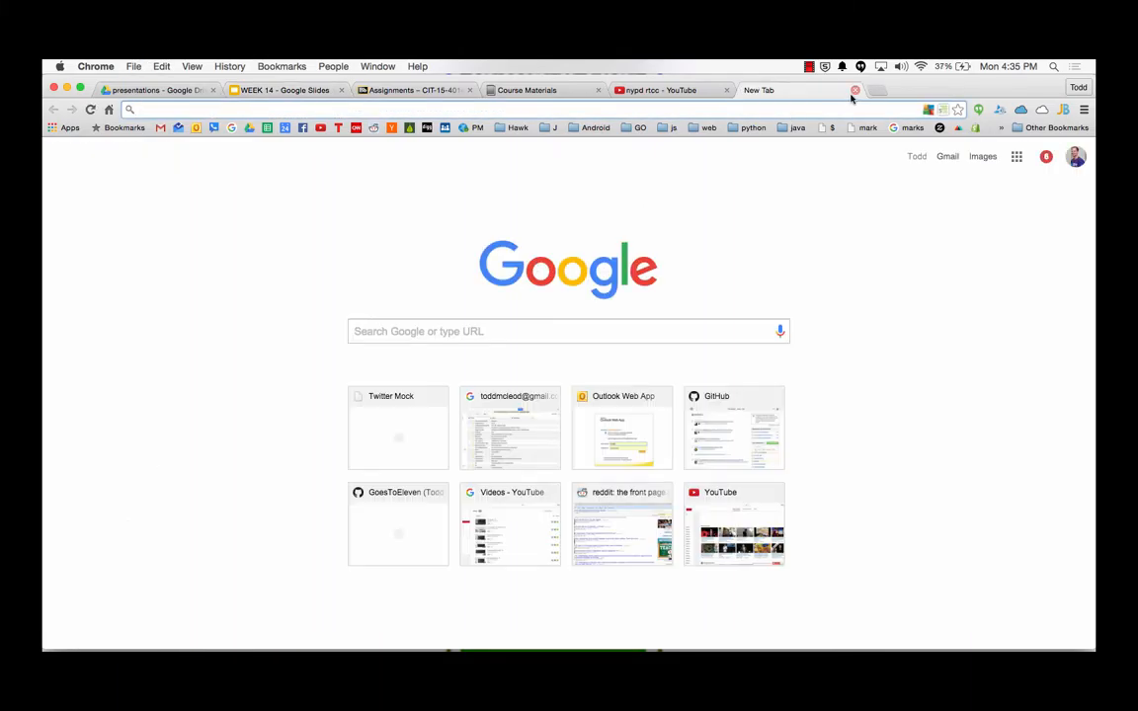
# - Show the crime-data links slide, try the fresnobeehive crime page (Not Found), then start a blank tab
pyautogui.click(280, 91)
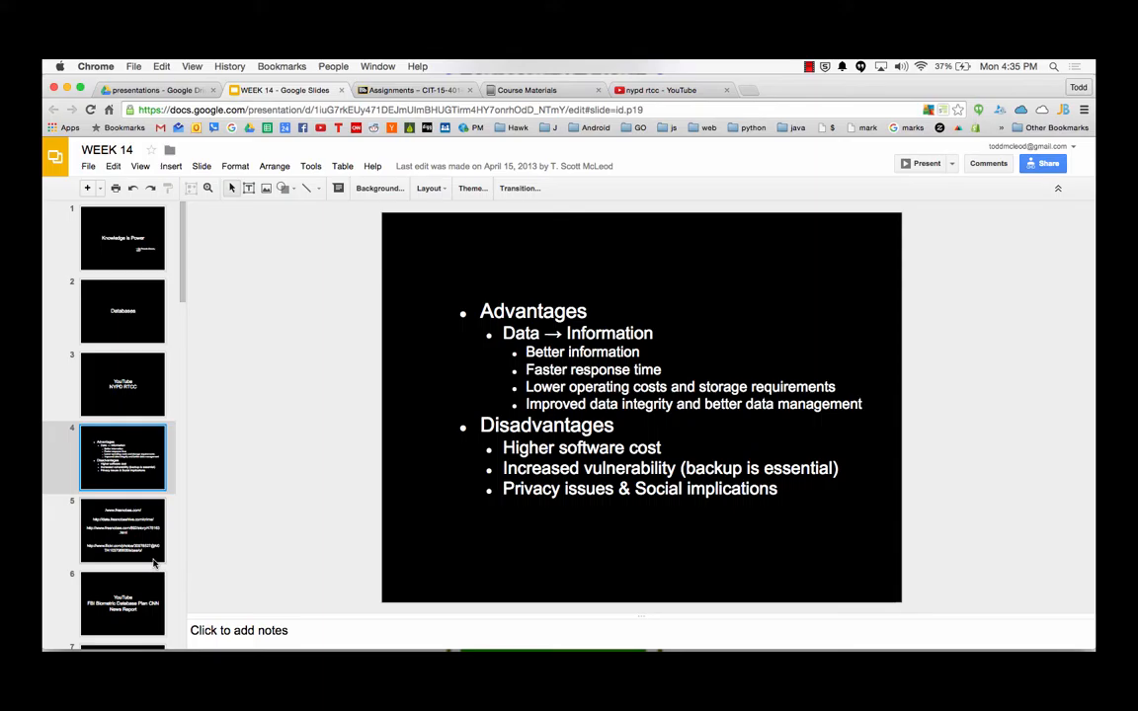
pyautogui.click(123, 530)
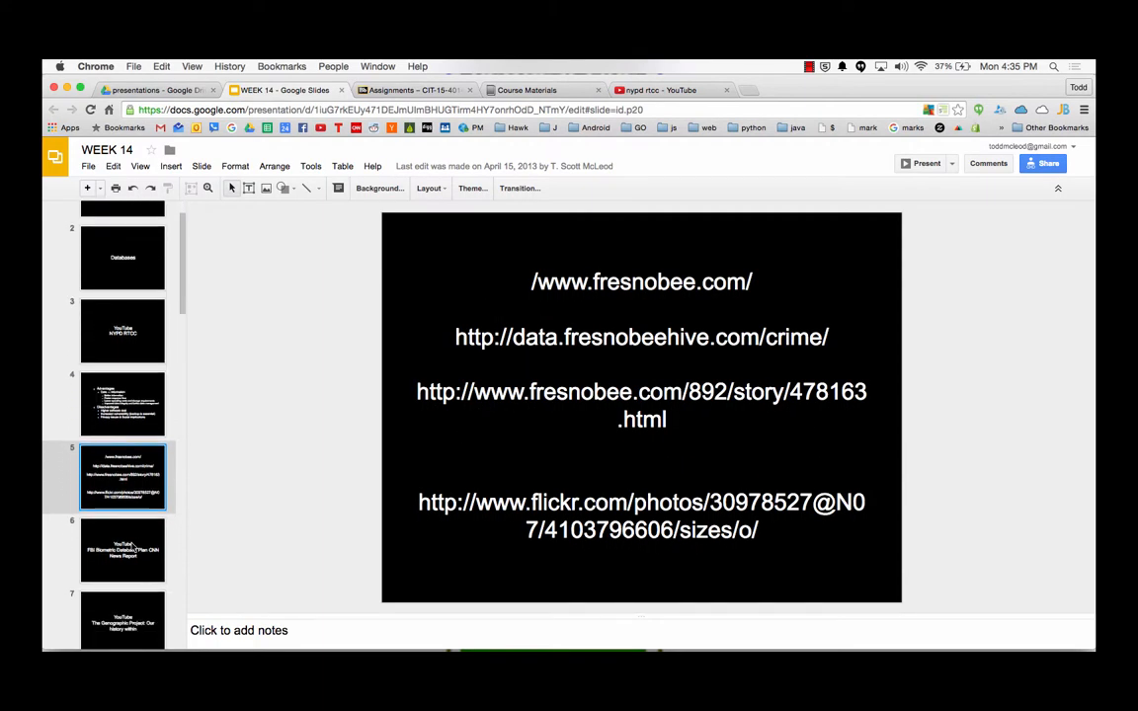
pyautogui.scroll(-3)
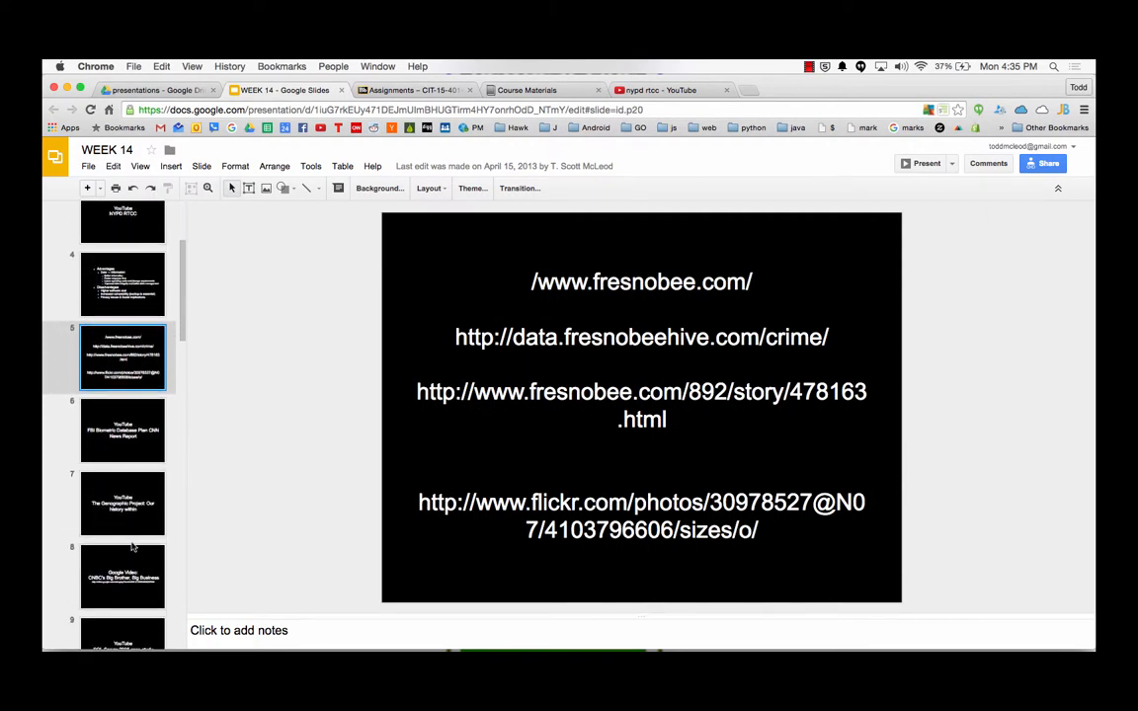
pyautogui.scroll(-3)
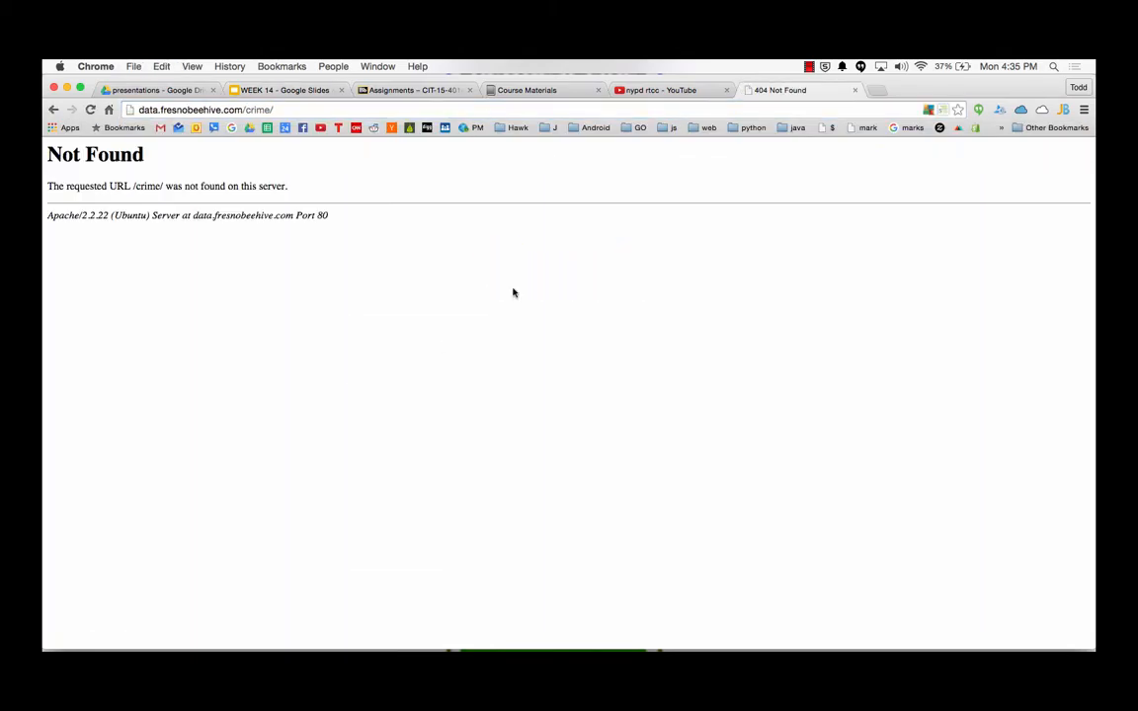
pyautogui.click(285, 91)
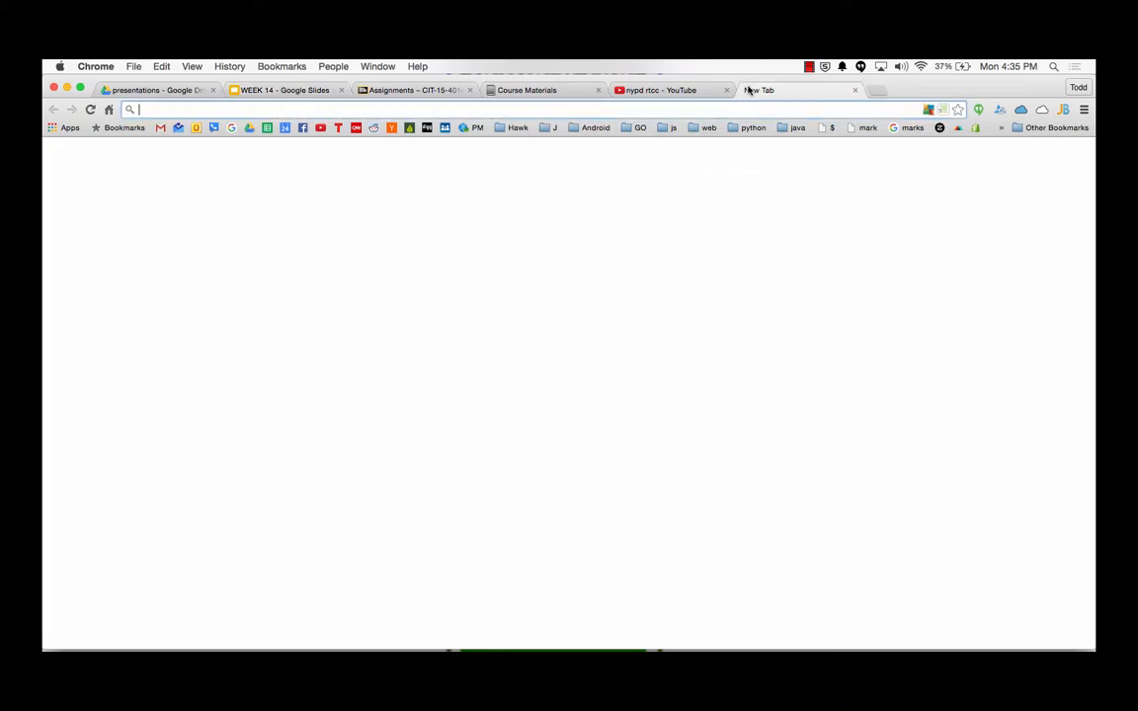
# - Search Google for 'fresno crime map' and open a Fresno crime map result in its own tab
pyautogui.write('fresnocitycollege.edu')
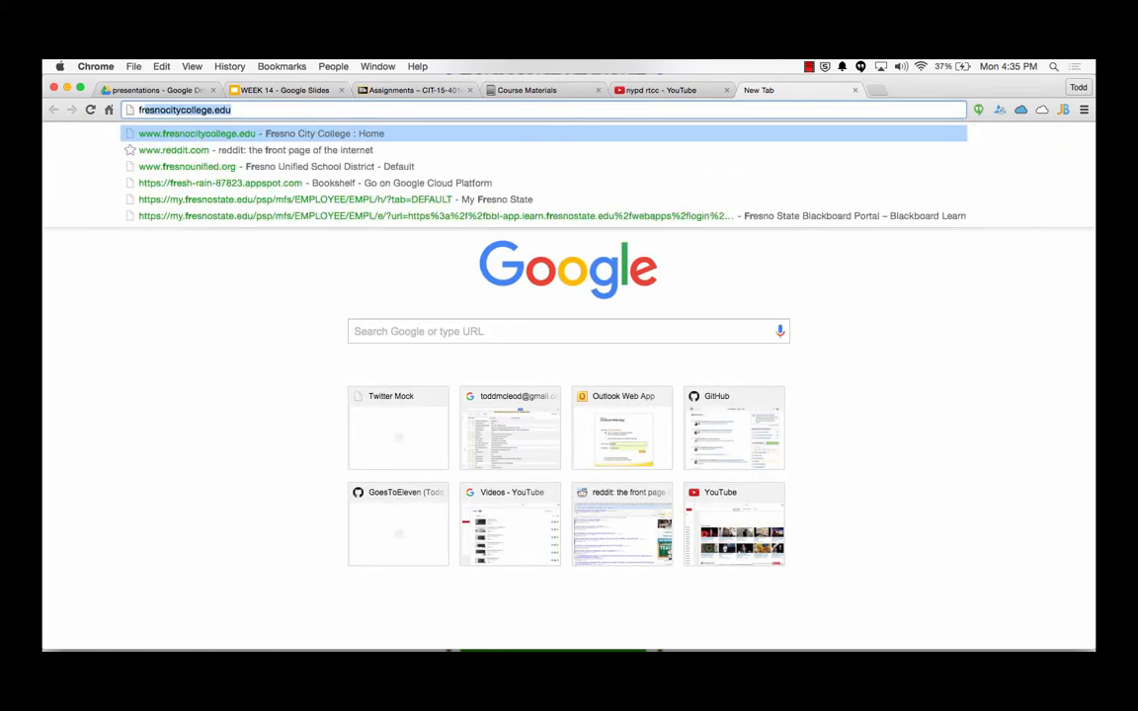
pyautogui.write('fresno crime map')
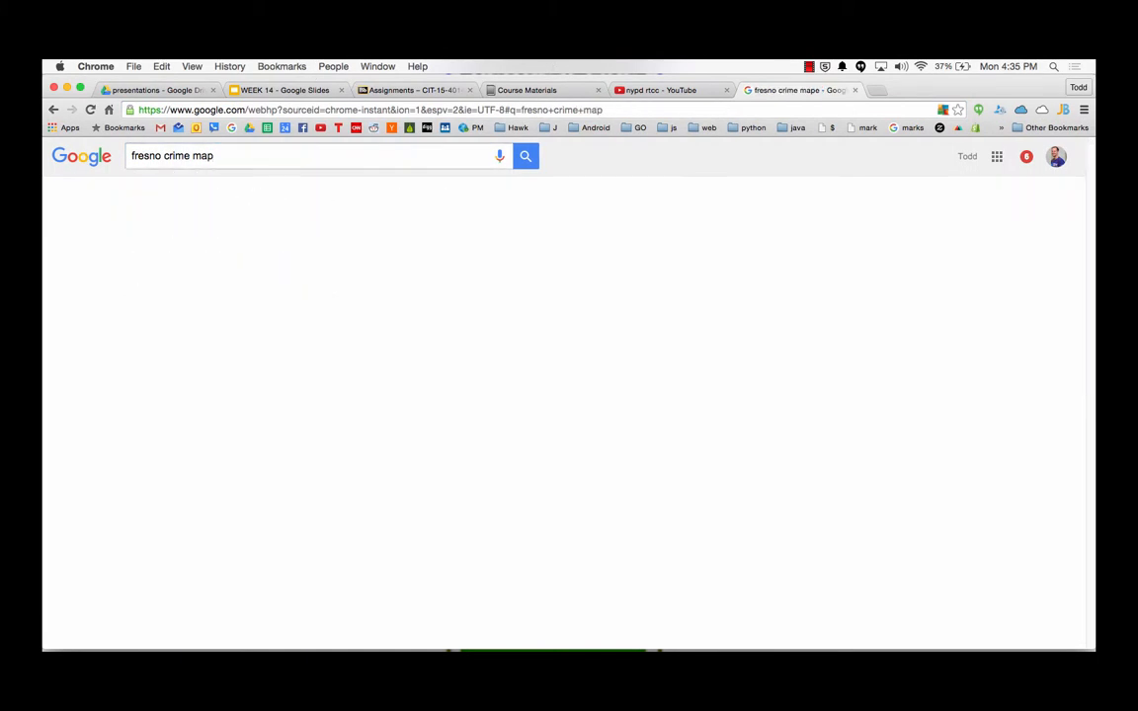
pyautogui.click(525, 154)
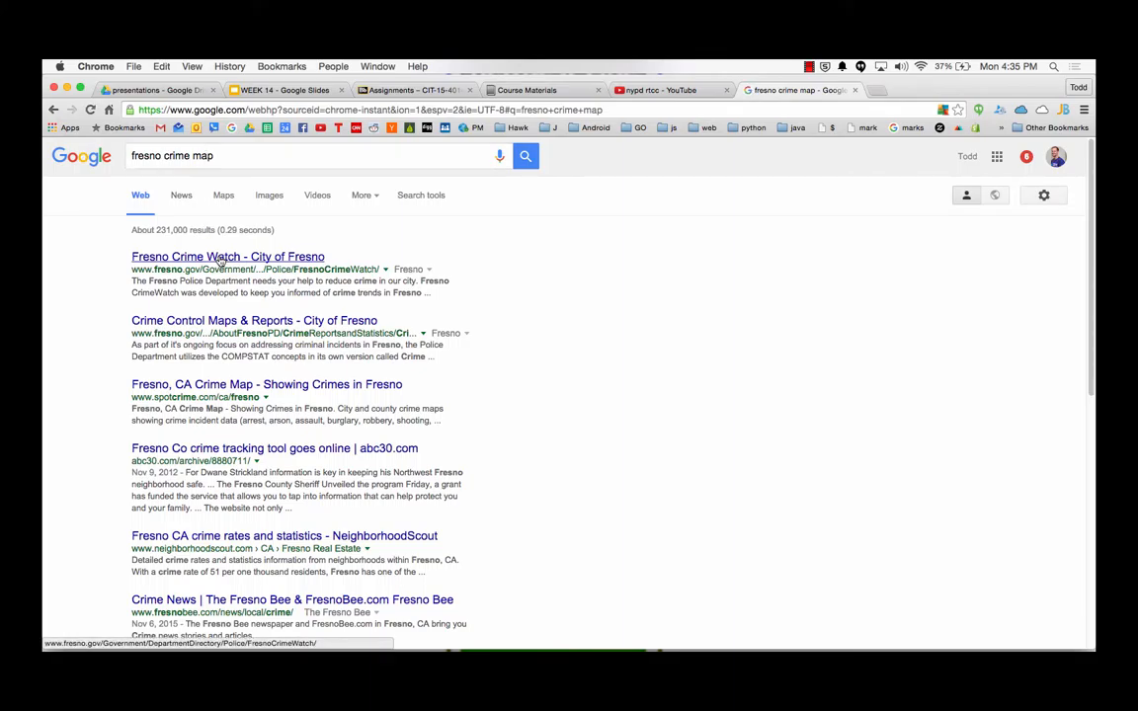
pyautogui.moveTo(245, 369)
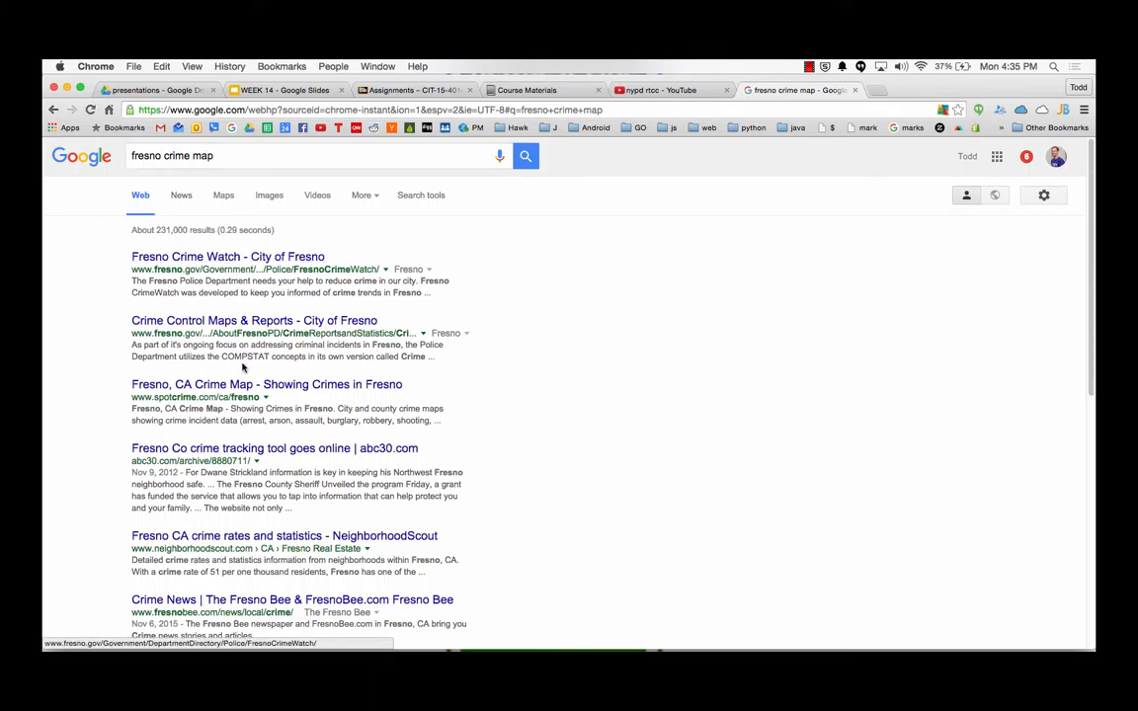
pyautogui.click(267, 383)
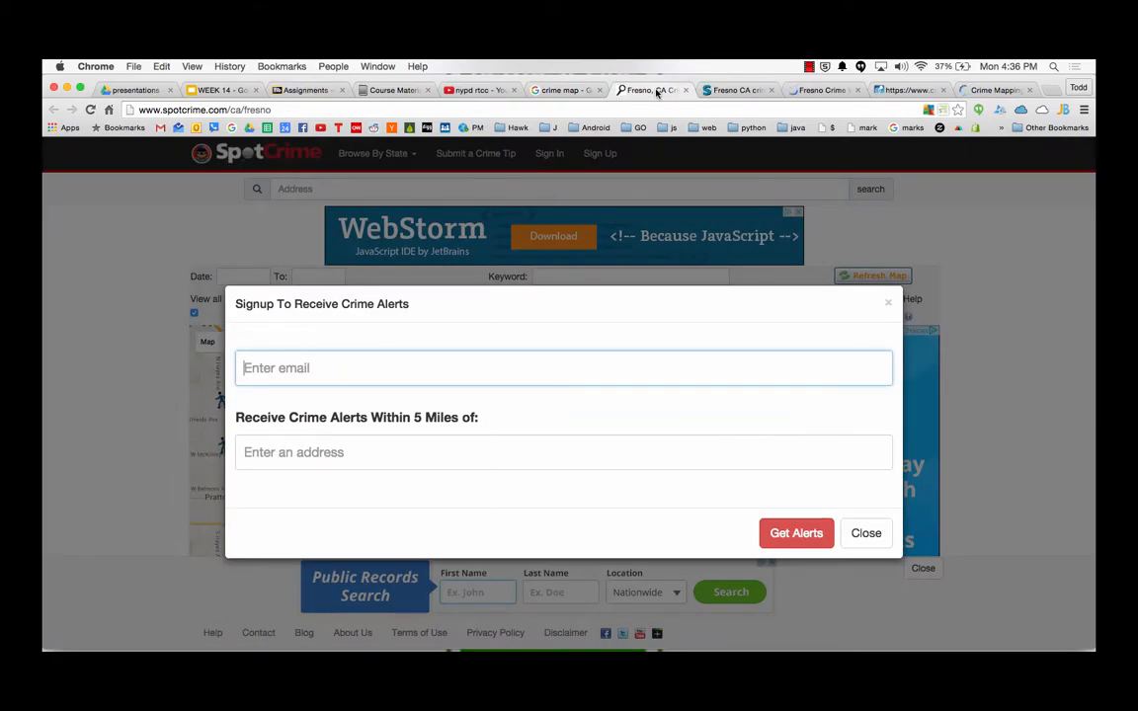
# - Dismiss the crime-alerts signup to reveal the Fresno map, then switch to the CrimeReports tab
pyautogui.click(866, 534)
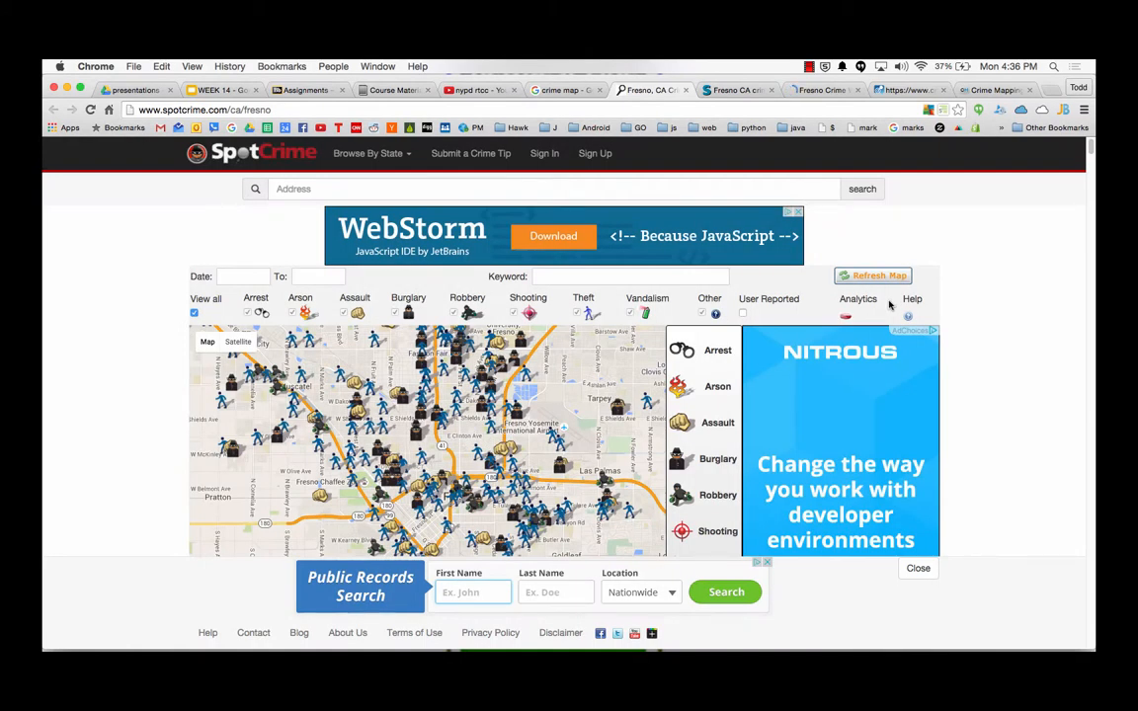
pyautogui.click(735, 91)
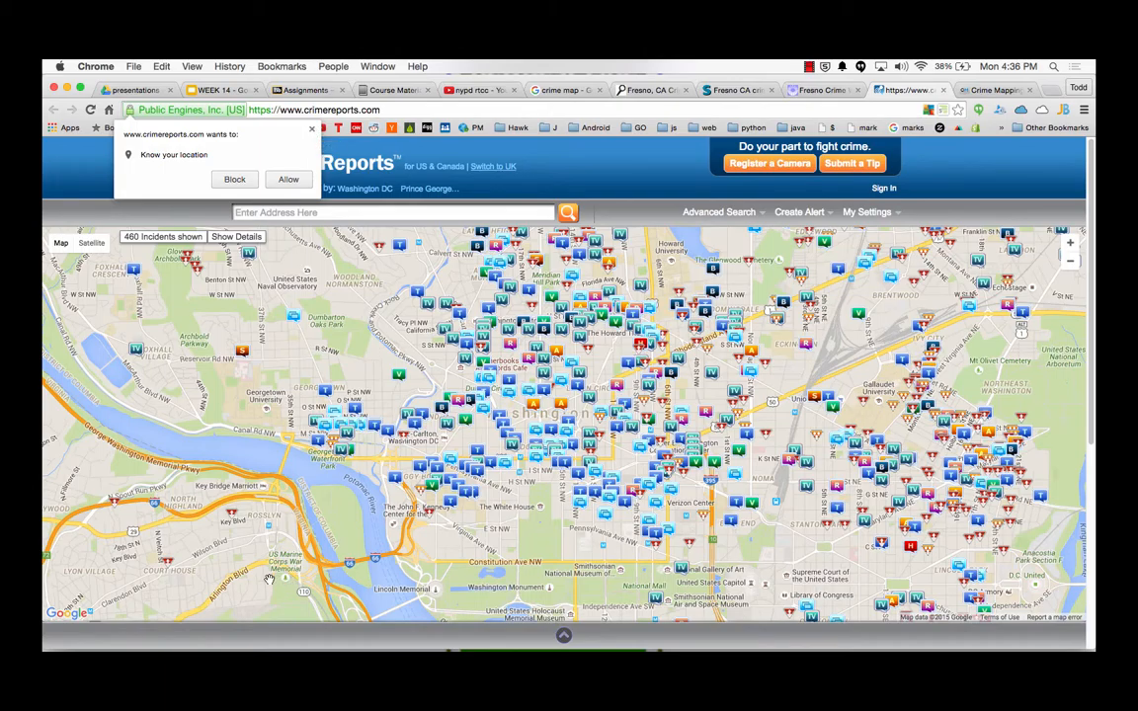
pyautogui.moveTo(1071, 269)
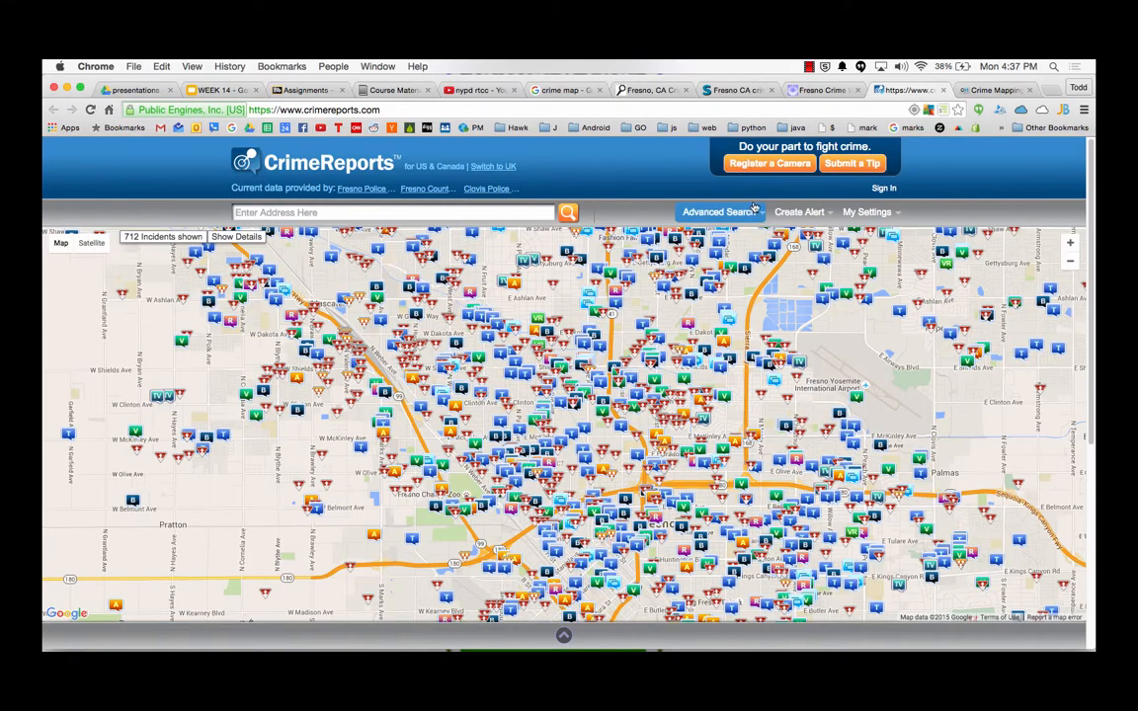
# - Bring up CrimeReports' Advanced Search filters for the Fresno incident map
pyautogui.click(719, 212)
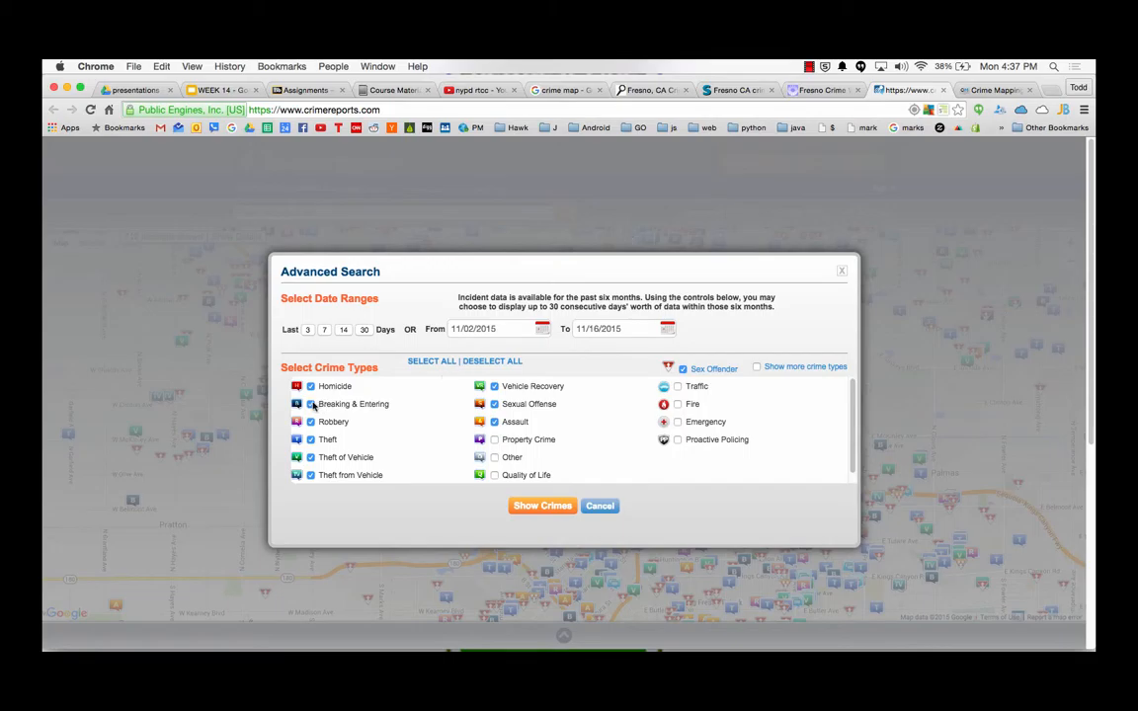
pyautogui.click(310, 403)
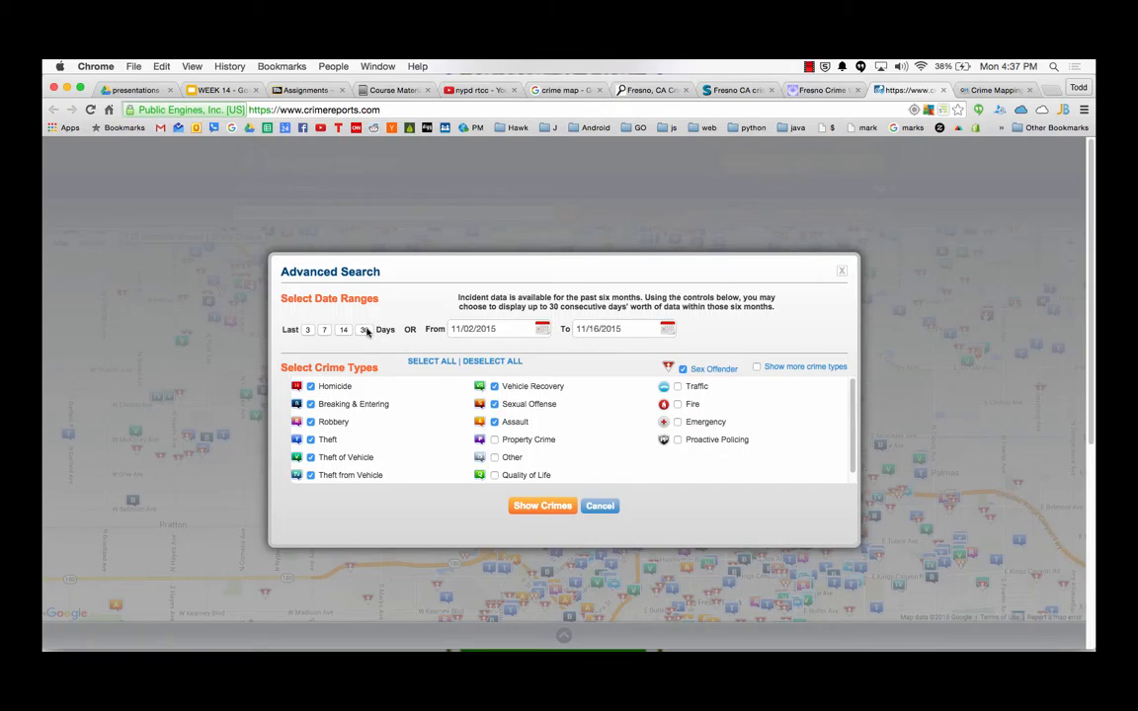
pyautogui.click(363, 328)
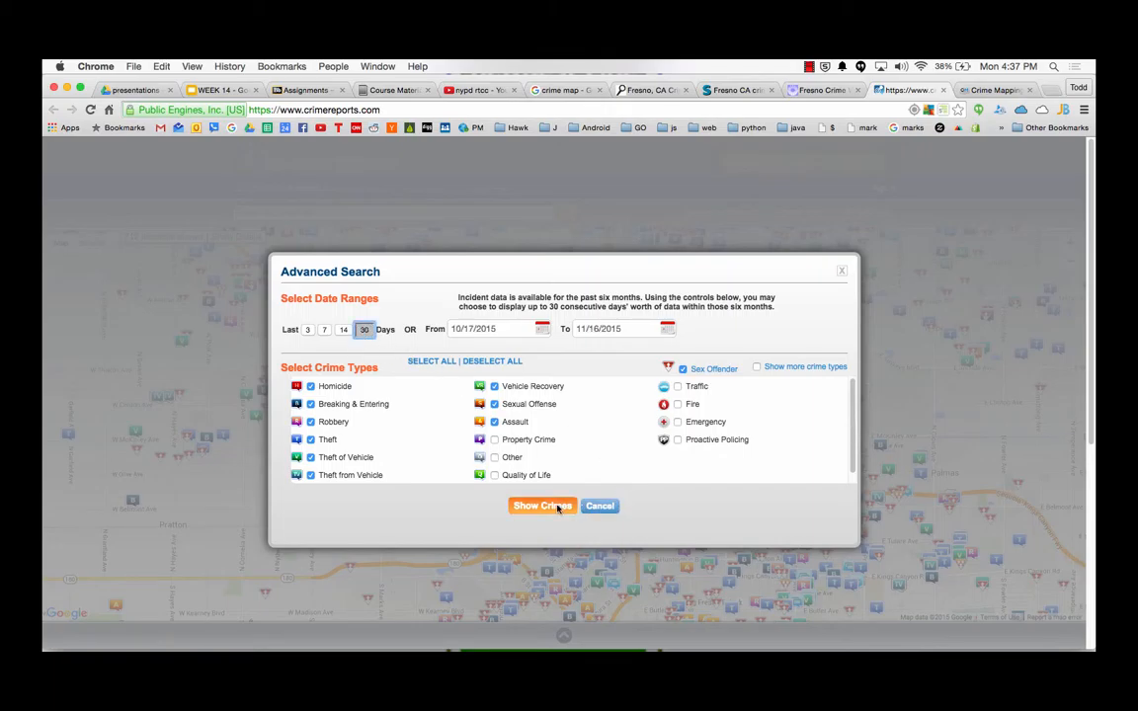
pyautogui.click(541, 506)
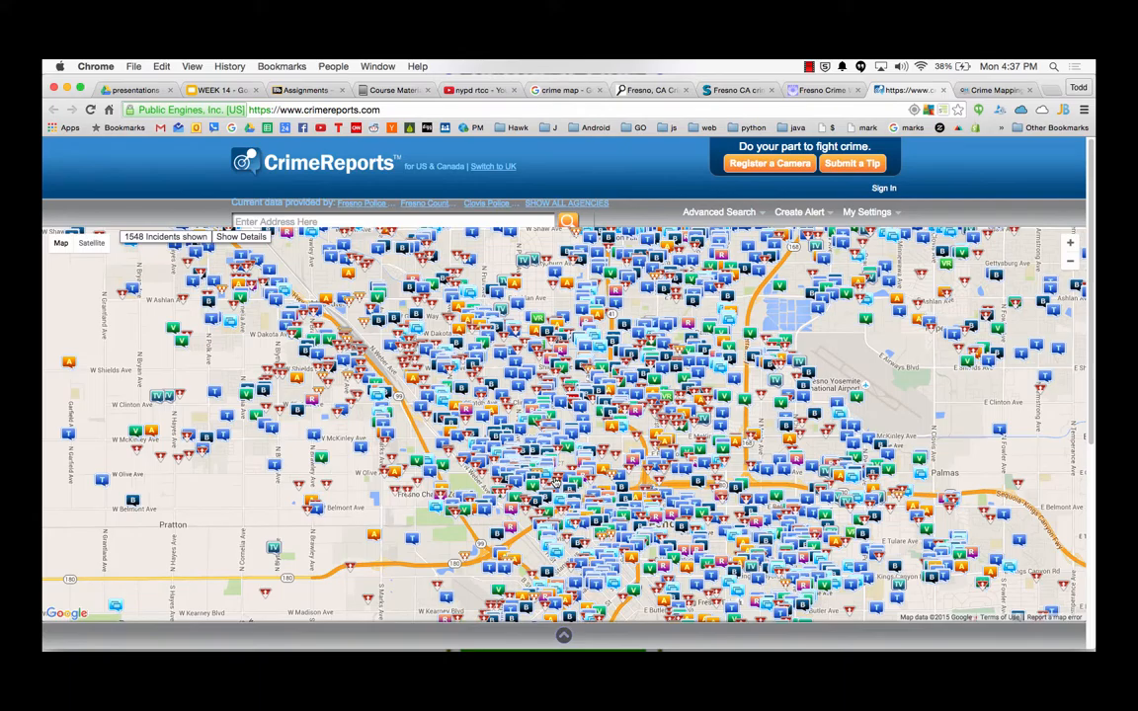
pyautogui.moveTo(553, 482)
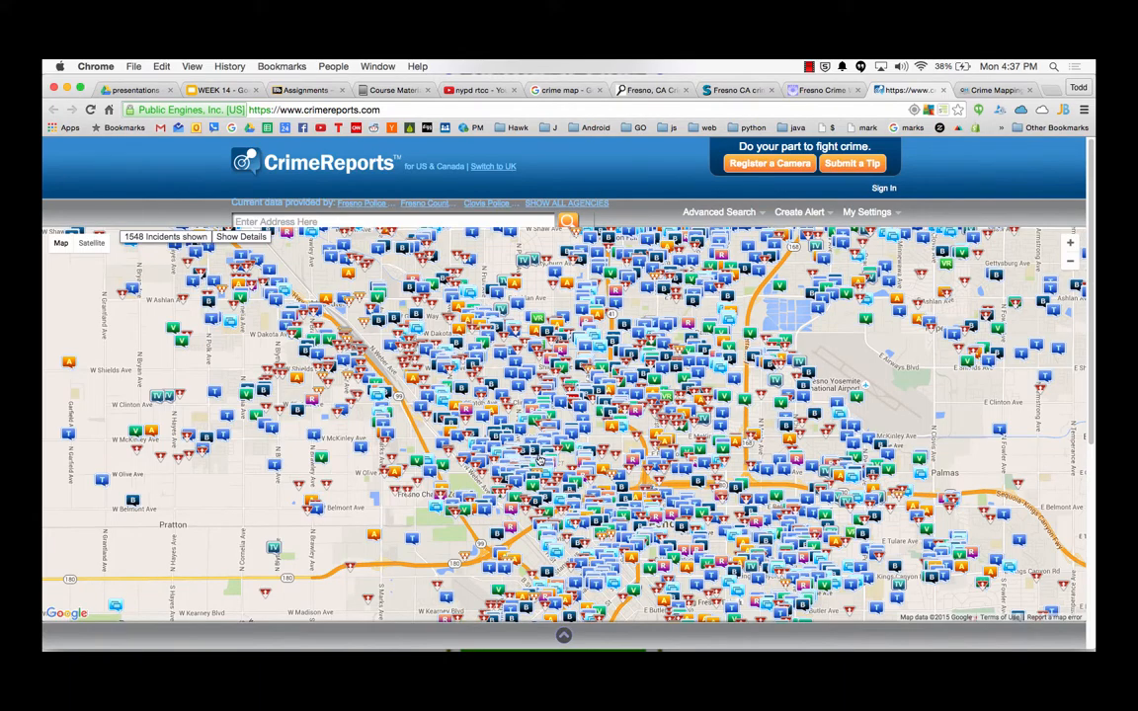
pyautogui.moveTo(1057, 358)
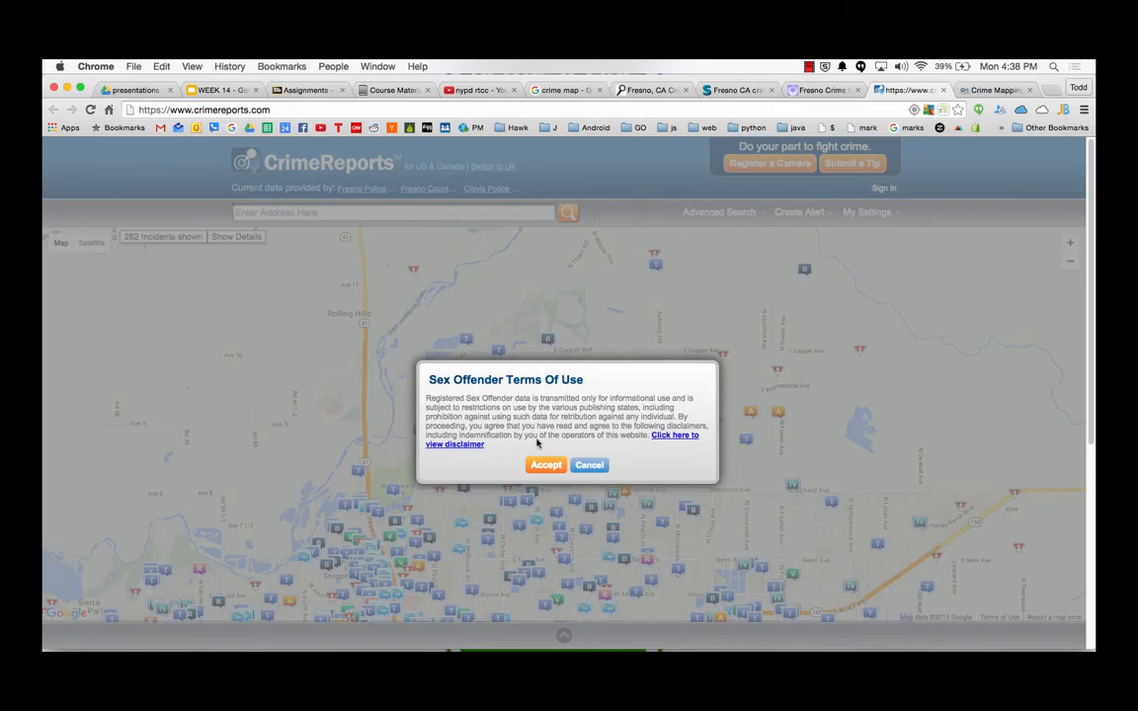
# - Accept the sex offender terms and view breaking-and-entering and theft incident details on the north Fresno map
pyautogui.click(546, 466)
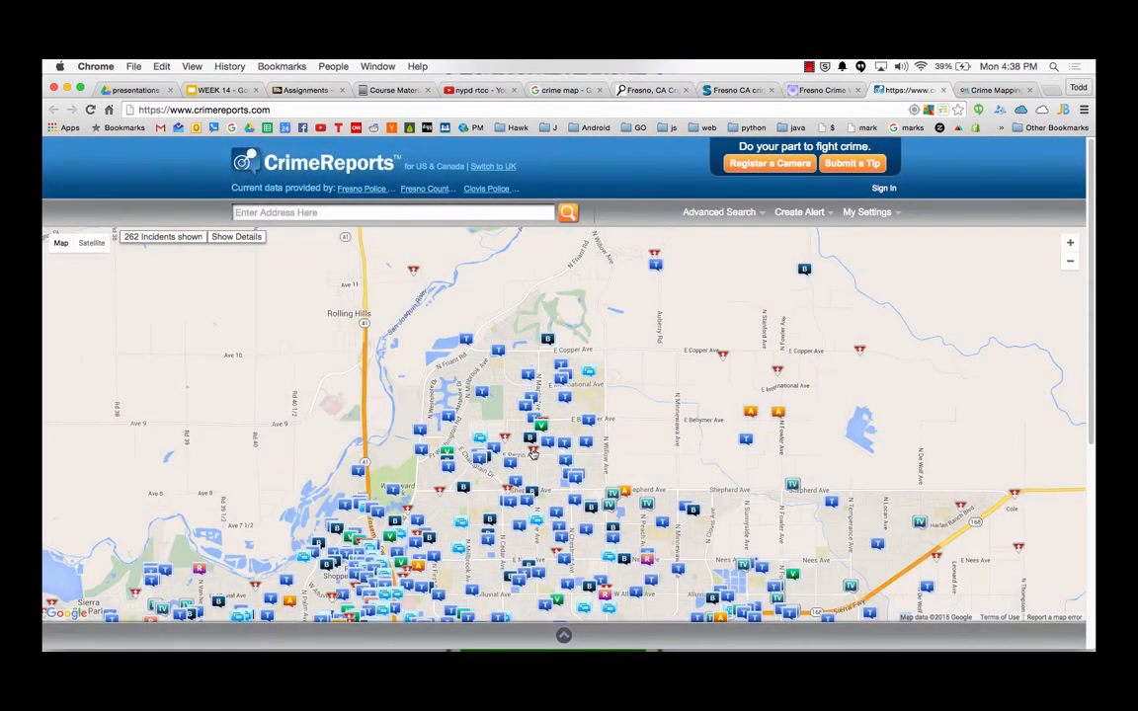
pyautogui.click(534, 455)
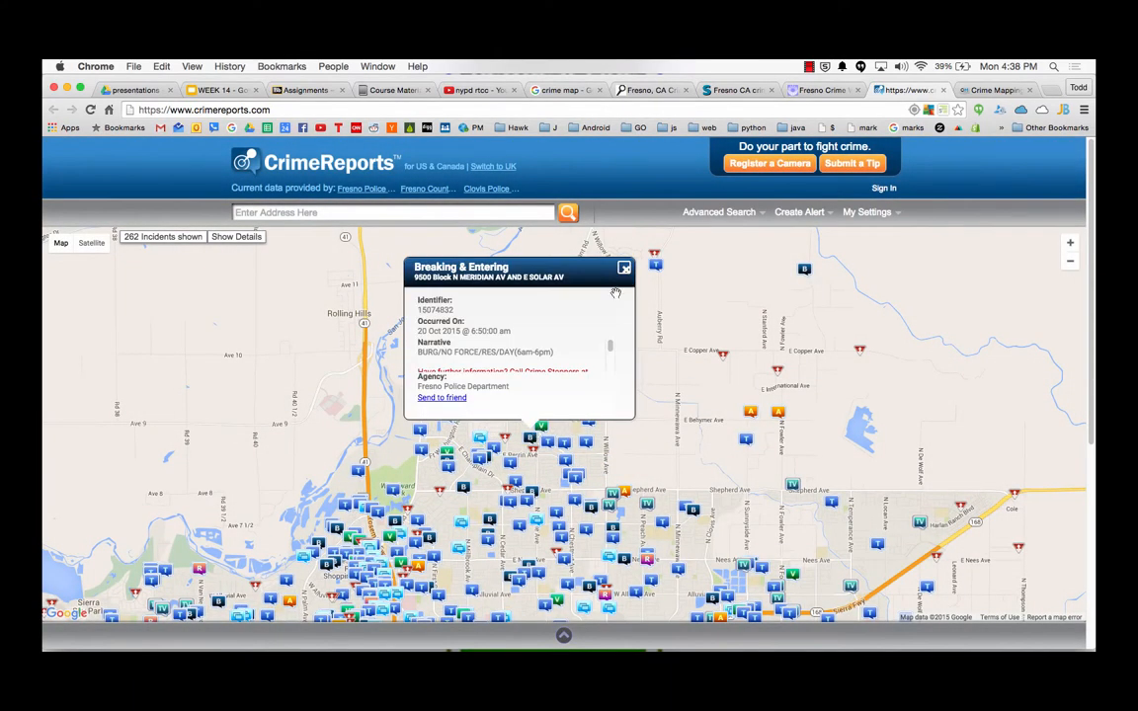
pyautogui.click(624, 268)
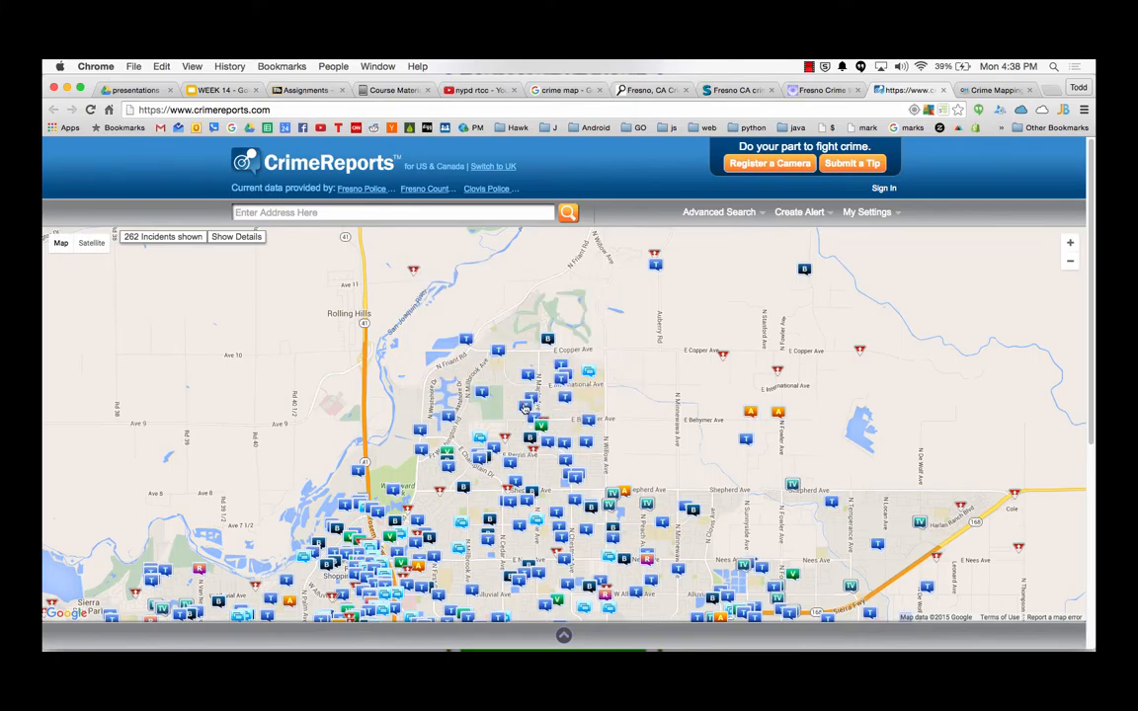
pyautogui.click(529, 407)
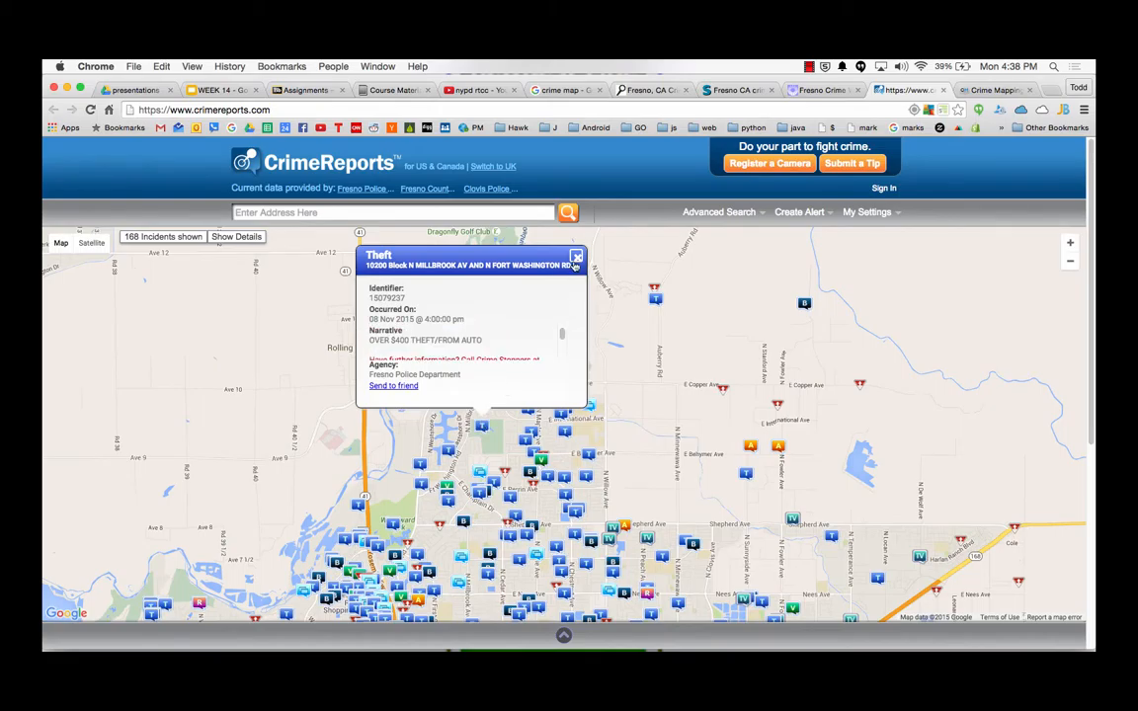
pyautogui.click(577, 256)
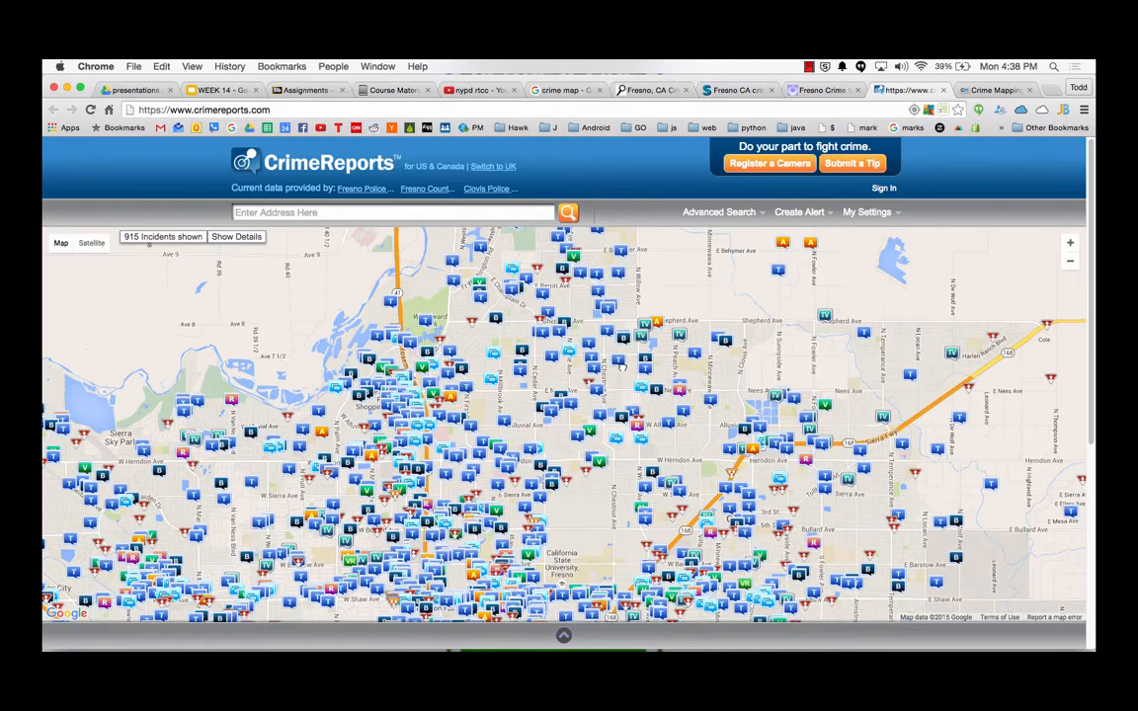
pyautogui.click(719, 211)
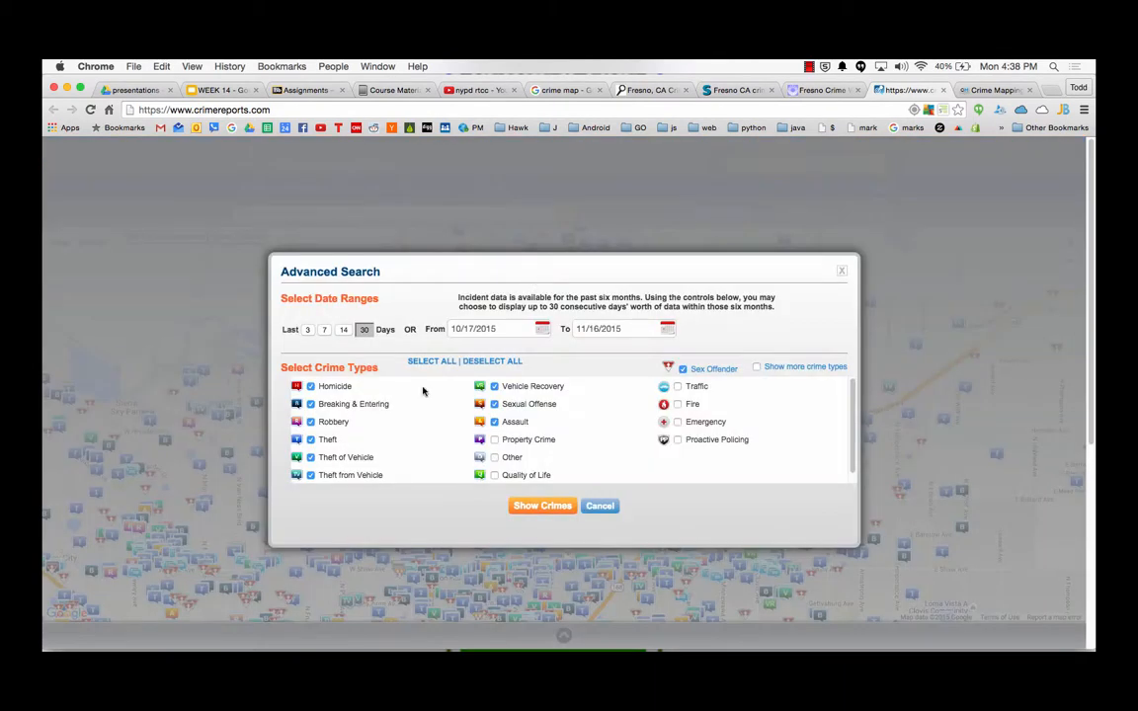
pyautogui.moveTo(781, 371)
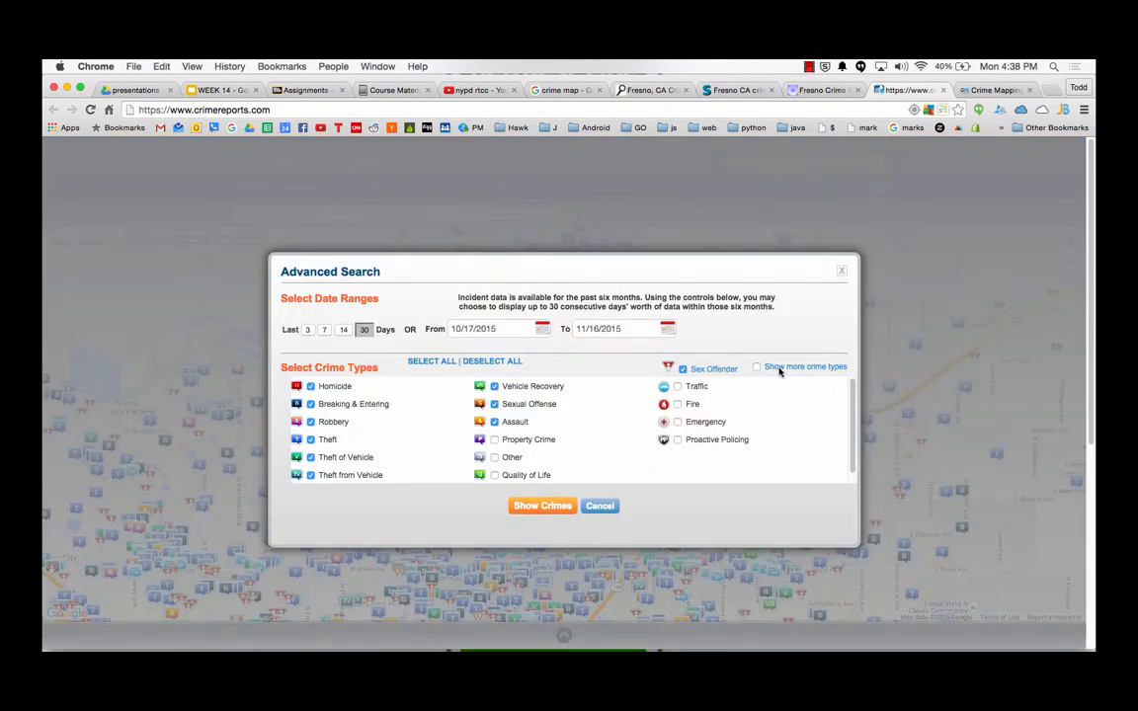
# - Clear all crime types, keep only Homicide and Sexual Offense, and show them on the map
pyautogui.click(492, 360)
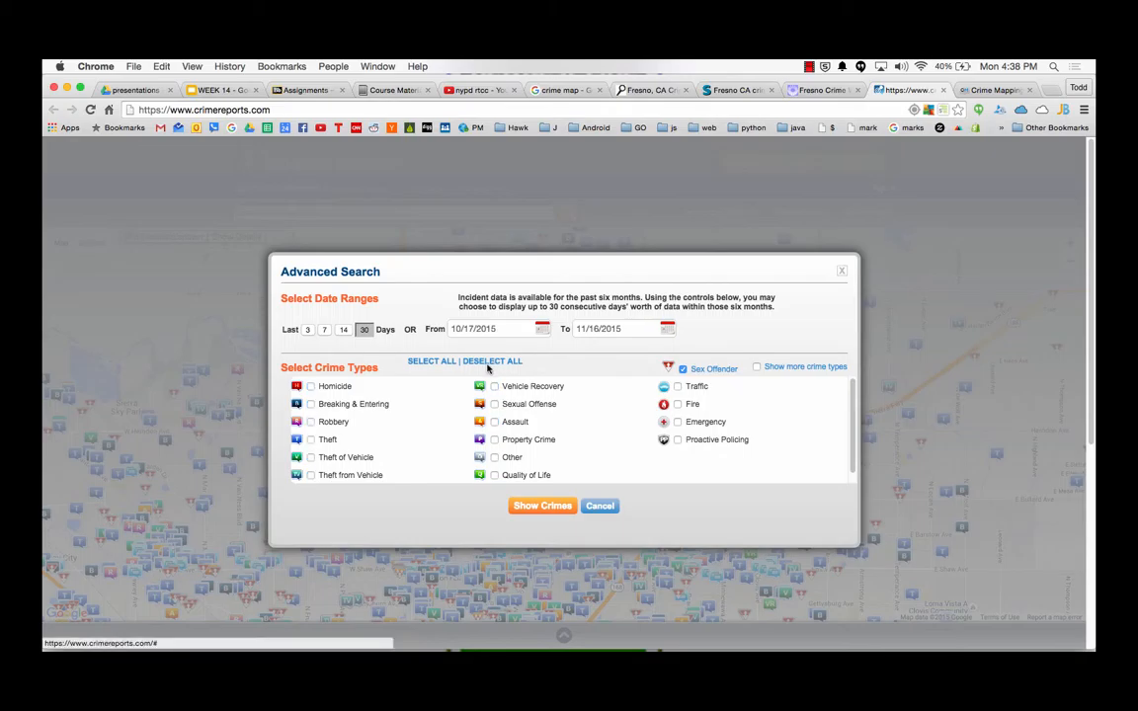
pyautogui.click(310, 385)
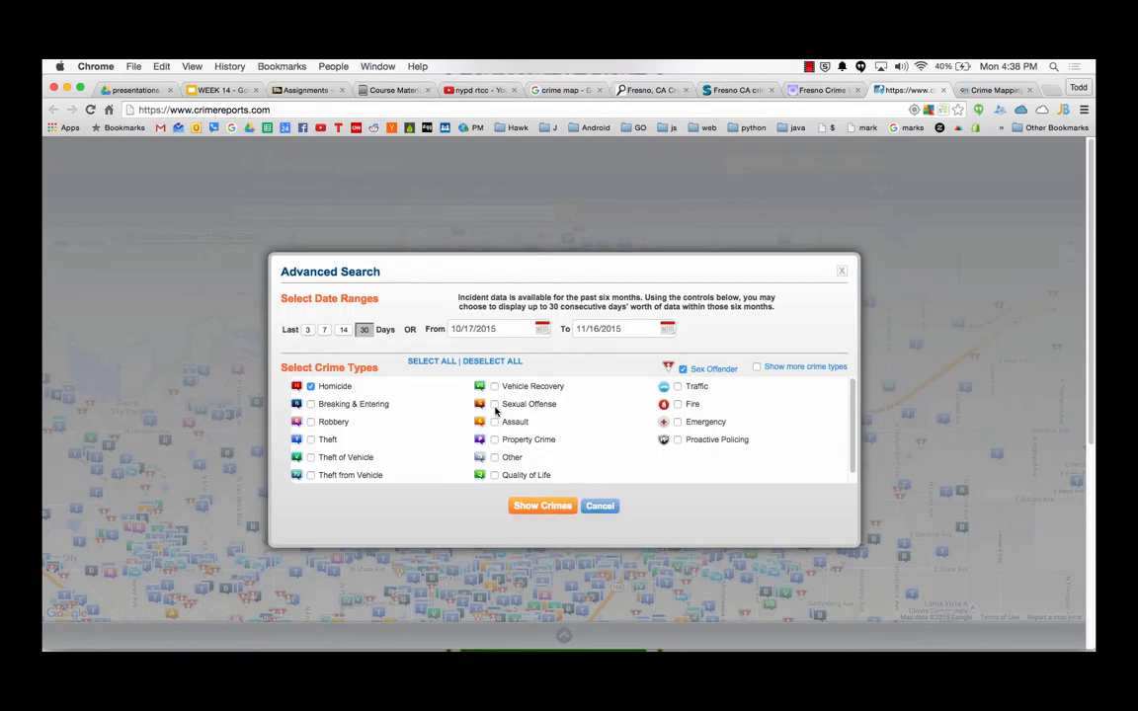
pyautogui.click(494, 403)
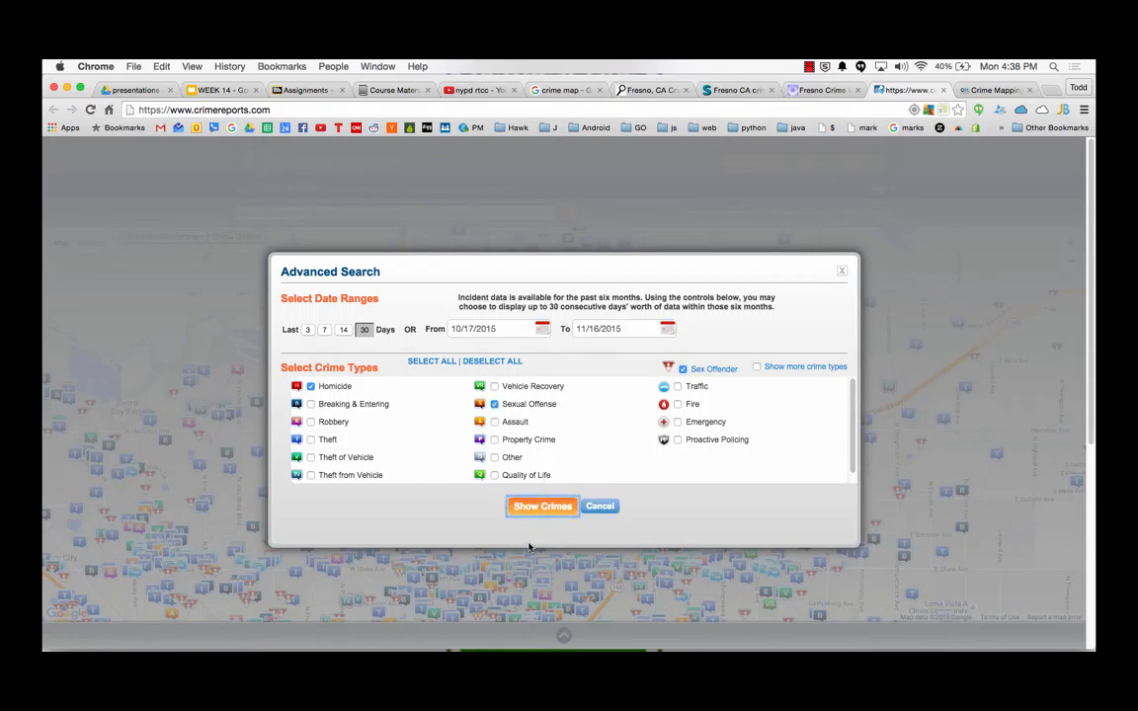
pyautogui.click(541, 506)
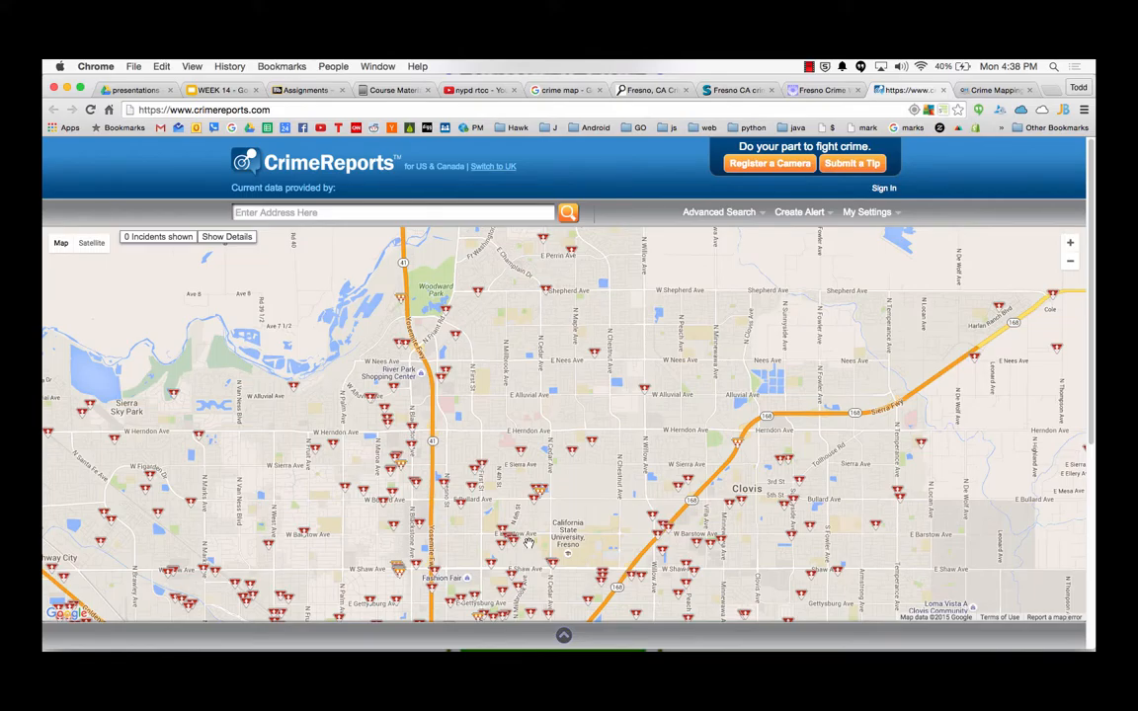
pyautogui.click(719, 211)
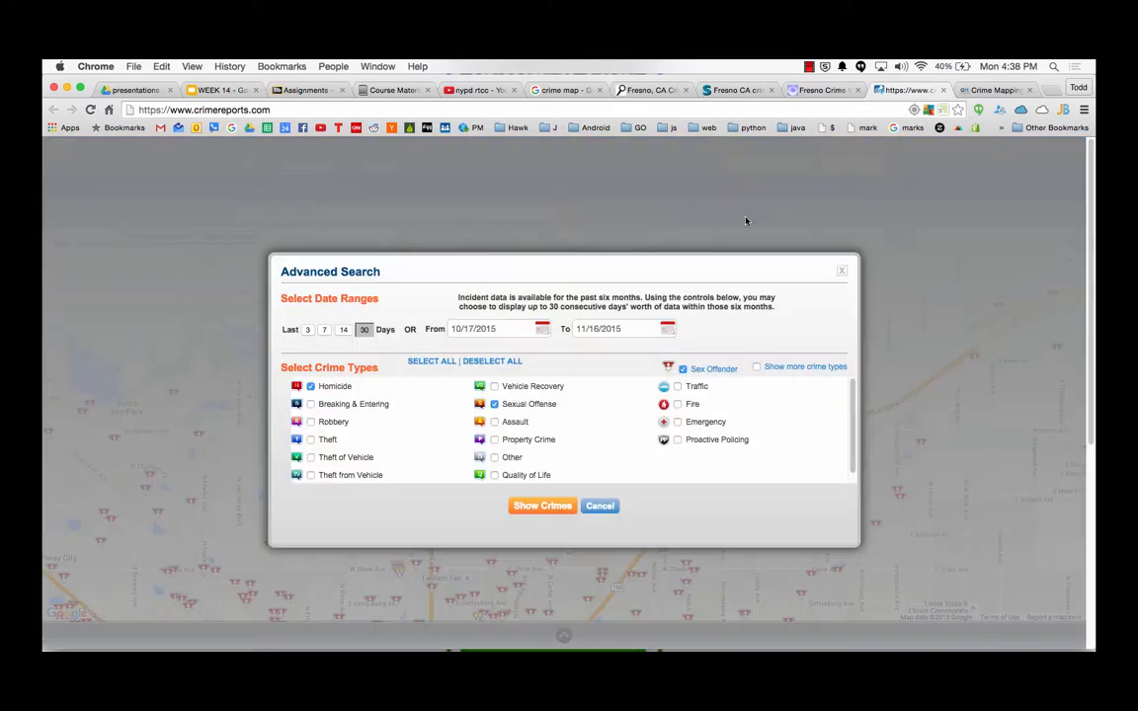
pyautogui.moveTo(534, 438)
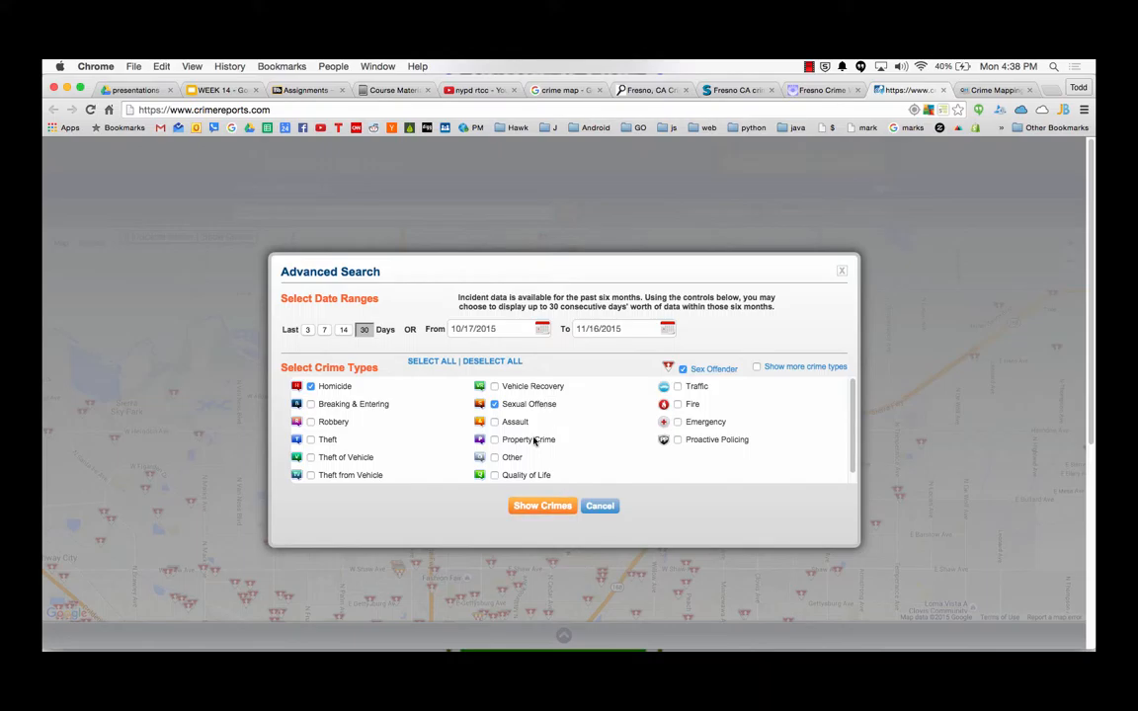
pyautogui.click(494, 403)
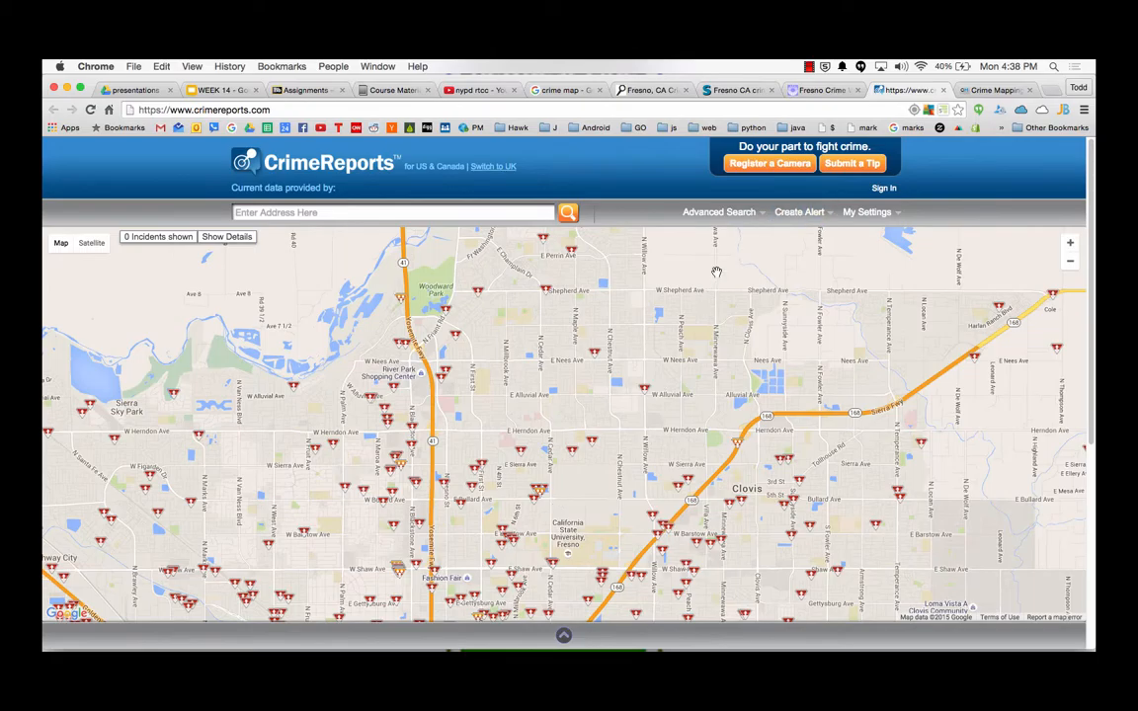
# - Hide sex offenders from the results and view the single remaining homicide incident's details
pyautogui.click(720, 211)
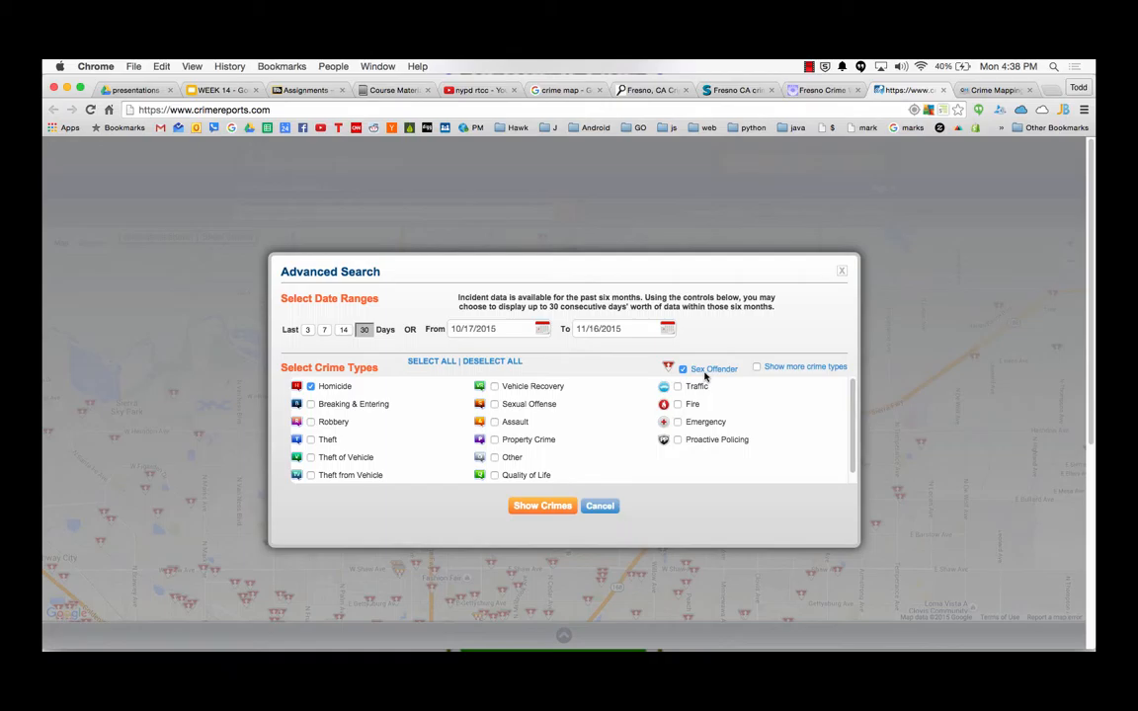
pyautogui.click(682, 369)
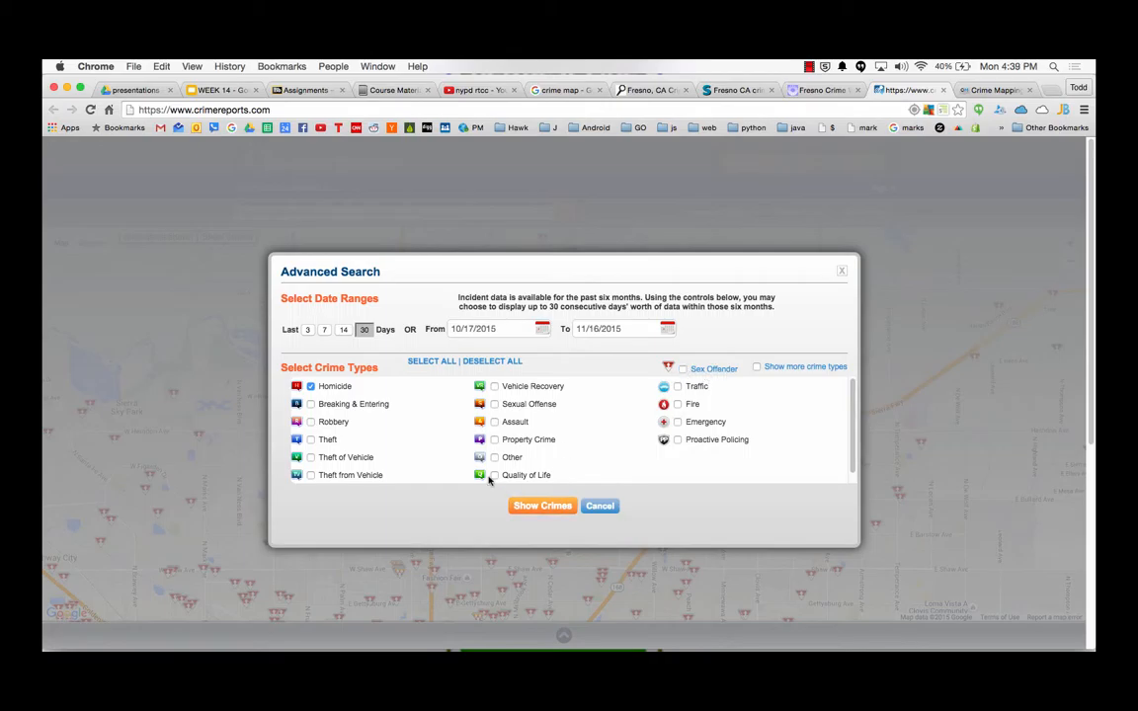
pyautogui.click(495, 403)
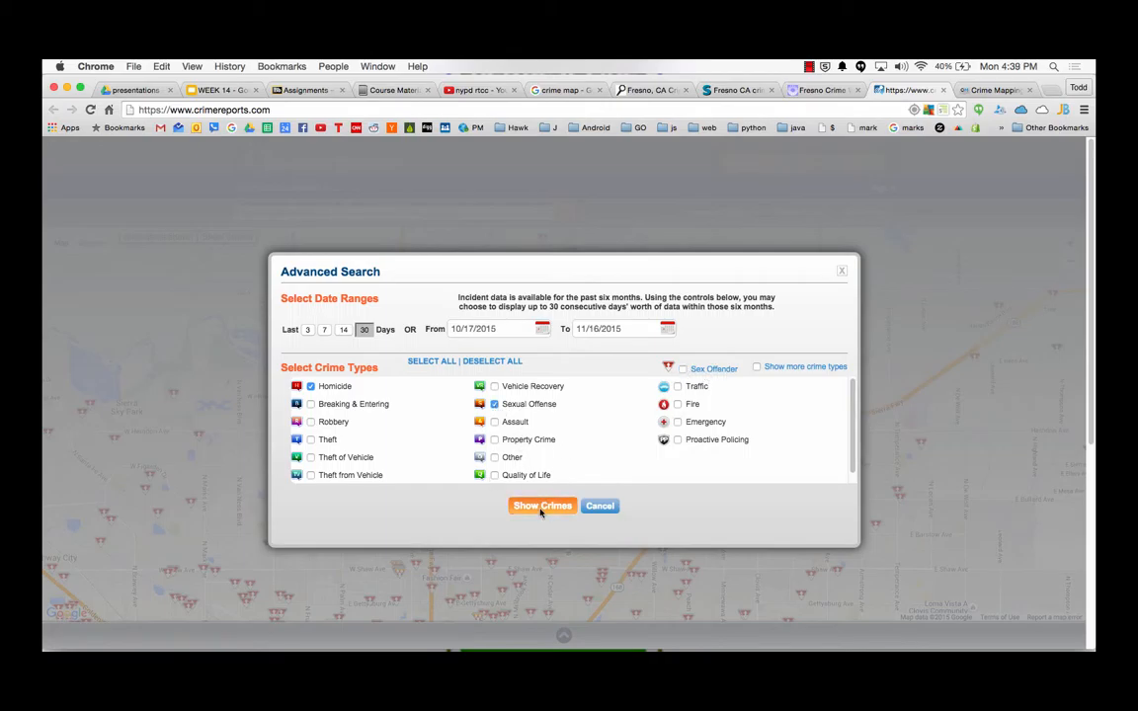
pyautogui.click(541, 506)
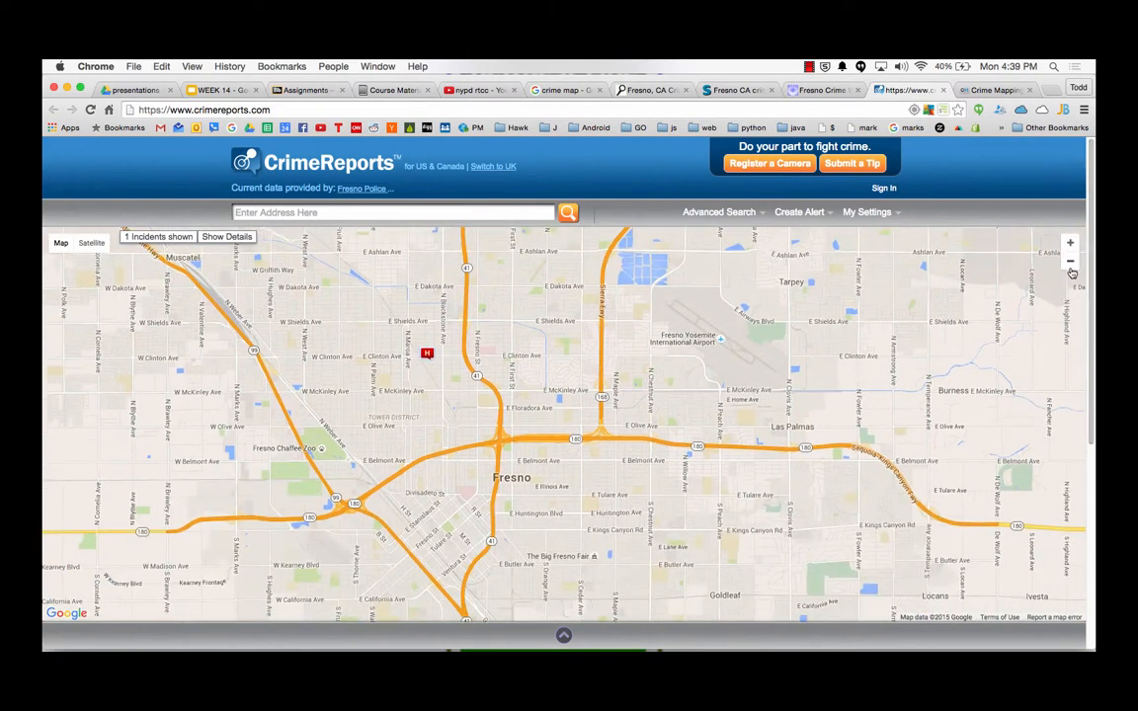
pyautogui.click(1071, 261)
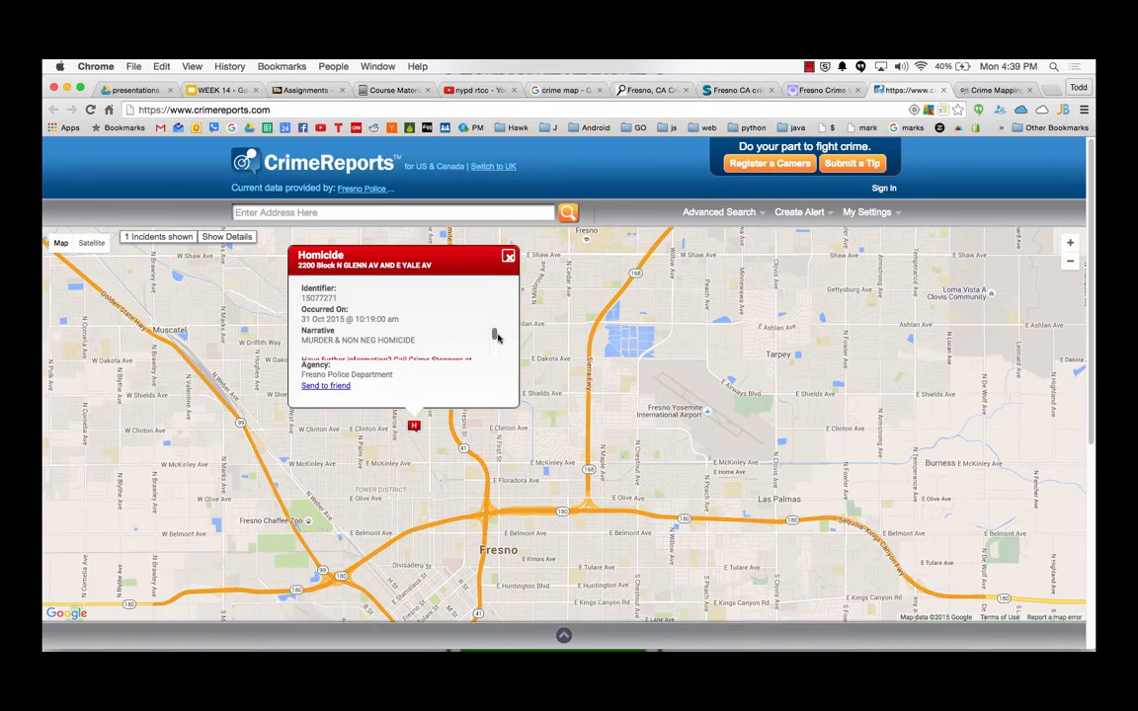
# - Review and close the homicide incident details on the Fresno map
pyautogui.scroll(-3)
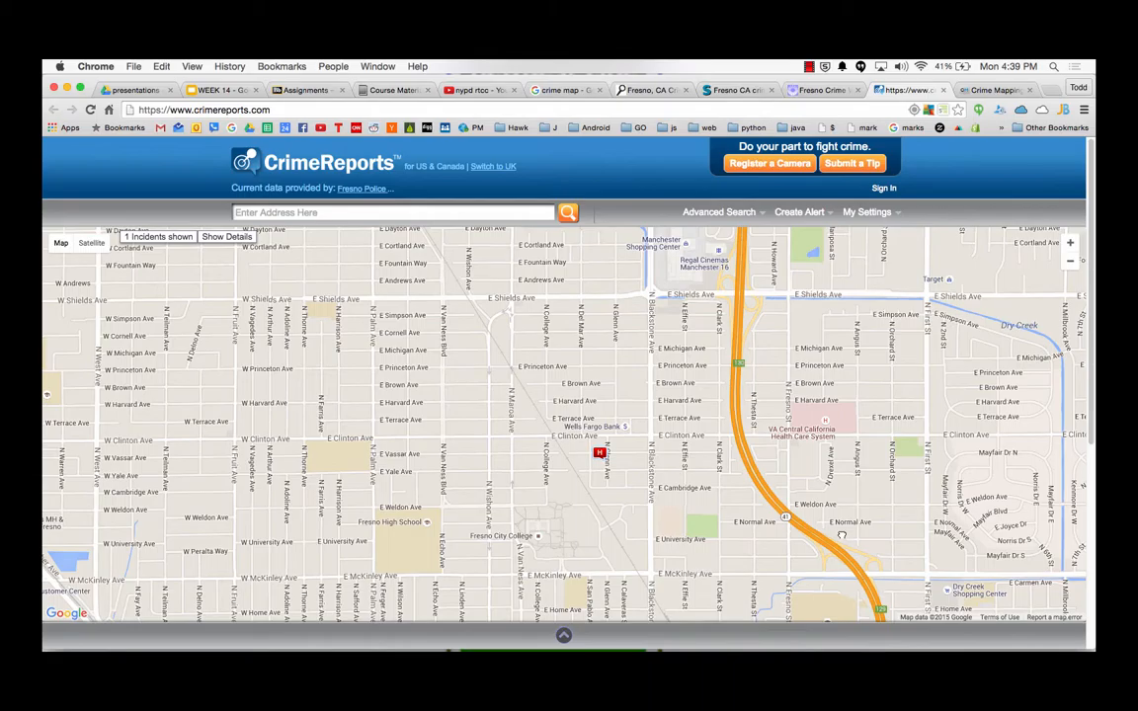
pyautogui.moveTo(597, 506)
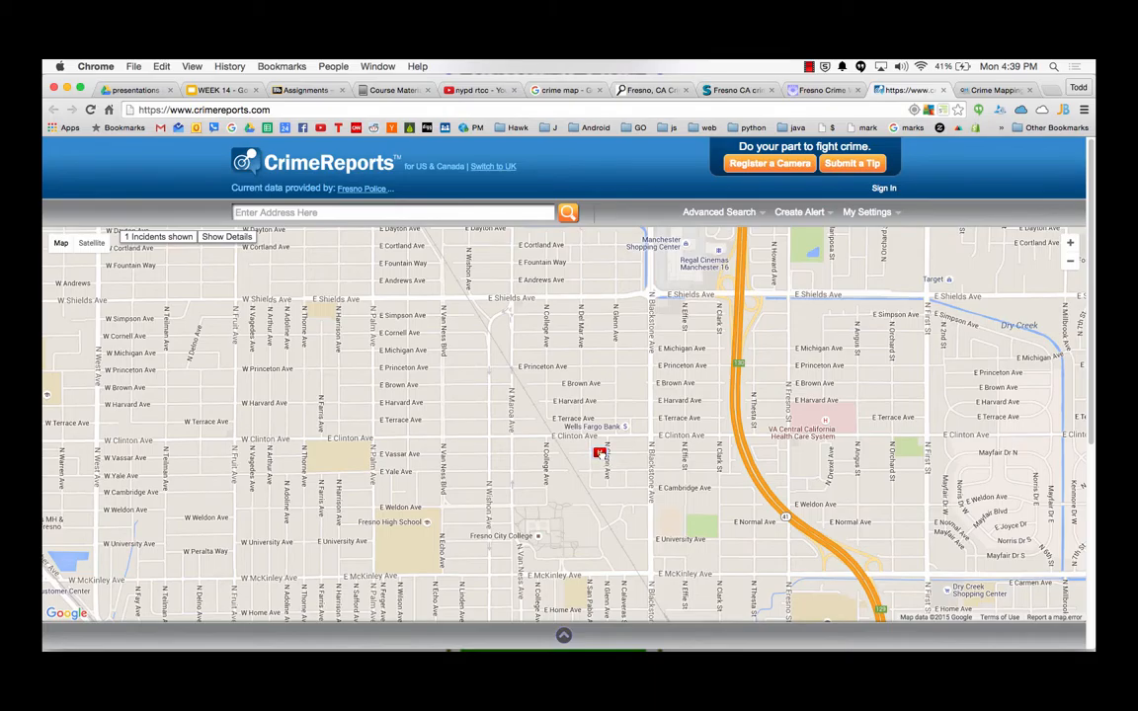
pyautogui.click(600, 452)
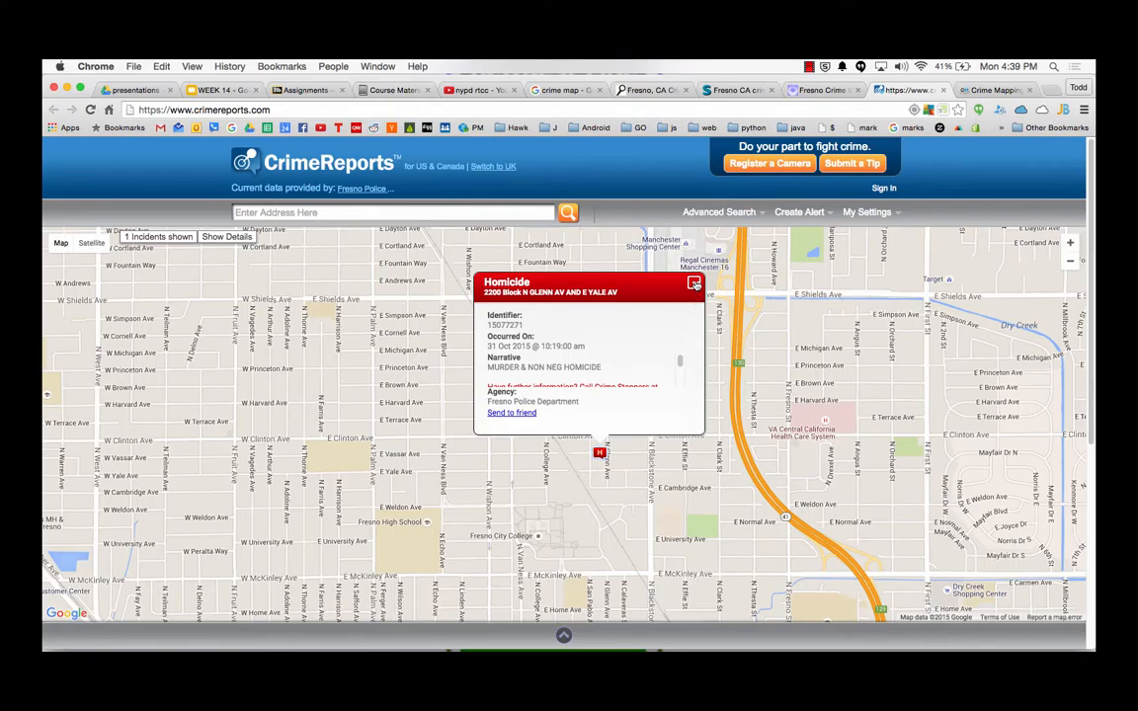
pyautogui.click(696, 284)
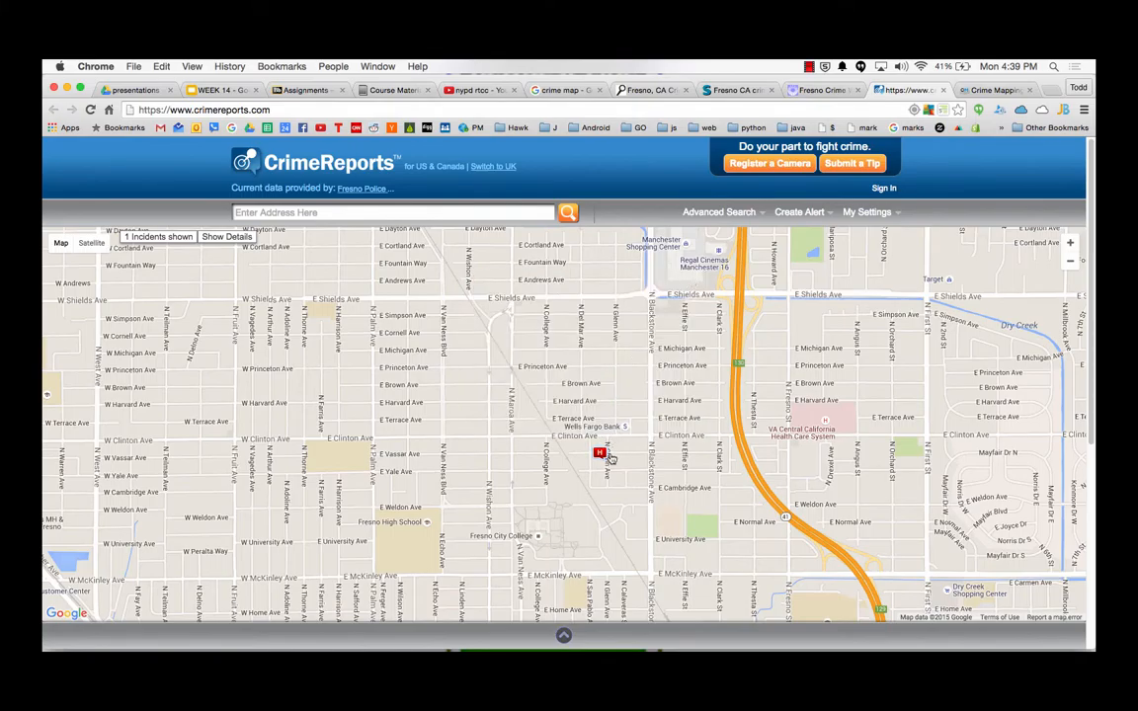
pyautogui.click(601, 453)
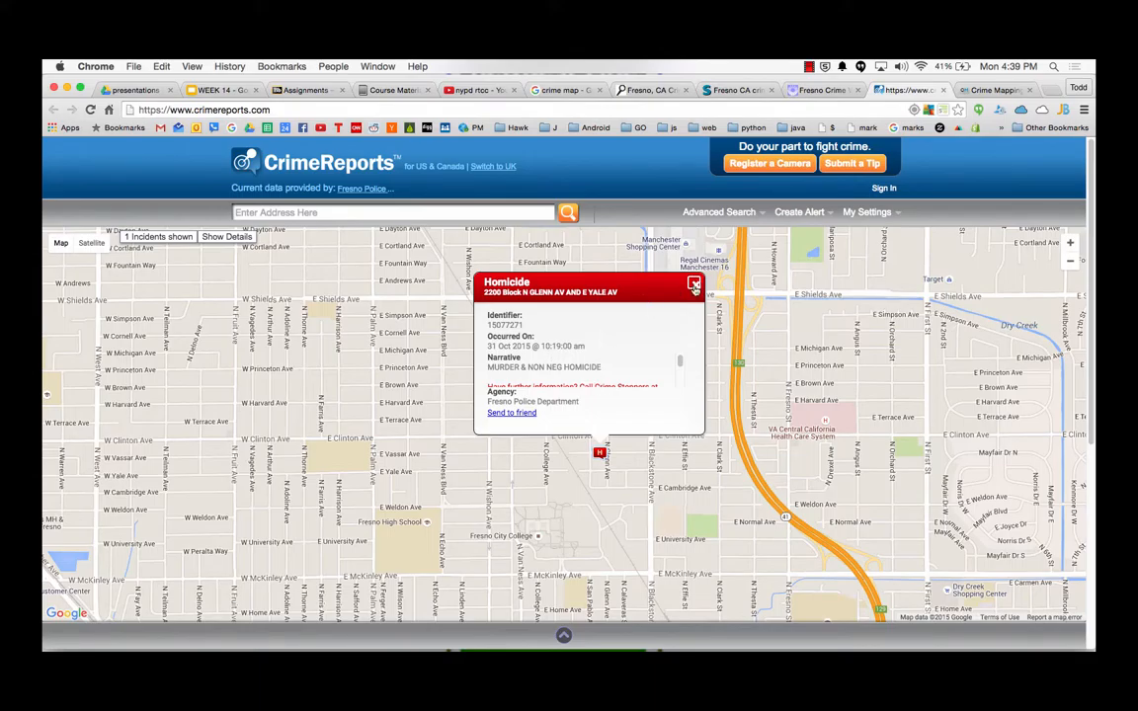
pyautogui.click(696, 284)
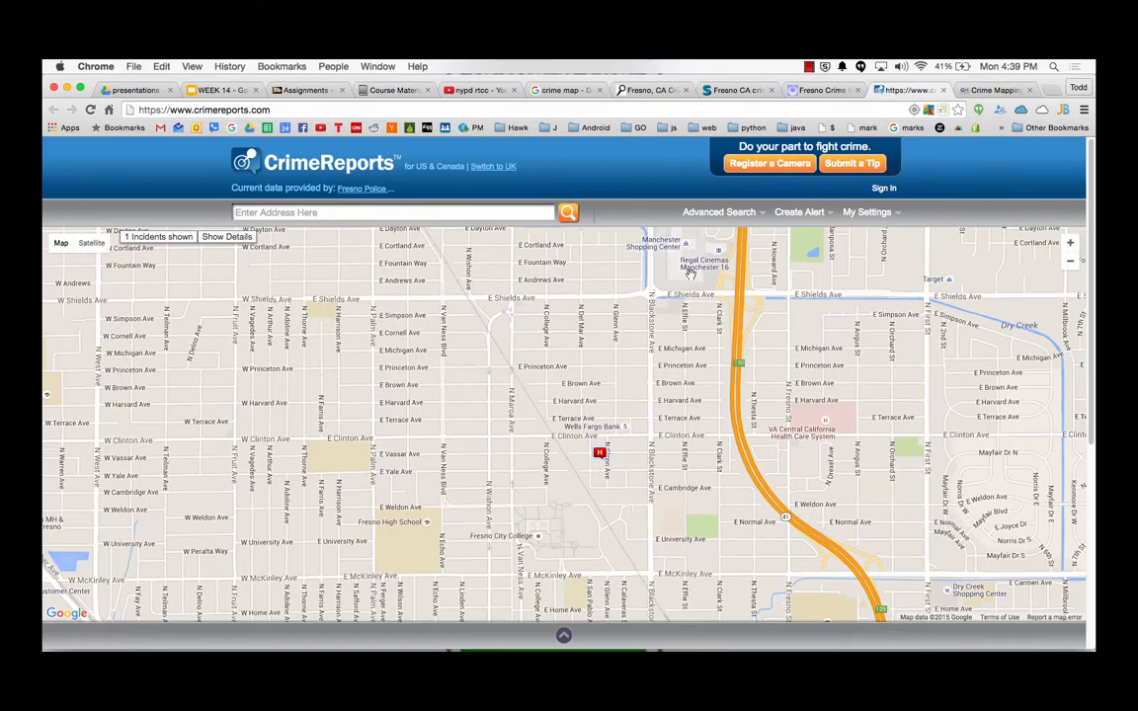
pyautogui.moveTo(775, 463)
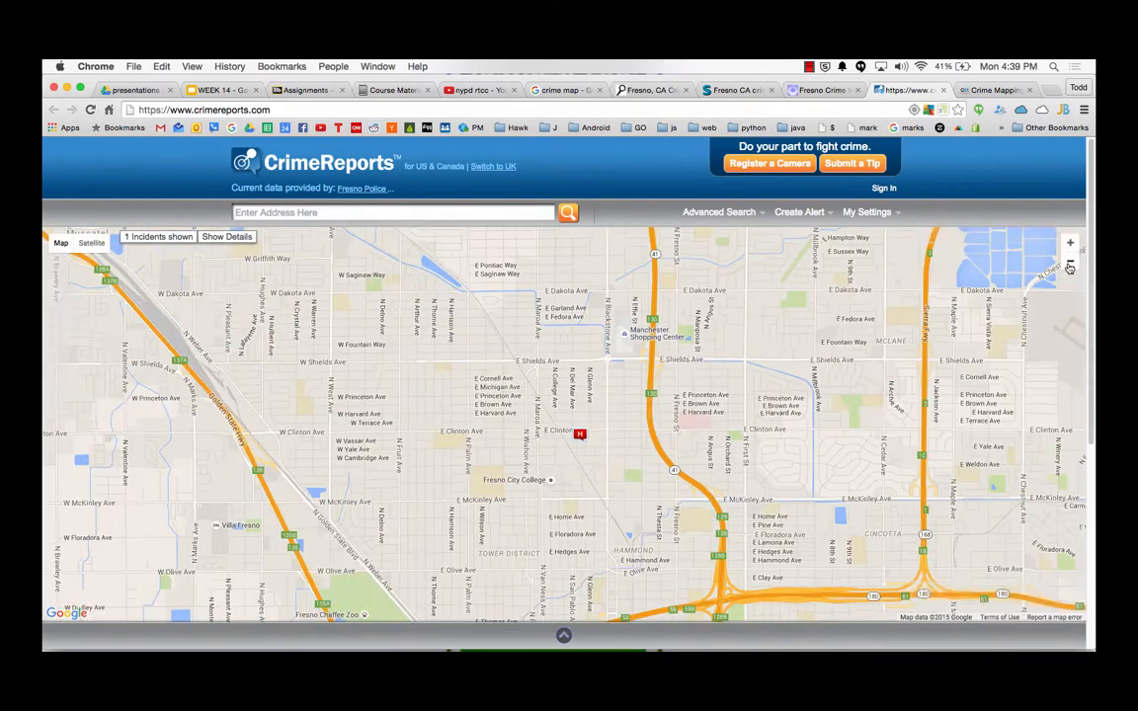
pyautogui.click(1071, 267)
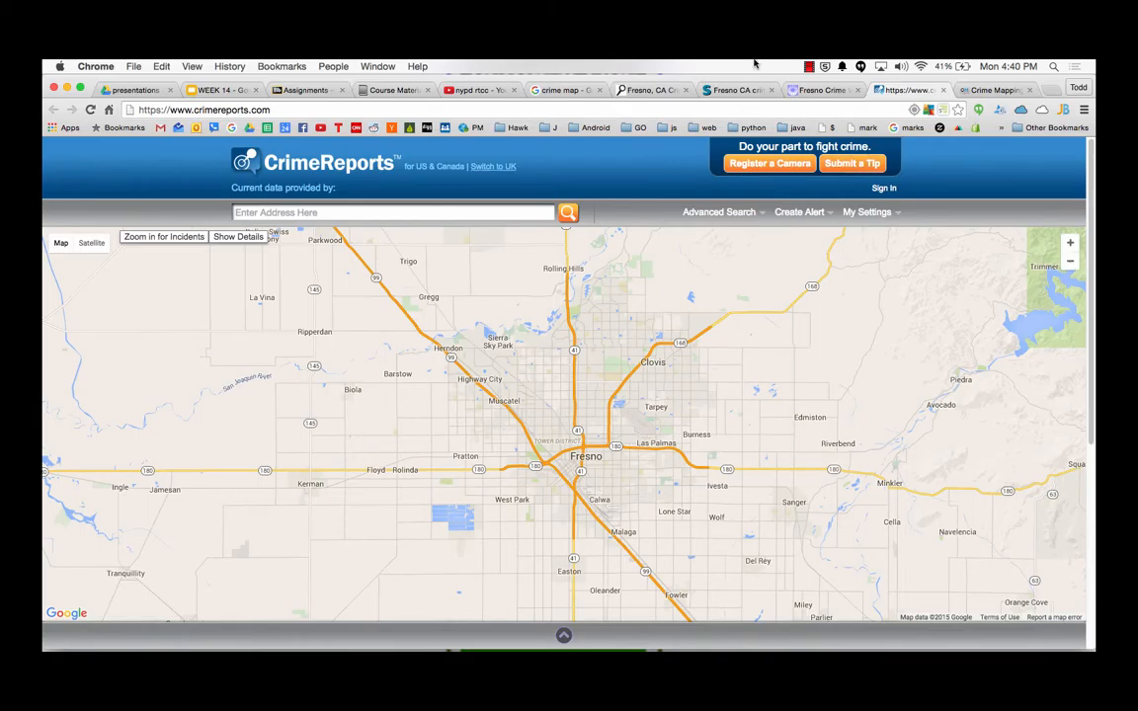
# - Close all tabs to the right of the YouTube 'nypd rtcc' results tab
pyautogui.rightClick(478, 91)
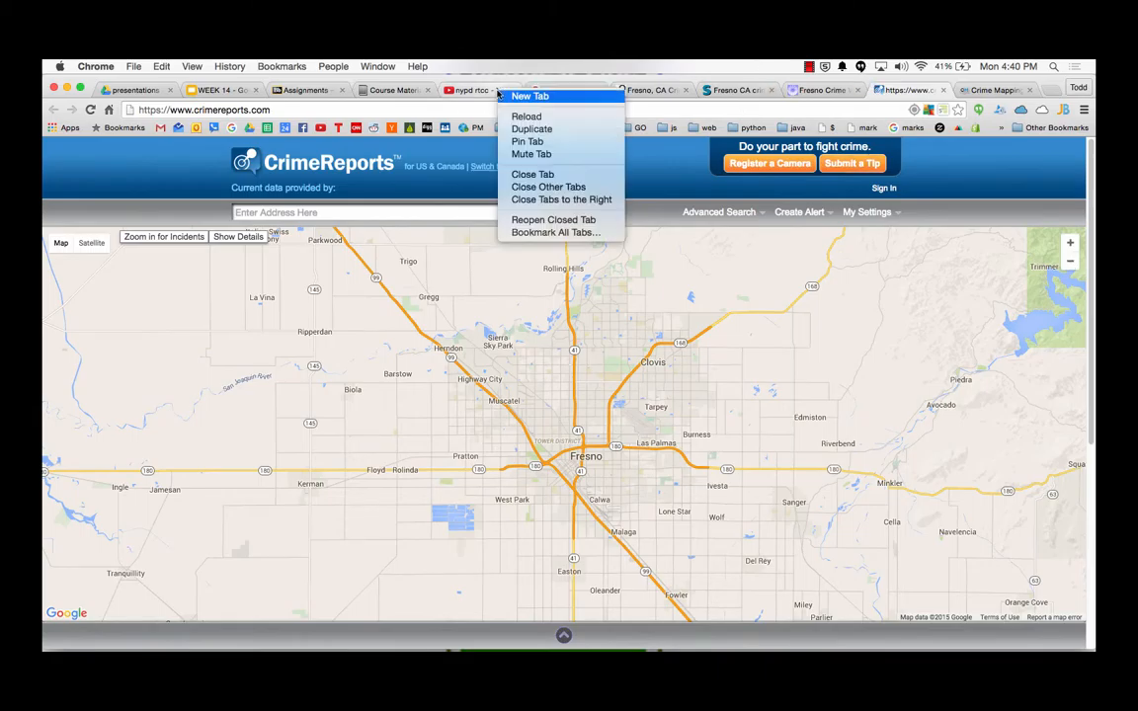
pyautogui.click(672, 91)
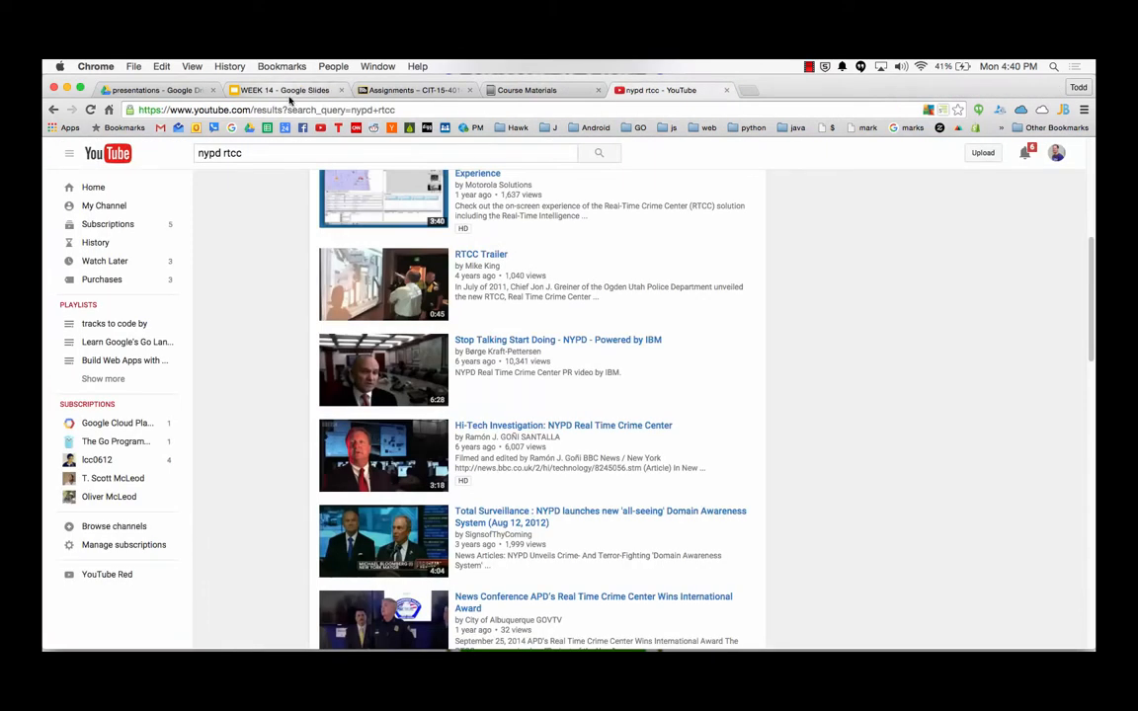
pyautogui.click(285, 91)
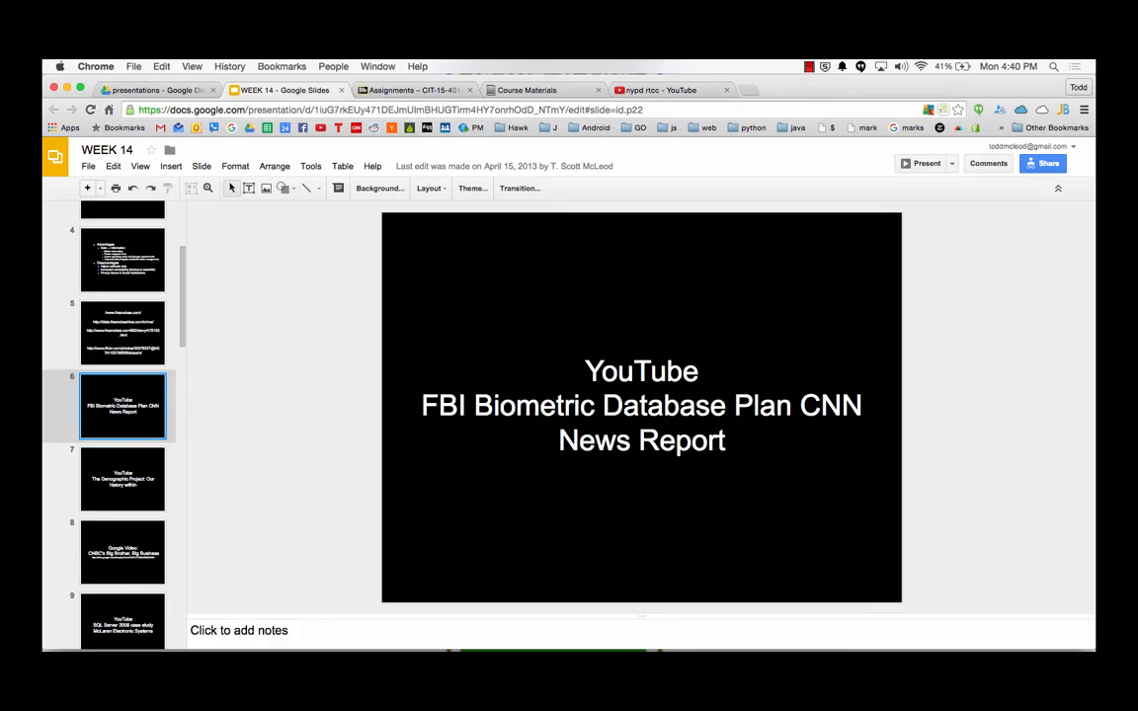
pyautogui.click(123, 480)
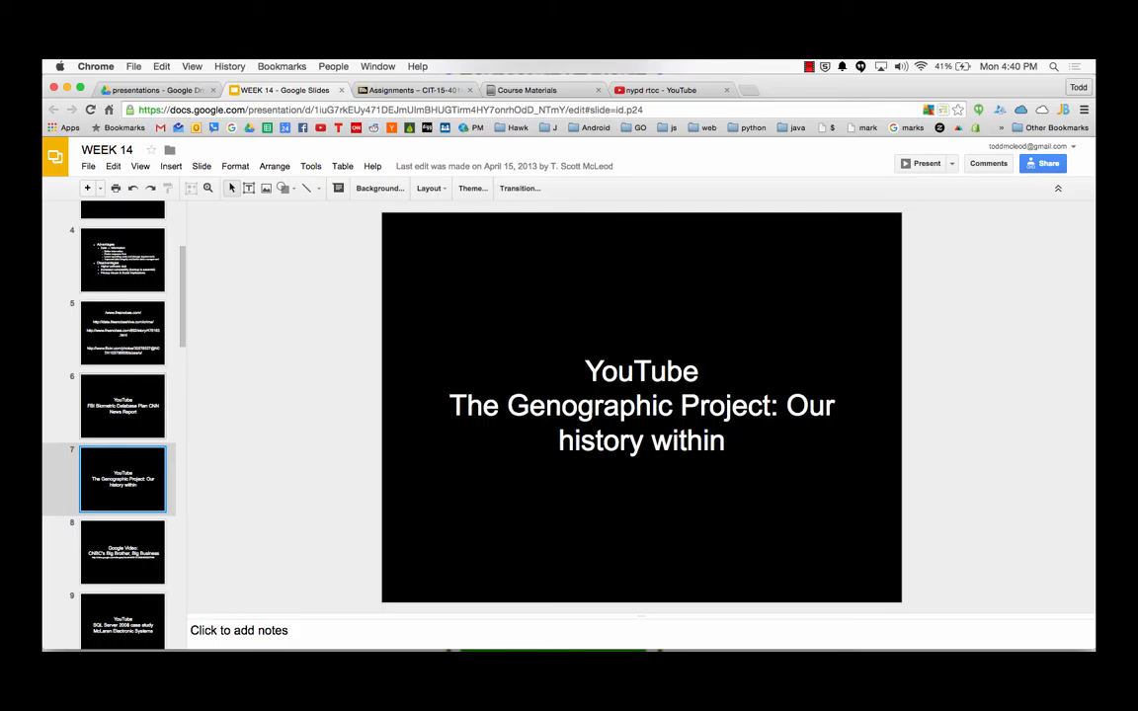
pyautogui.click(123, 551)
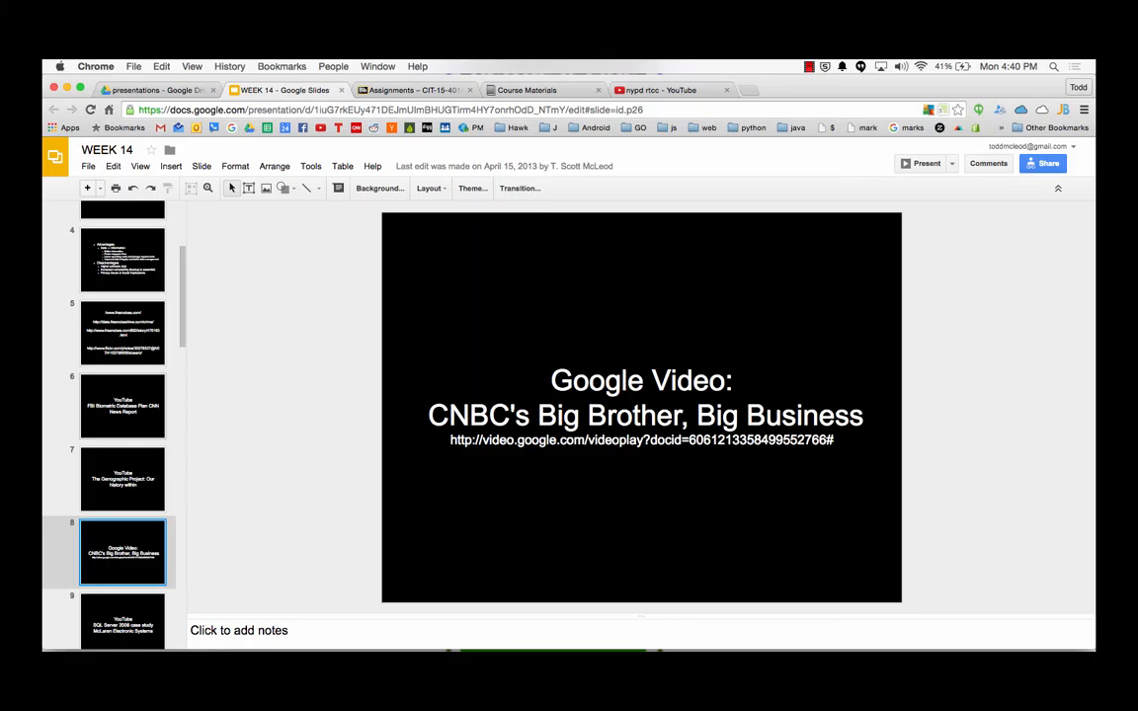
pyautogui.click(122, 597)
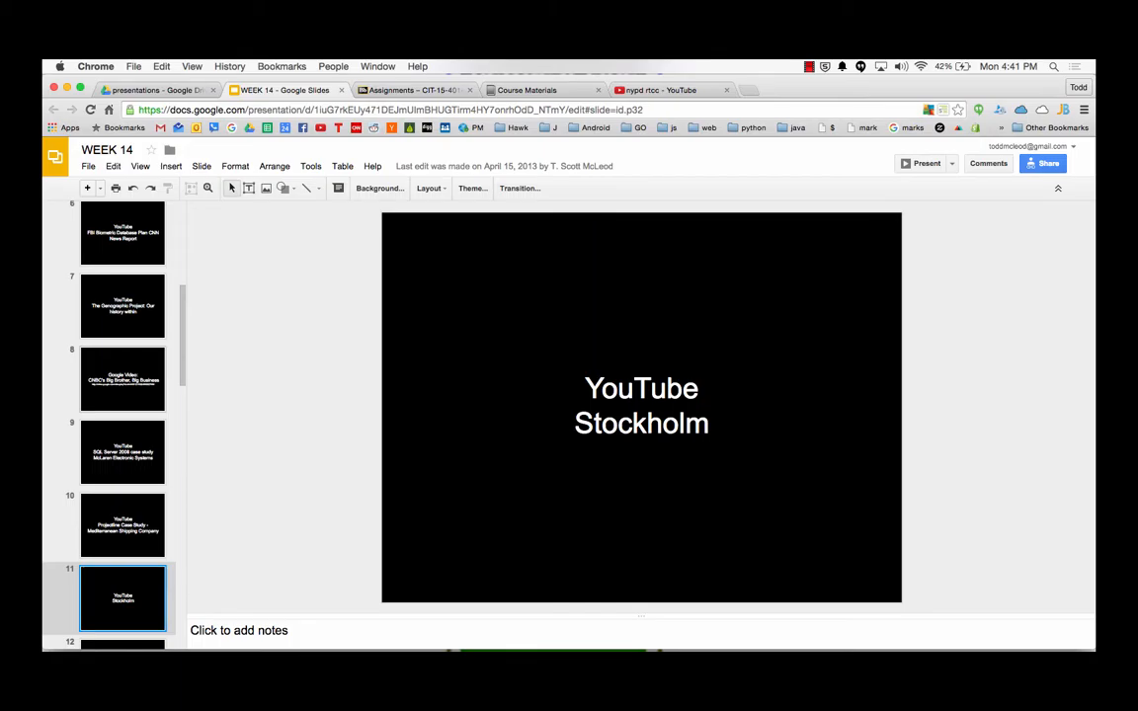
pyautogui.click(122, 597)
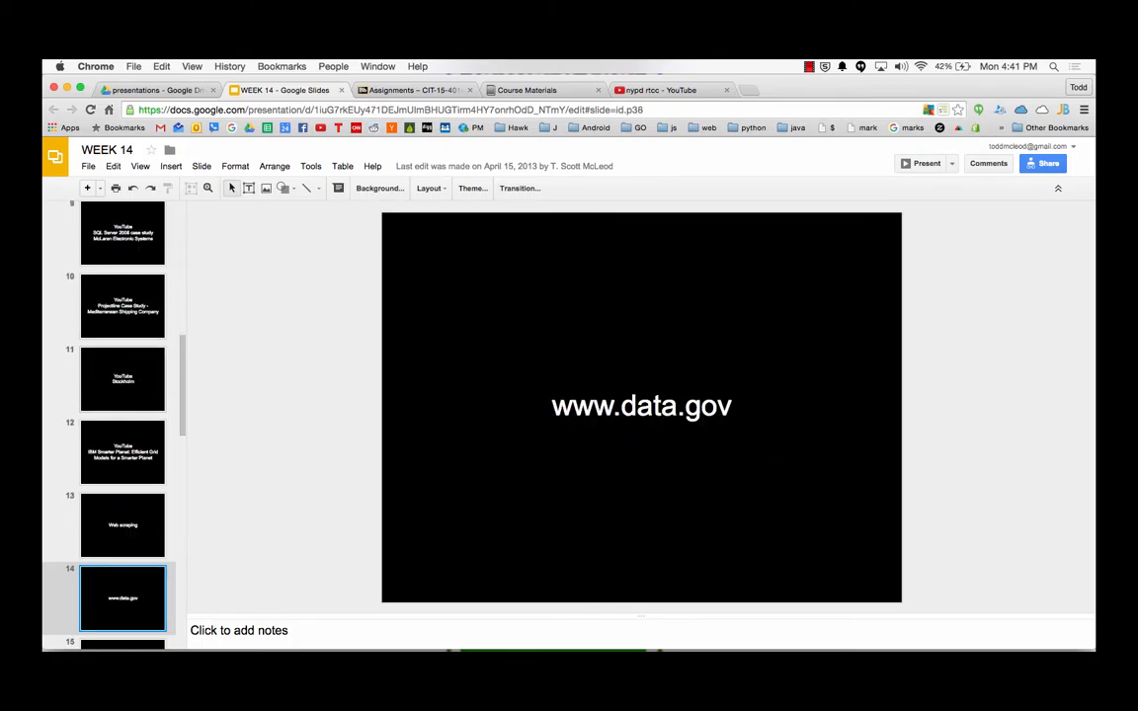
pyautogui.scroll(-3)
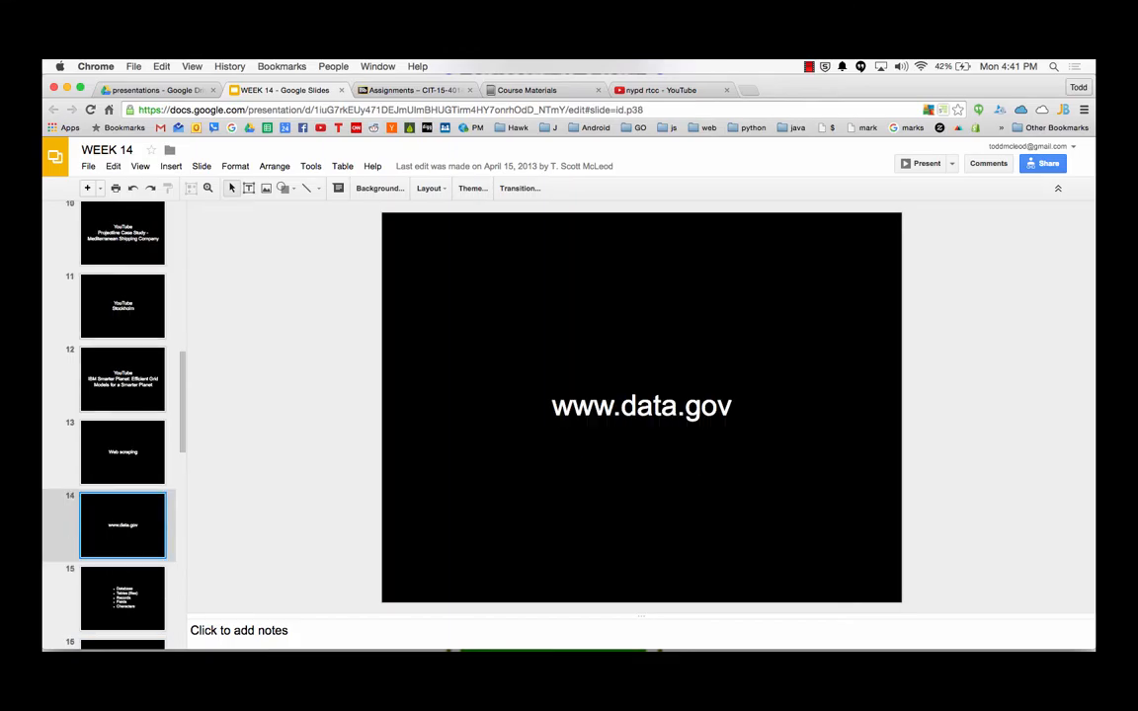
# - Preview the 'week 12 databases diagram' document in the presentations Drive folder, then close the preview
pyautogui.click(123, 597)
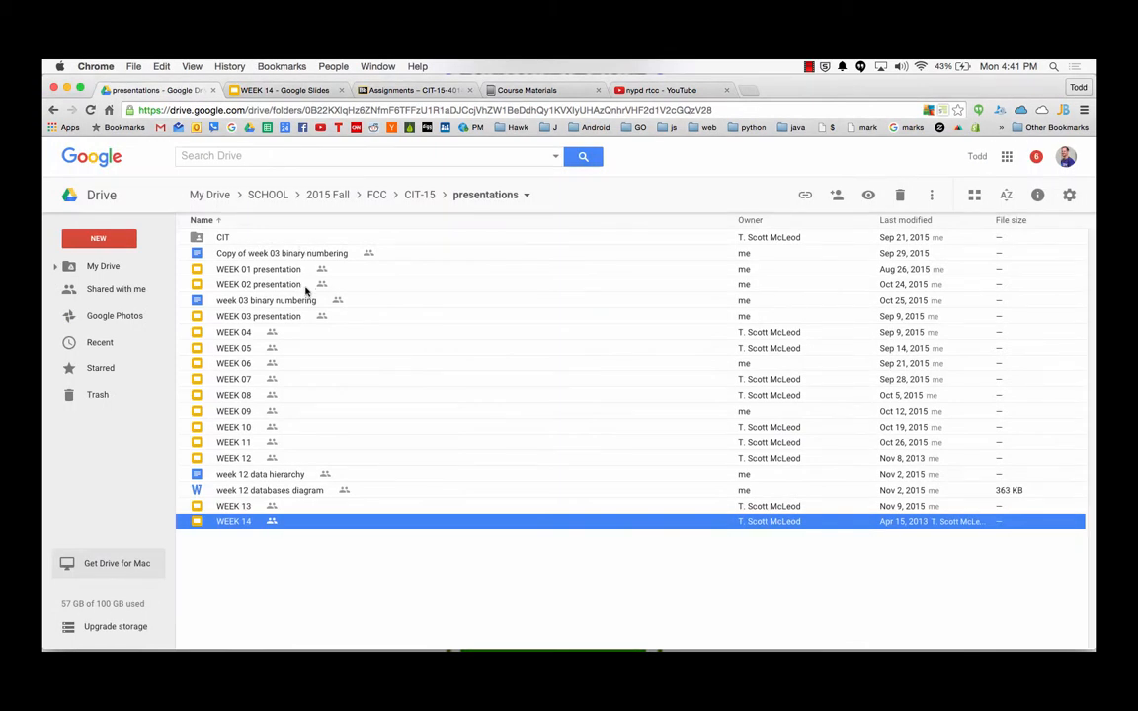
pyautogui.moveTo(261, 498)
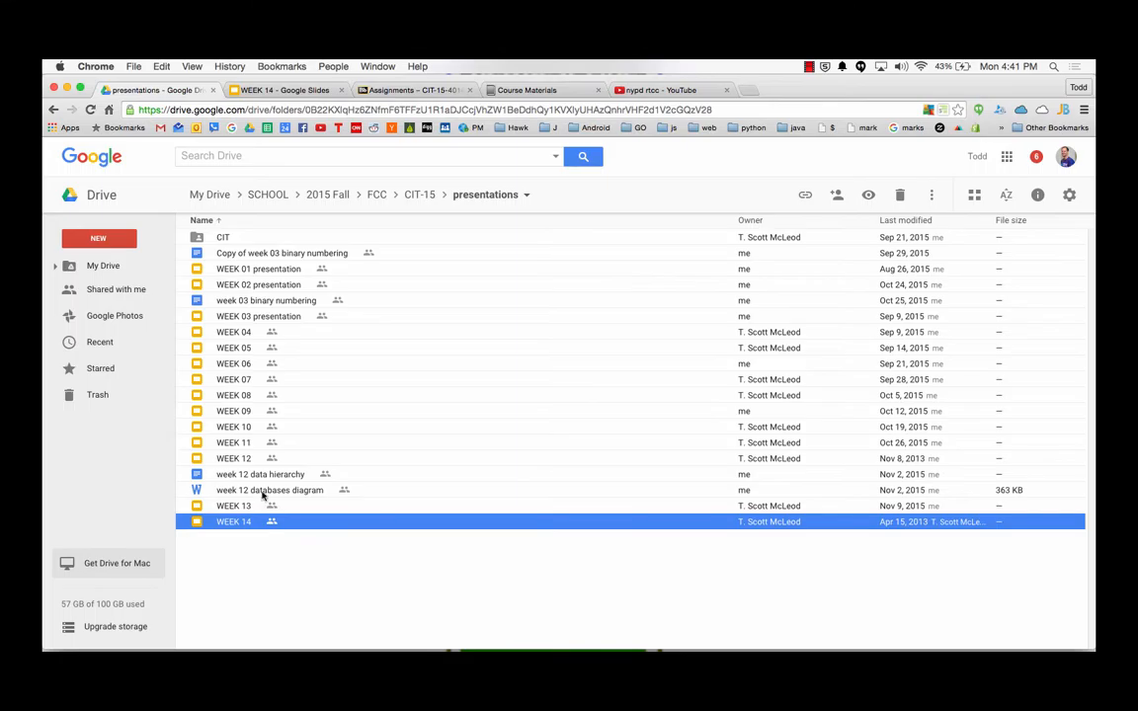
pyautogui.click(269, 490)
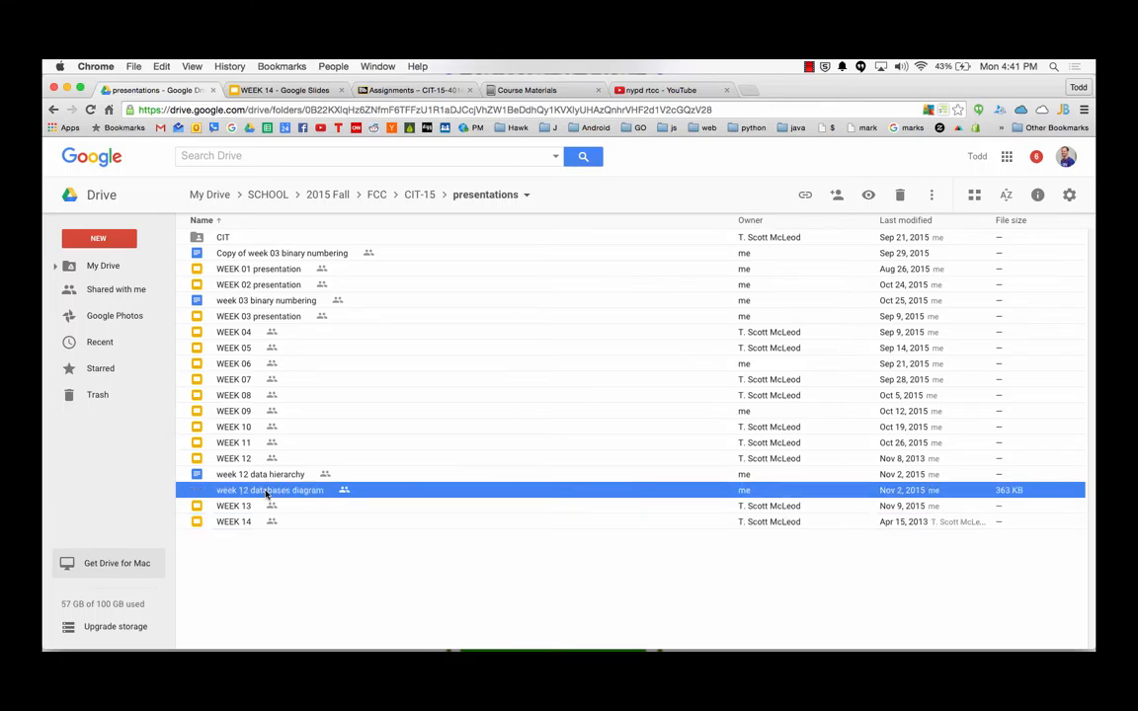
pyautogui.doubleClick(269, 491)
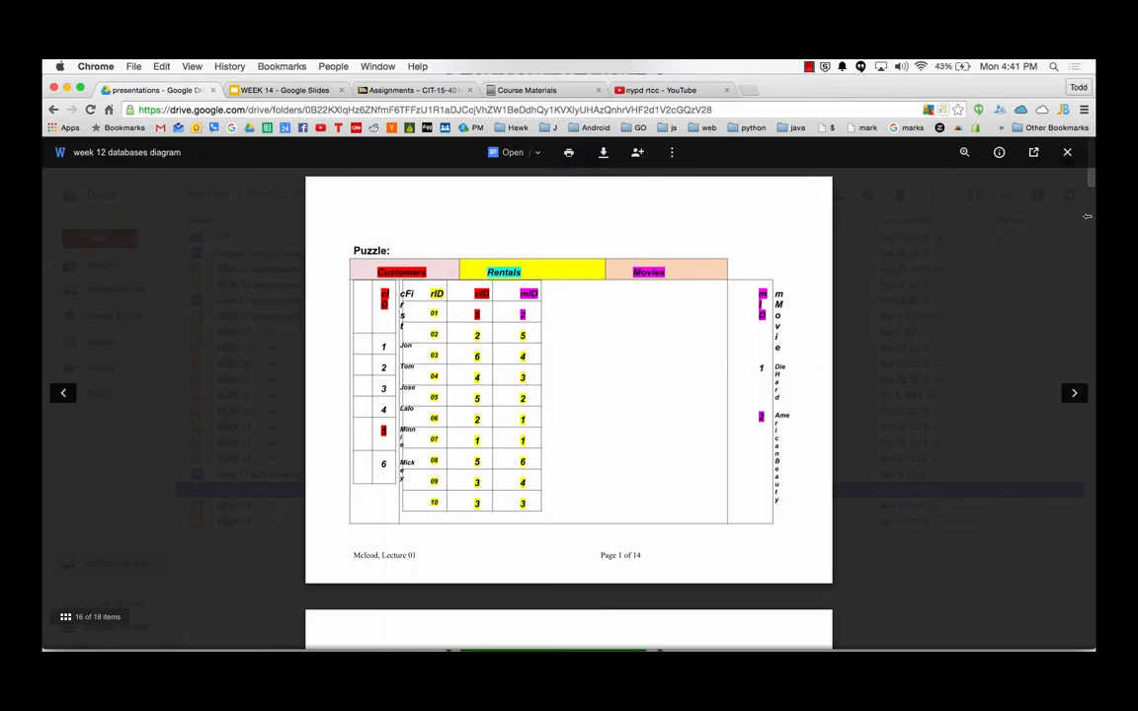
pyautogui.click(1067, 153)
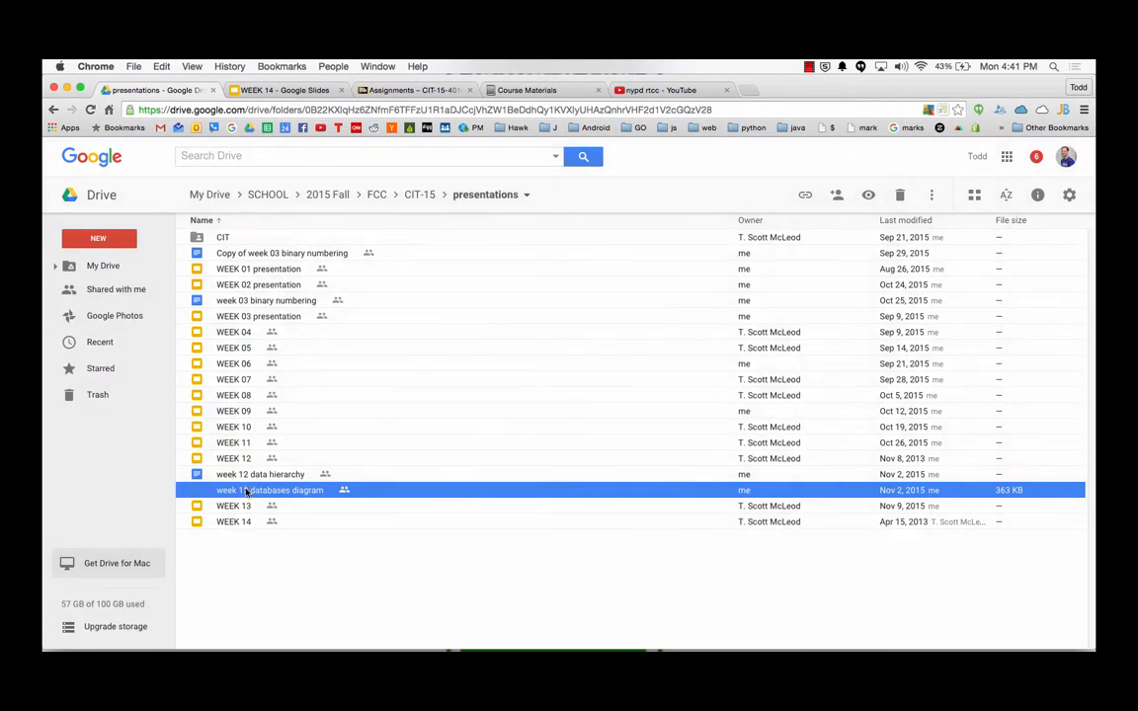
pyautogui.moveTo(308, 439)
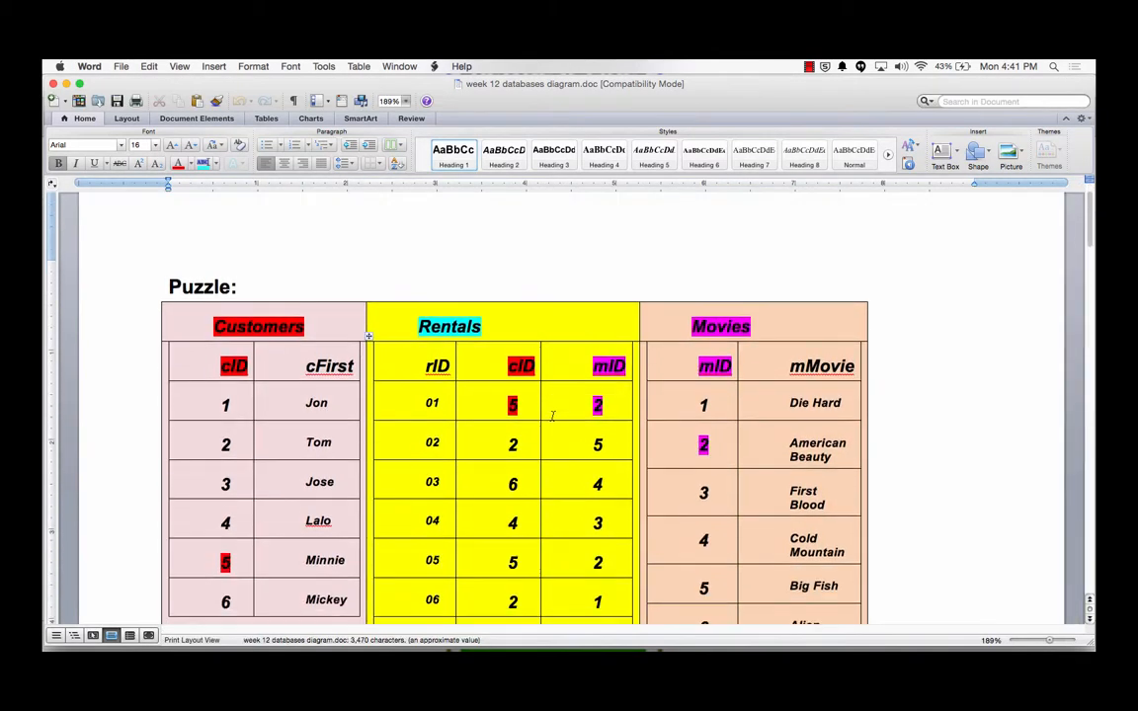
# - Scroll to the Customers/Rentals/Movies puzzle, select 'Jon' in cFirst, then bring up Blackboard assignments
pyautogui.scroll(-3)
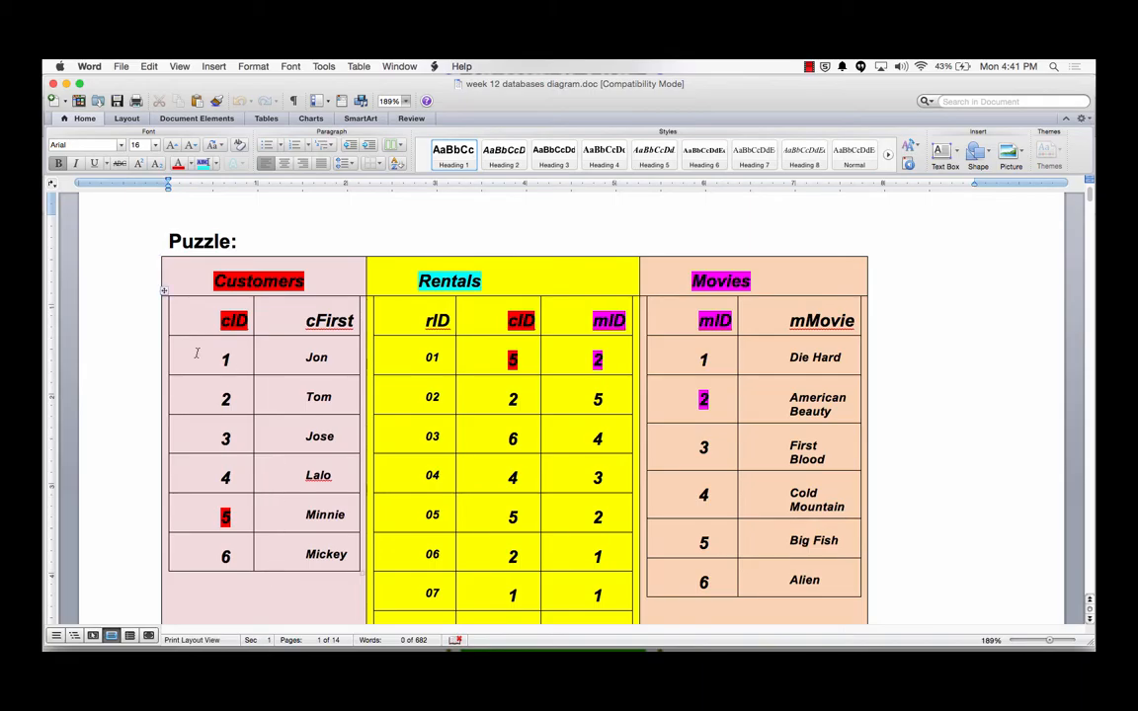
pyautogui.click(225, 356)
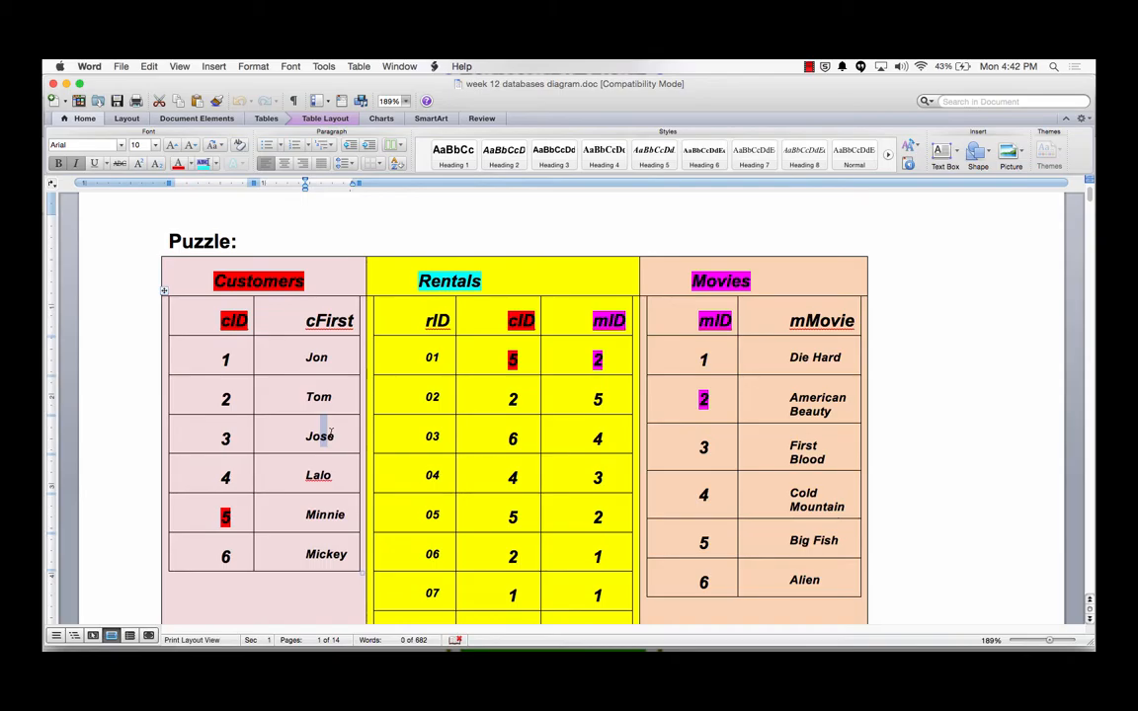
pyautogui.doubleClick(316, 355)
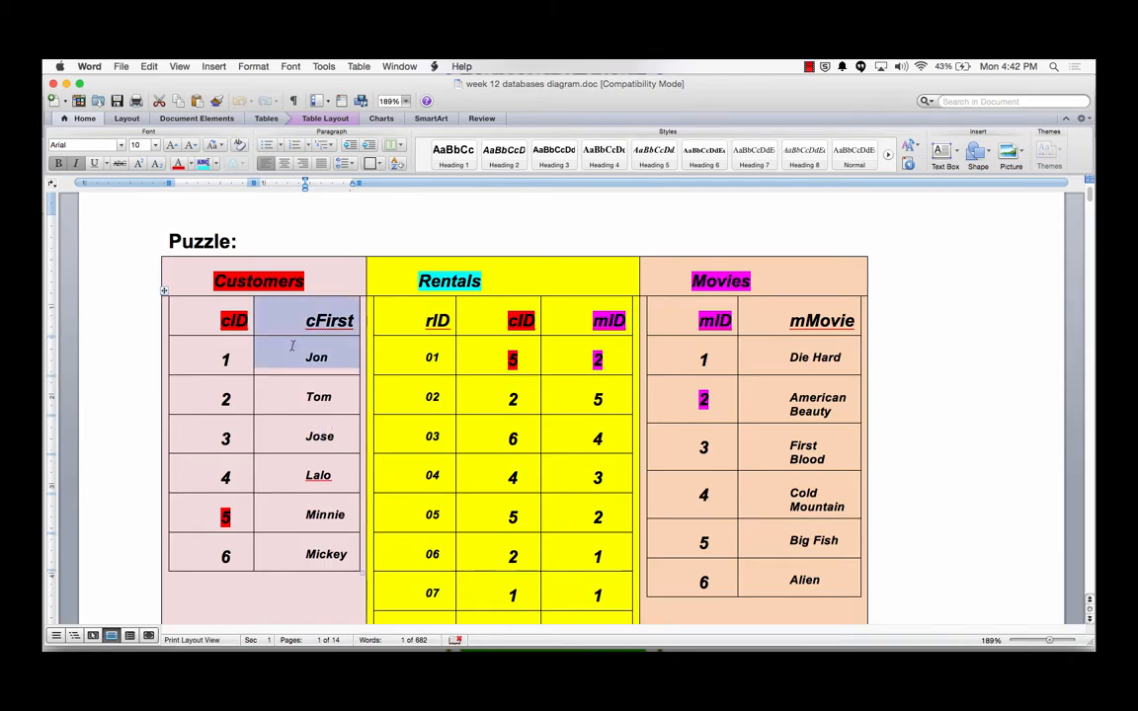
pyautogui.click(320, 437)
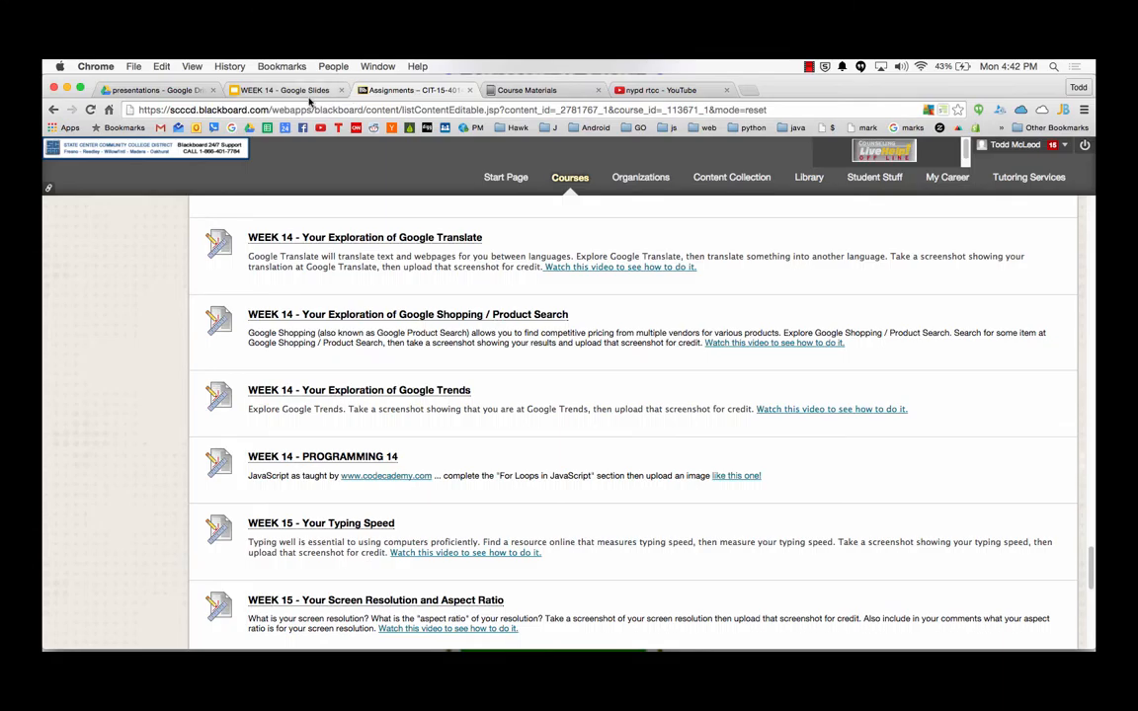
# - Go back to the Word databases puzzle document after viewing the Blackboard assignments
pyautogui.click(285, 91)
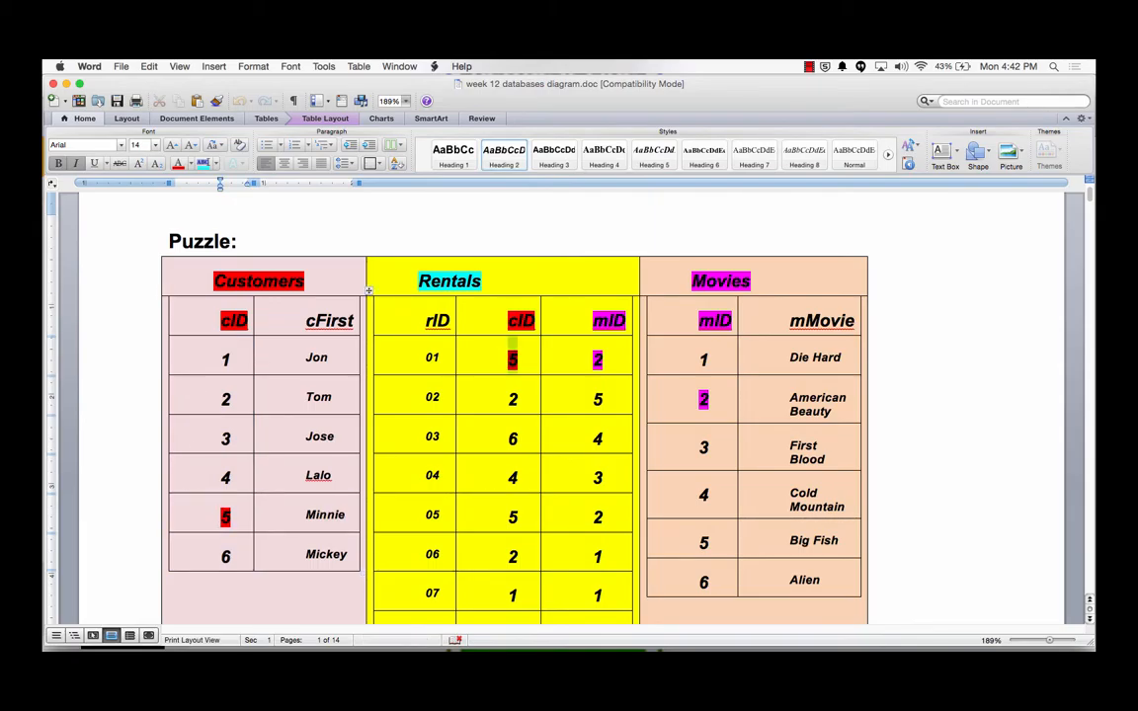
# - Return to the Google Slides WEEK 14 deck at its Primary Key slide
pyautogui.click(511, 358)
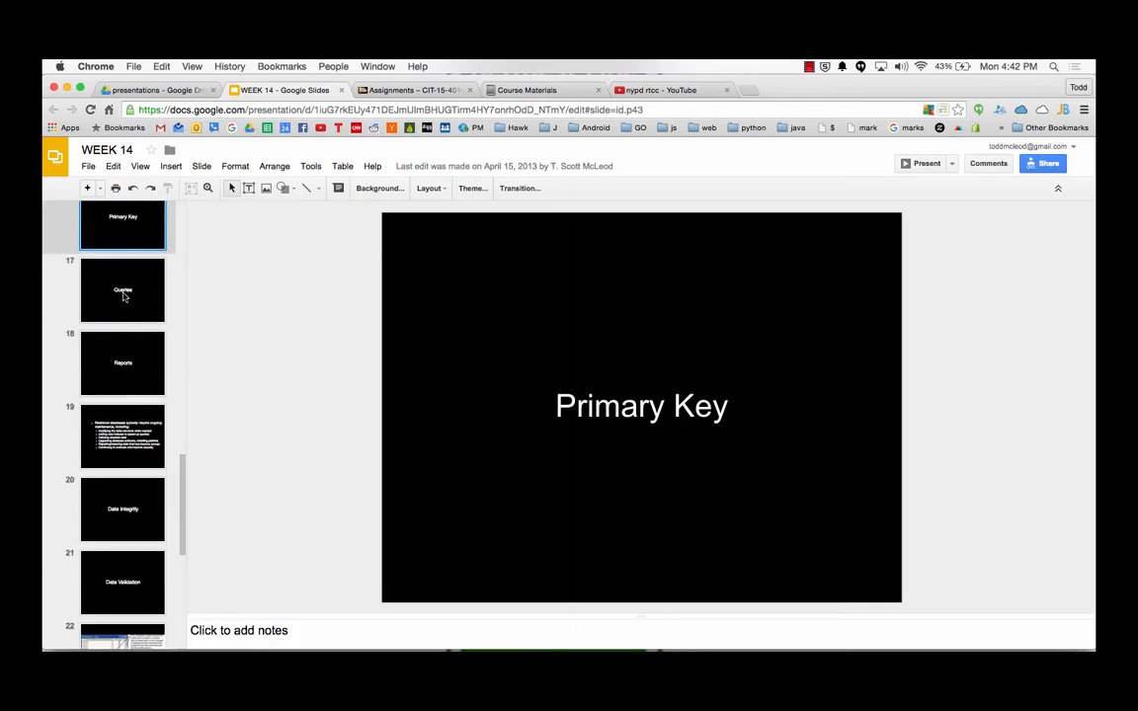
# - Advance through the Queries, Reports and Data Validation slides to the single-user versus client-server slide
pyautogui.click(123, 288)
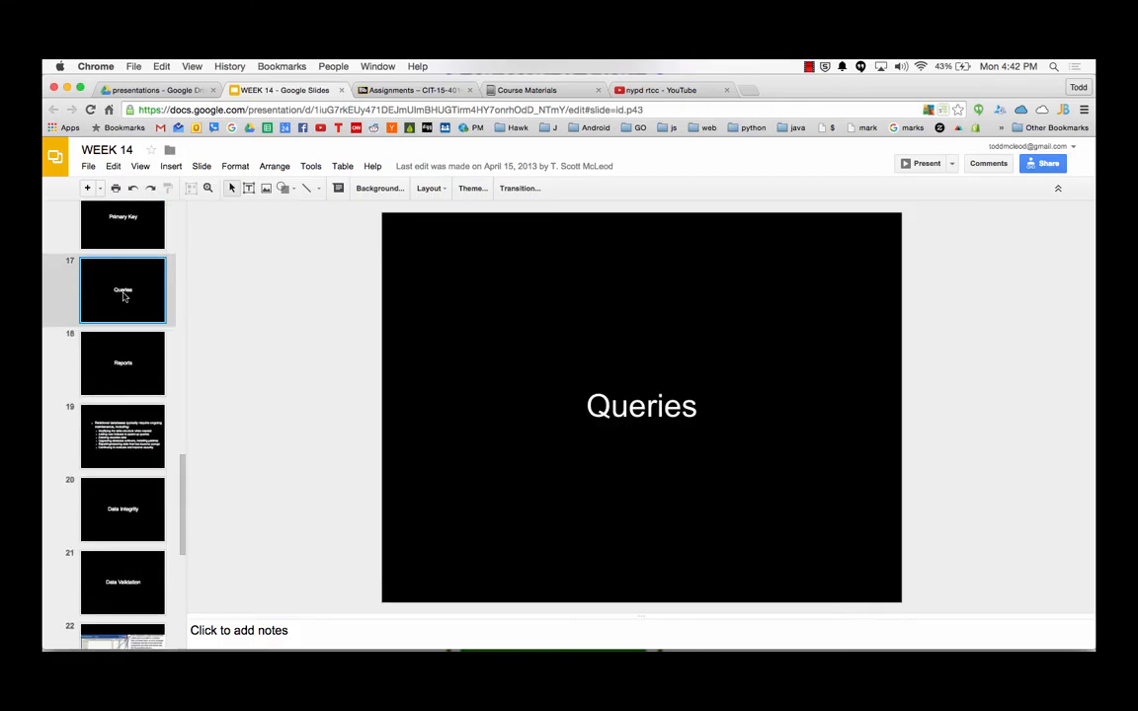
pyautogui.click(123, 364)
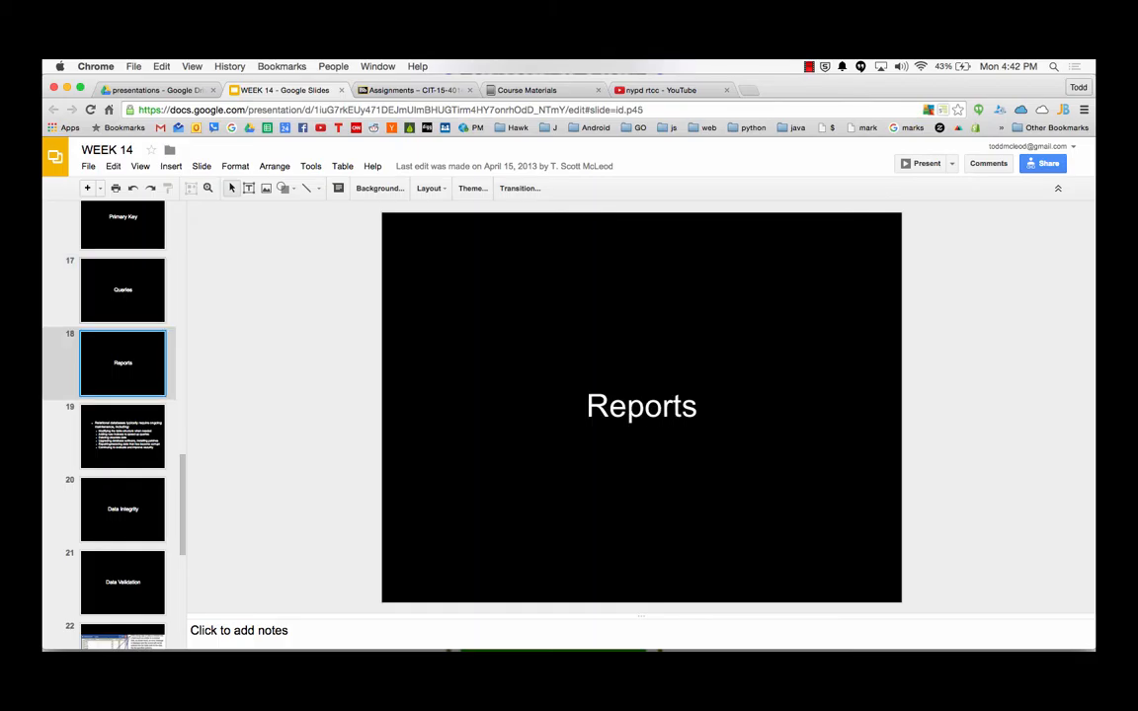
pyautogui.click(123, 436)
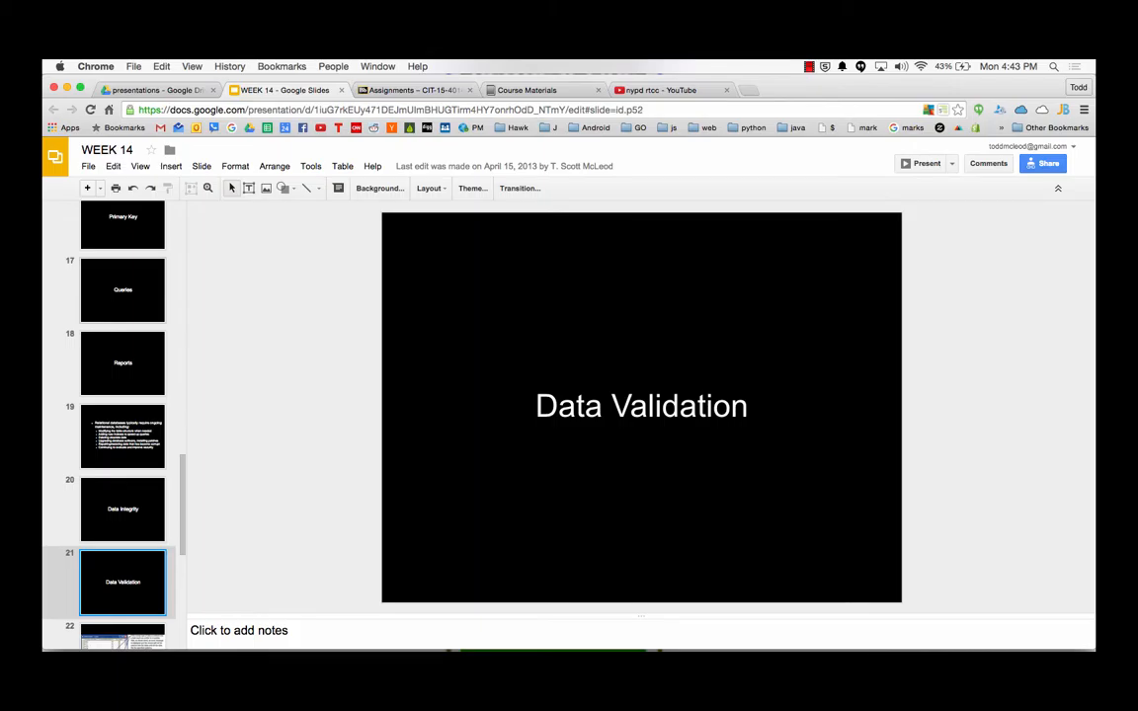
pyautogui.click(122, 597)
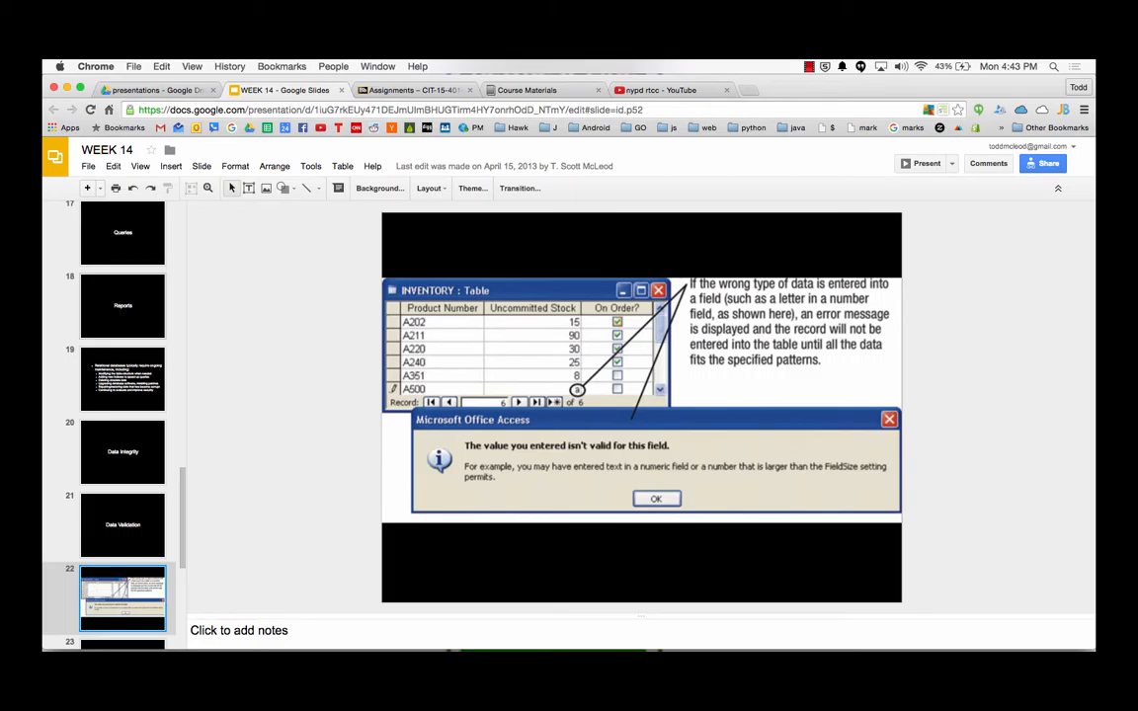
pyautogui.click(123, 596)
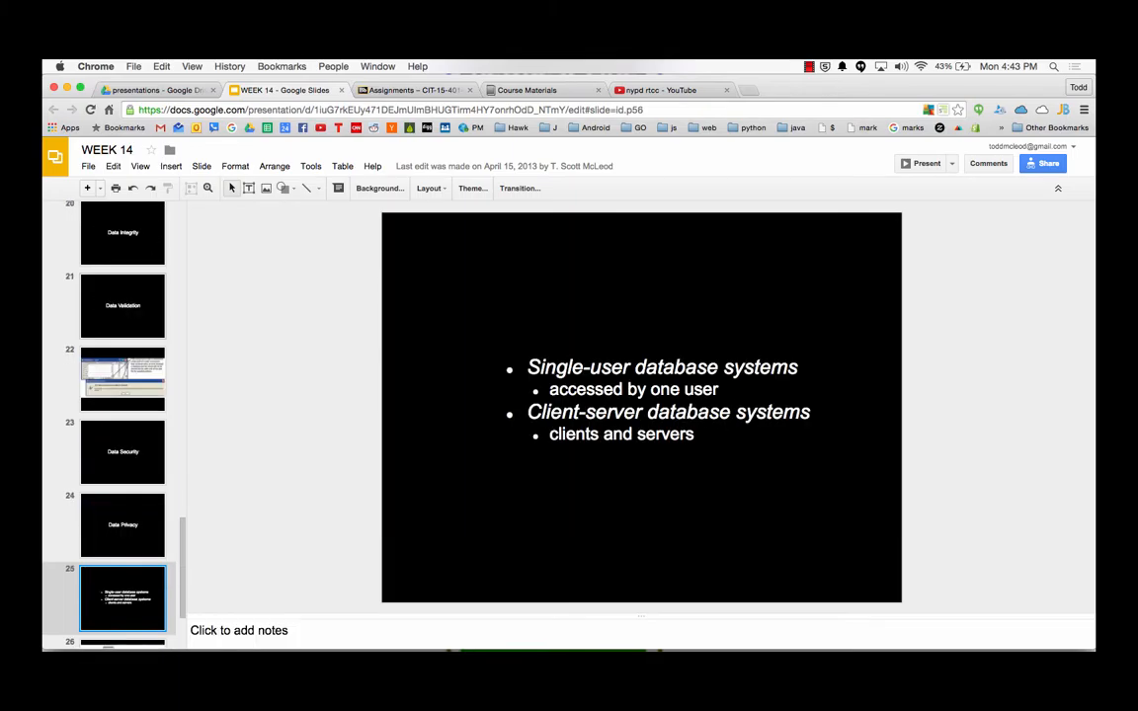
# - Continue through Data Security and Data Privacy past the centralized databases slide
pyautogui.click(122, 450)
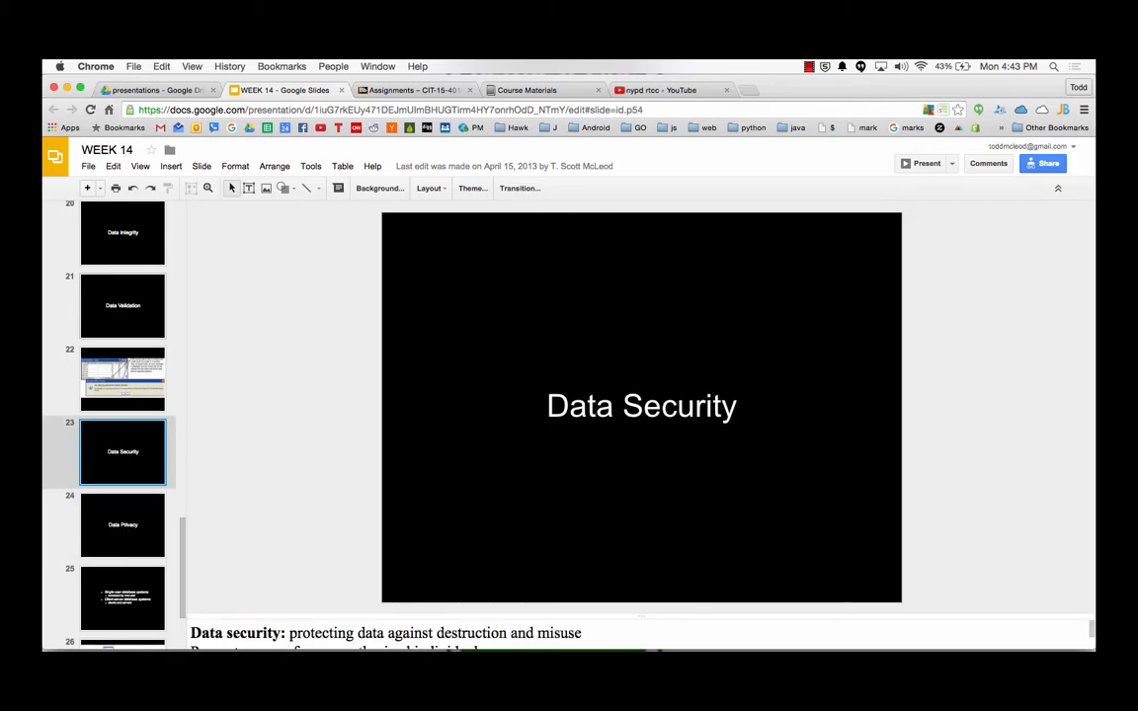
pyautogui.click(123, 525)
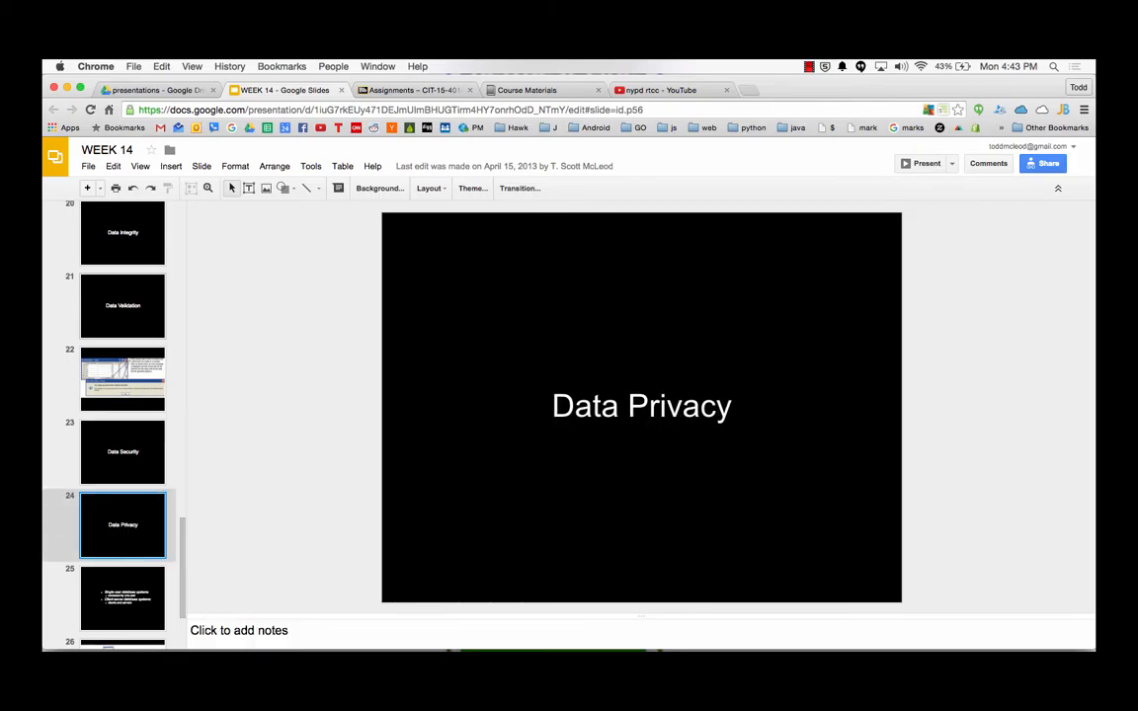
pyautogui.click(123, 597)
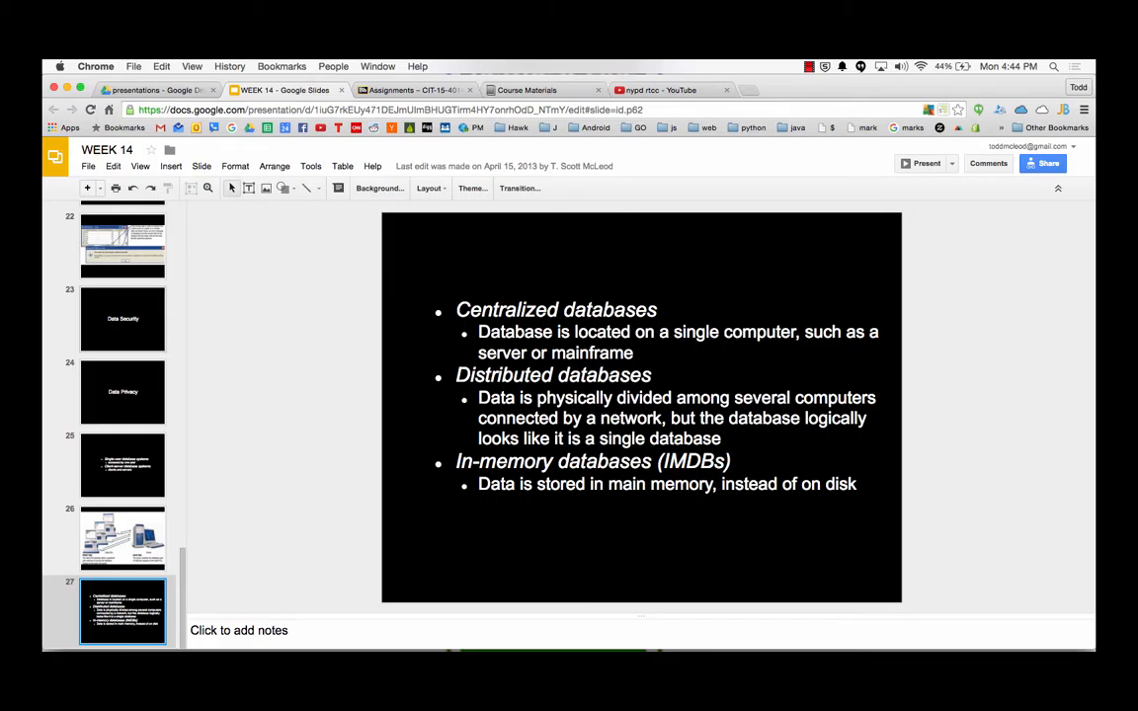
pyautogui.click(759, 91)
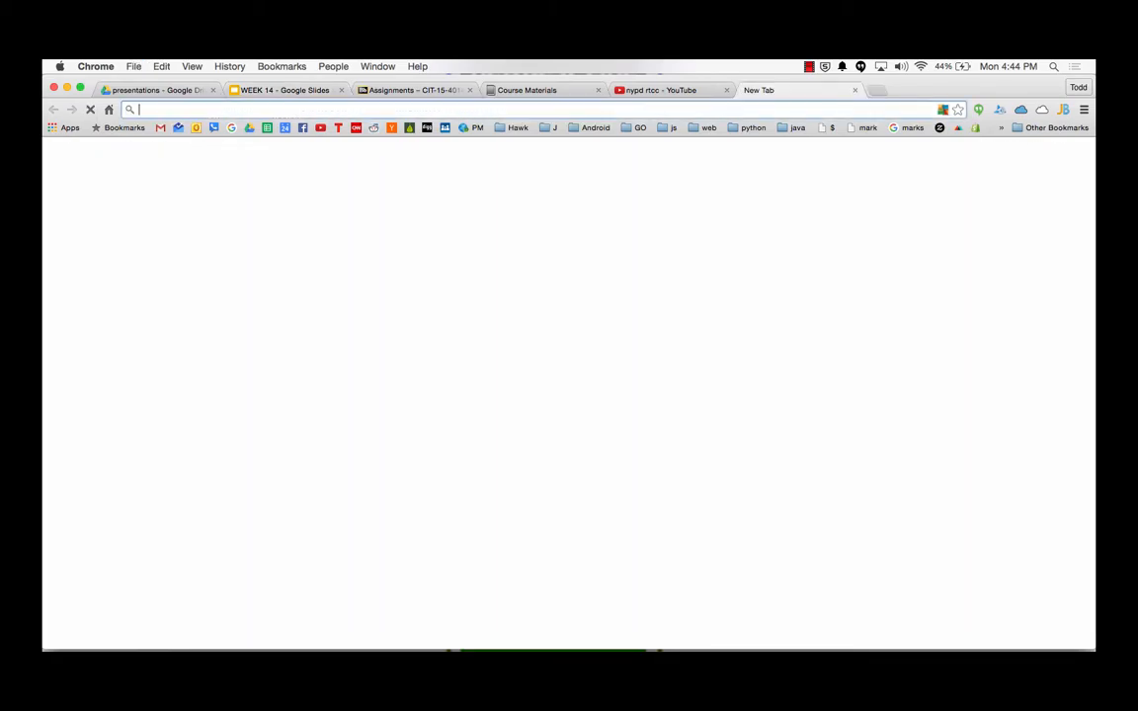
# - Search Google for "no-sql" in the new tab to get a NoSQL definition
pyautogui.write('no')
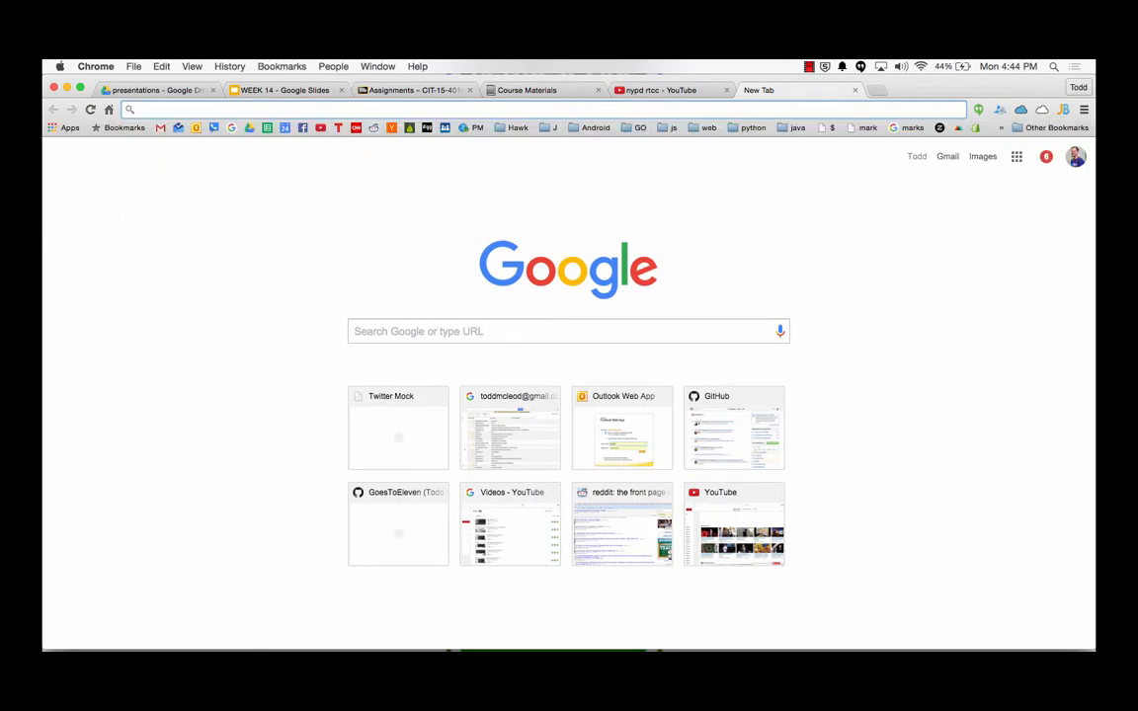
pyautogui.click(395, 109)
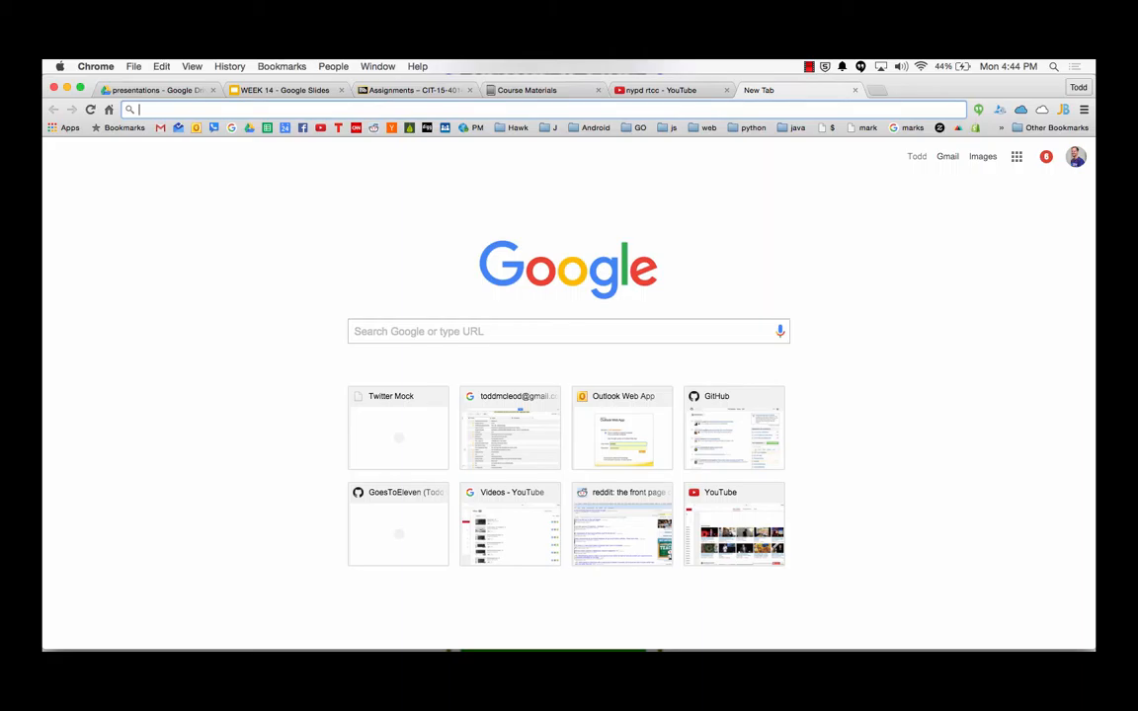
pyautogui.write('no-sql')
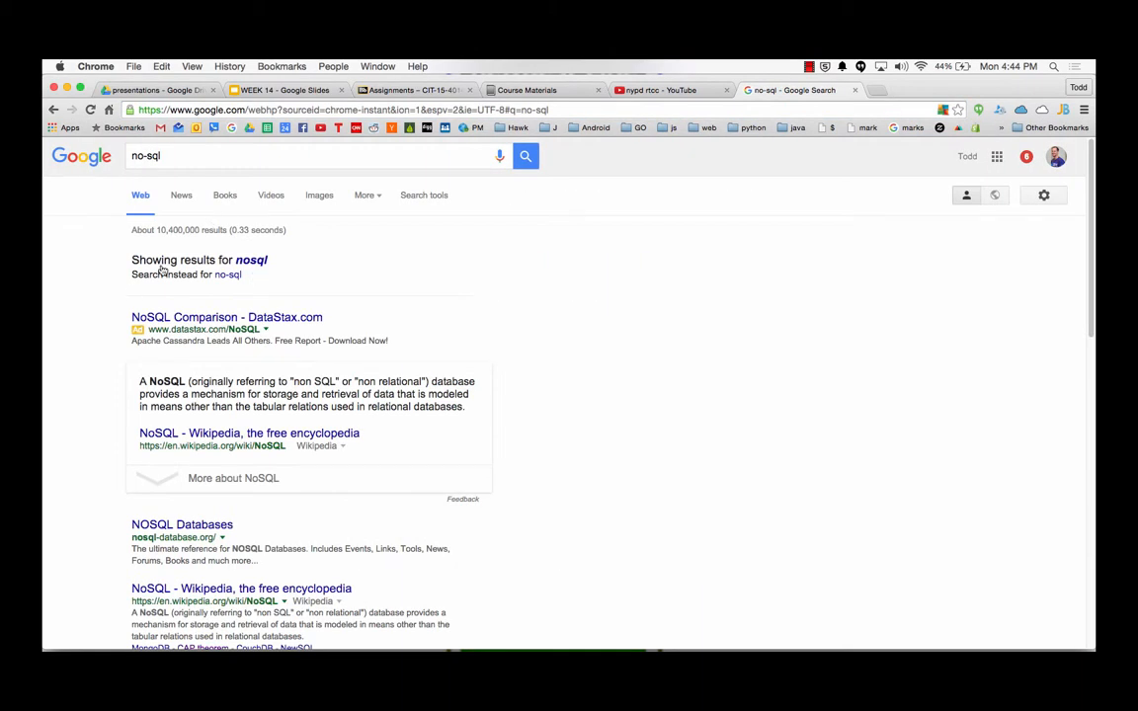
pyautogui.moveTo(249, 433)
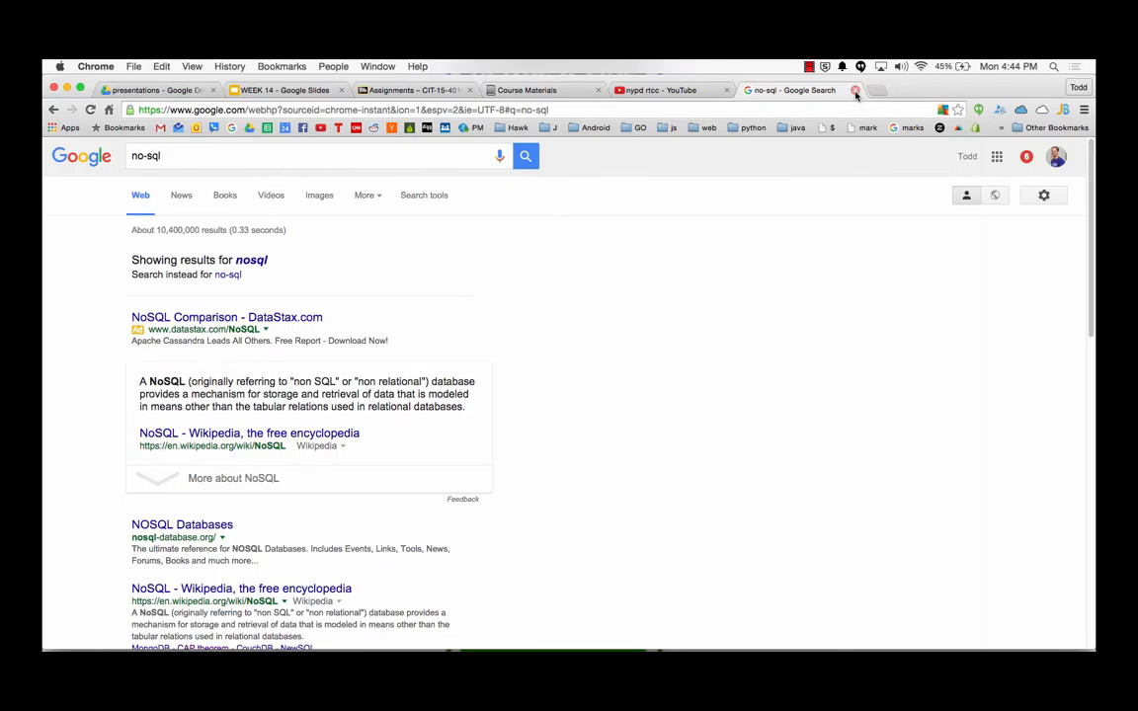
# - Go to cloud.google.com and open the Cloud SQL page from the Products menu in a new tab
pyautogui.click(285, 91)
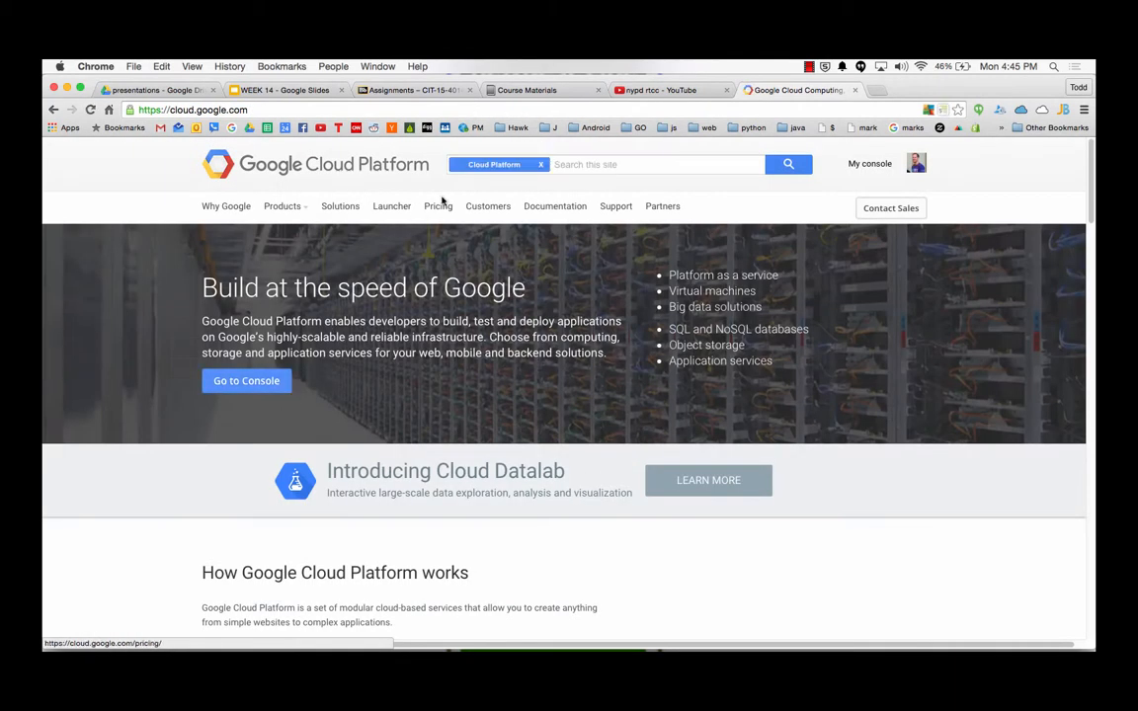
pyautogui.click(283, 205)
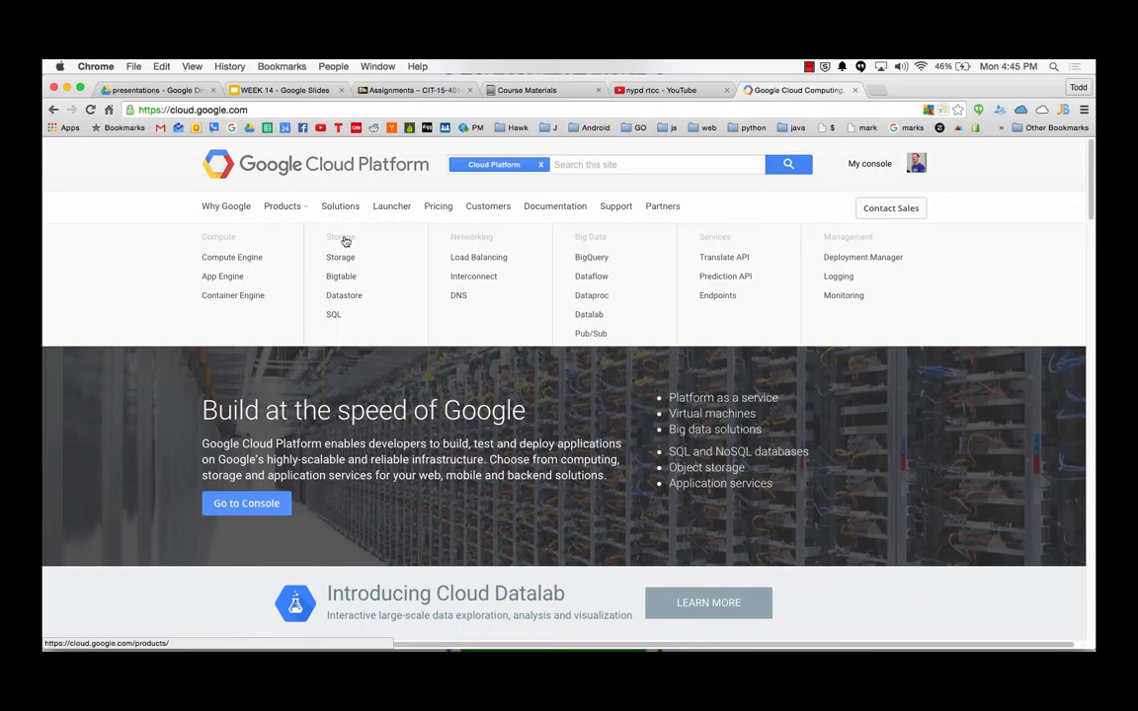
pyautogui.moveTo(339, 257)
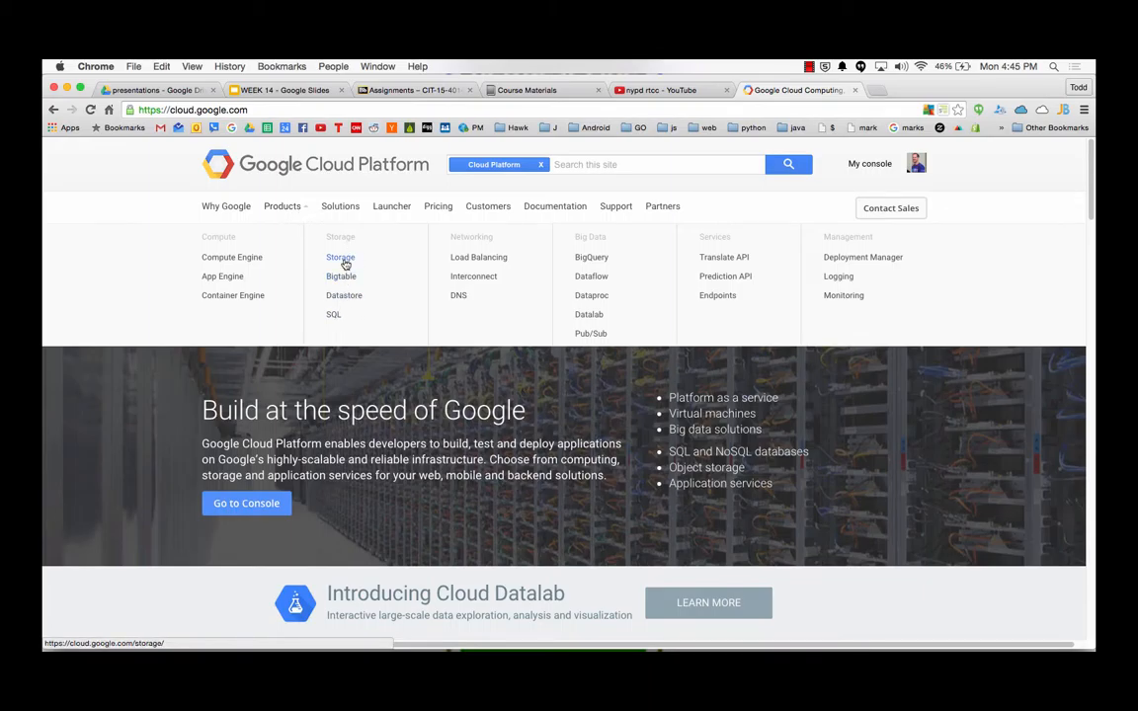
pyautogui.moveTo(340, 277)
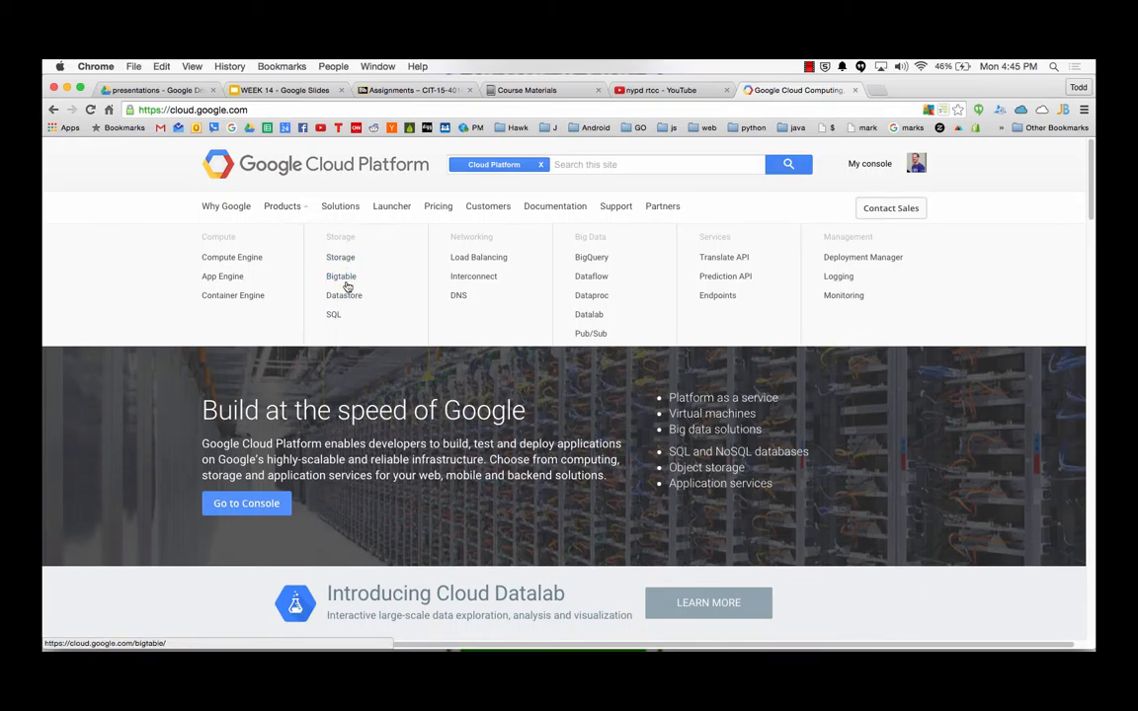
pyautogui.moveTo(344, 296)
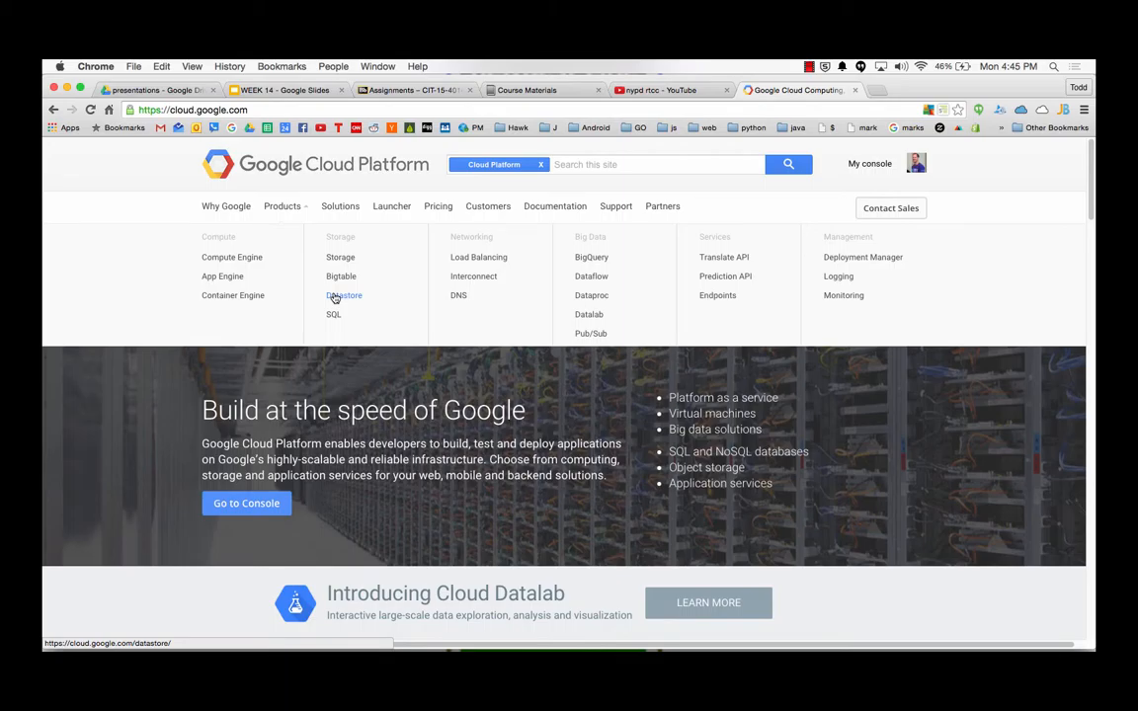
pyautogui.moveTo(334, 314)
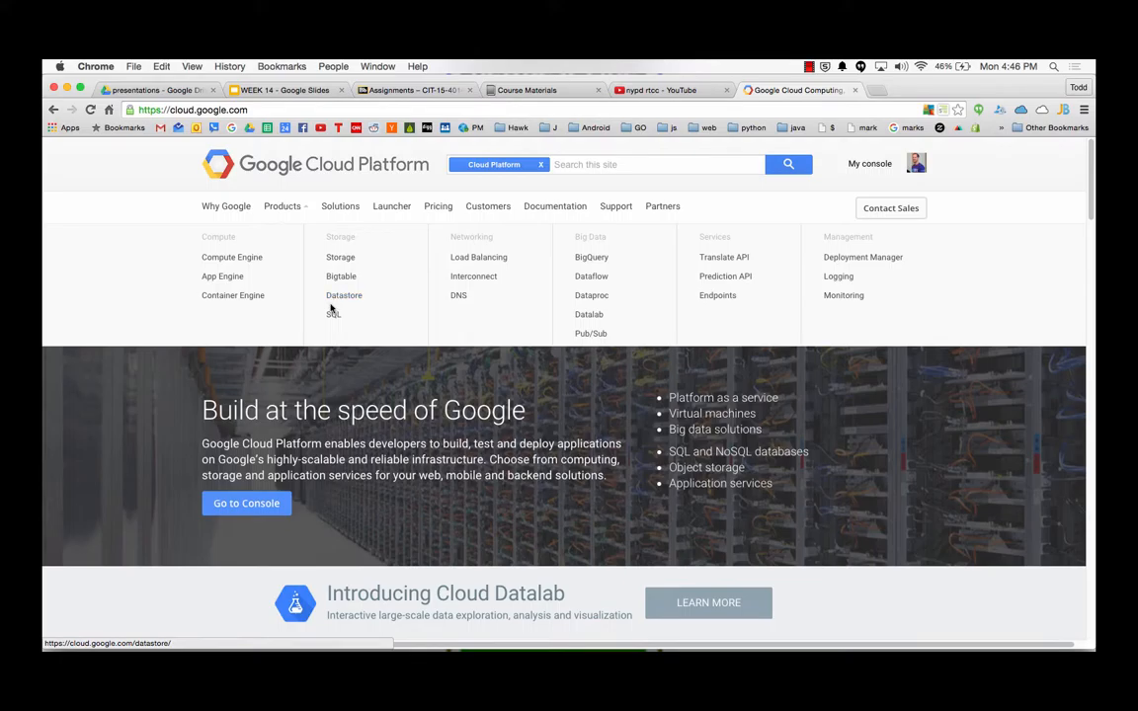
pyautogui.moveTo(332, 316)
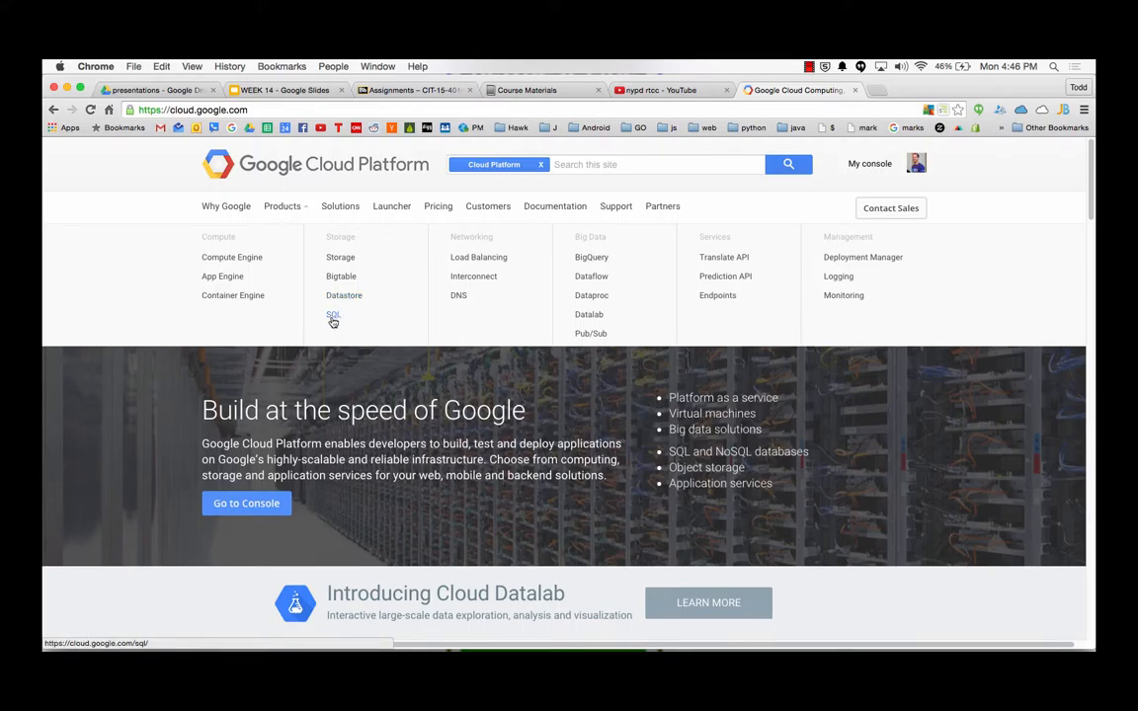
pyautogui.click(332, 315)
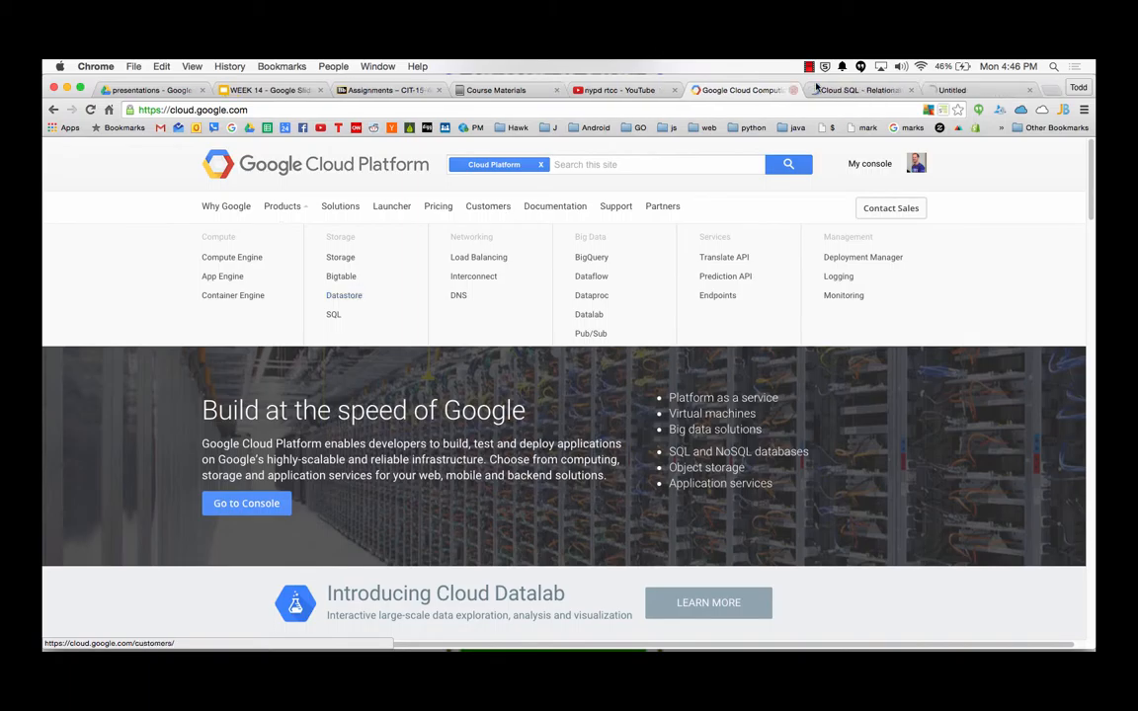
# - On the Cloud SQL page, highlight the phrase "relational MySQL databases" in the description
pyautogui.click(334, 314)
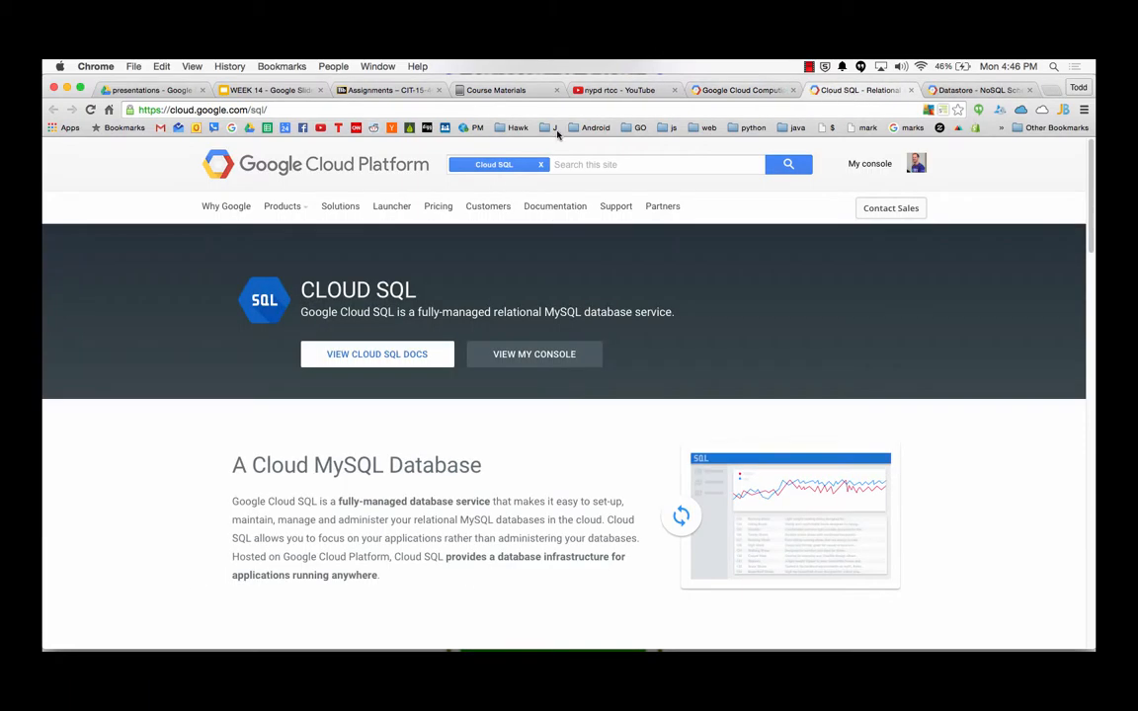
pyautogui.scroll(-3)
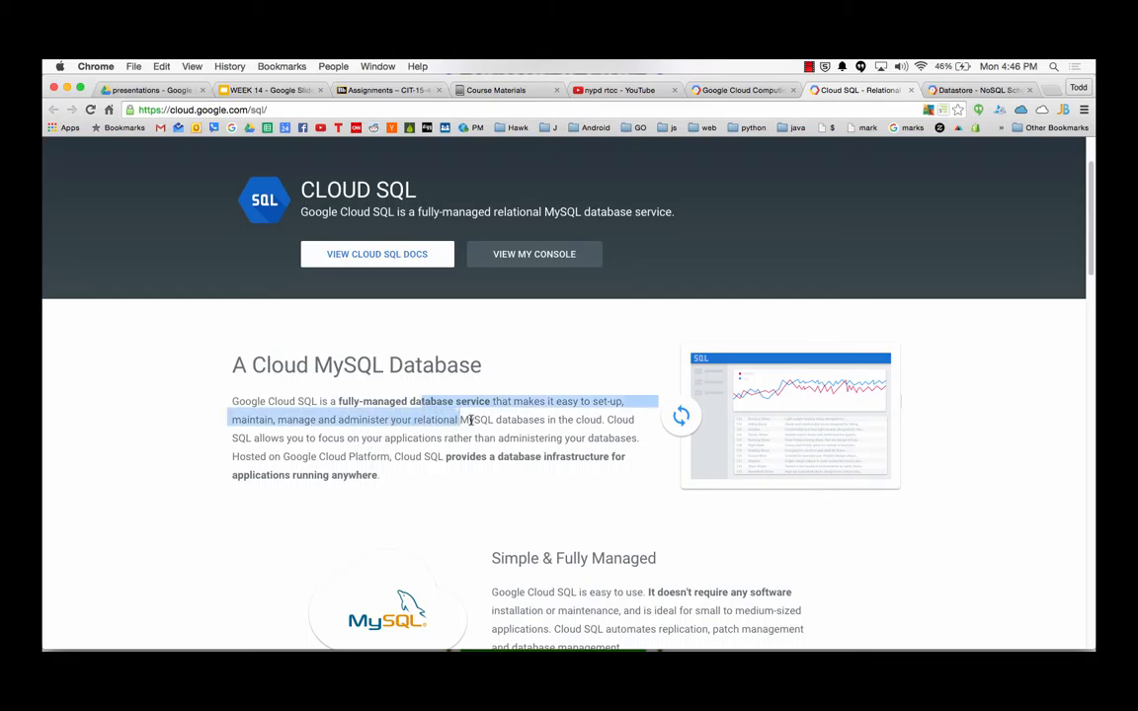
pyautogui.click(415, 419)
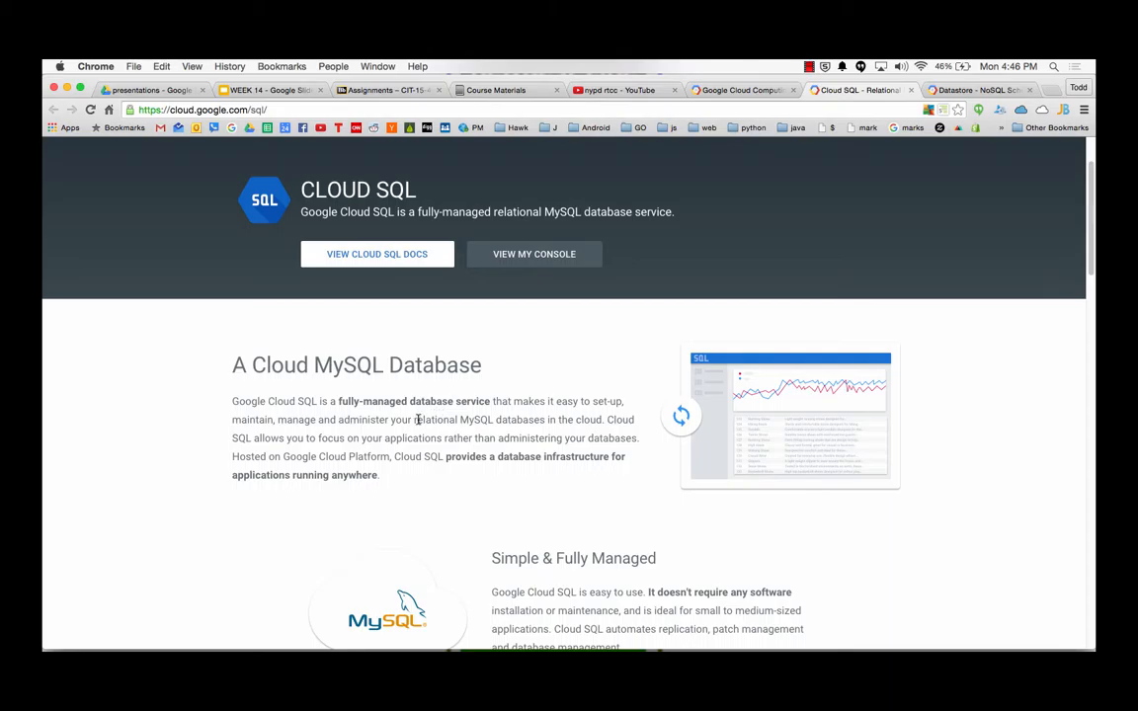
pyautogui.moveTo(413, 419); pyautogui.dragTo(550, 419)
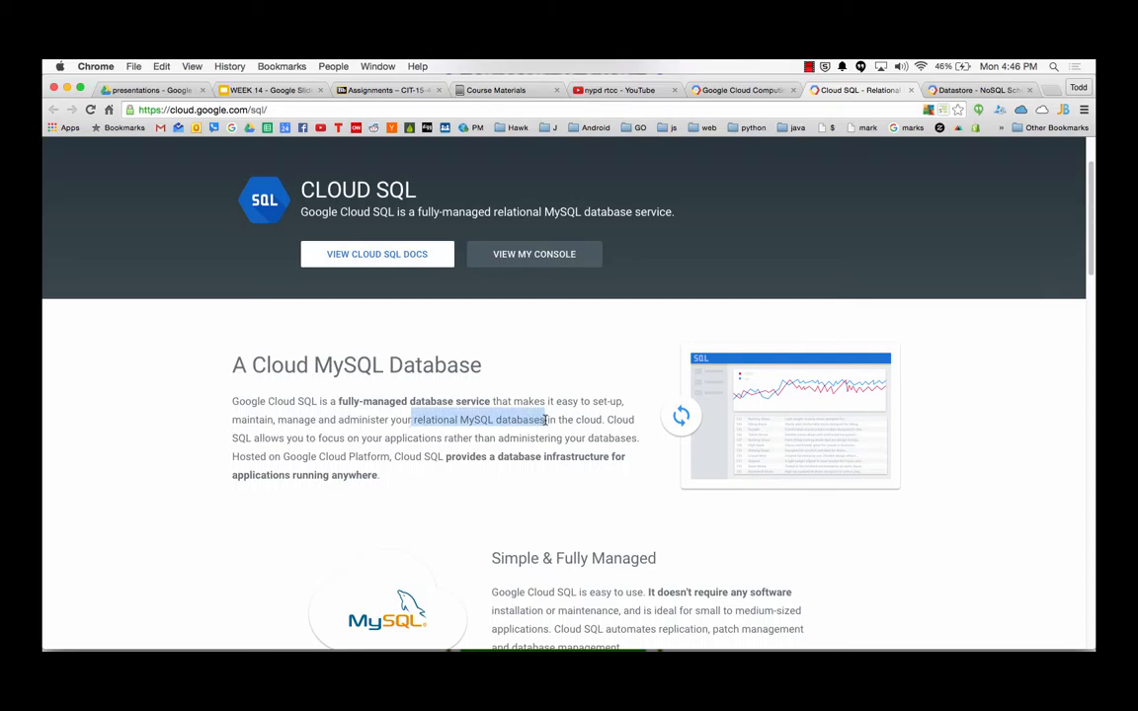
pyautogui.moveTo(552, 419); pyautogui.dragTo(458, 457)
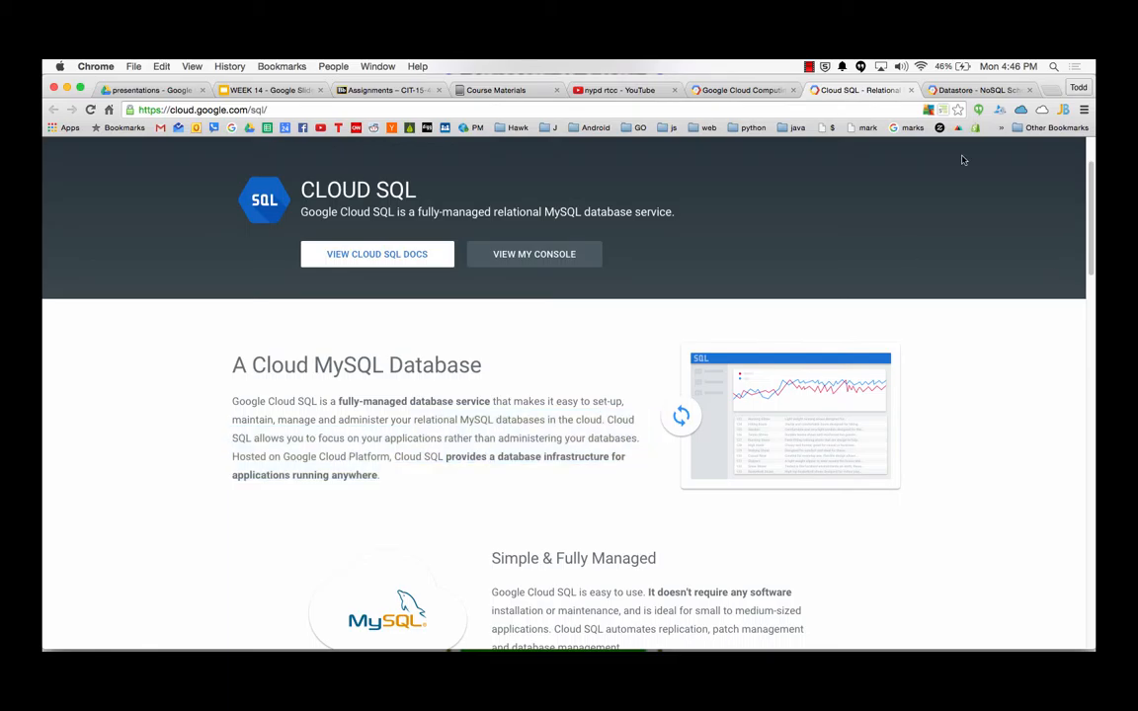
# - On the Cloud Datastore page, highlight the words "highly-scalable NoSQL"
pyautogui.click(974, 91)
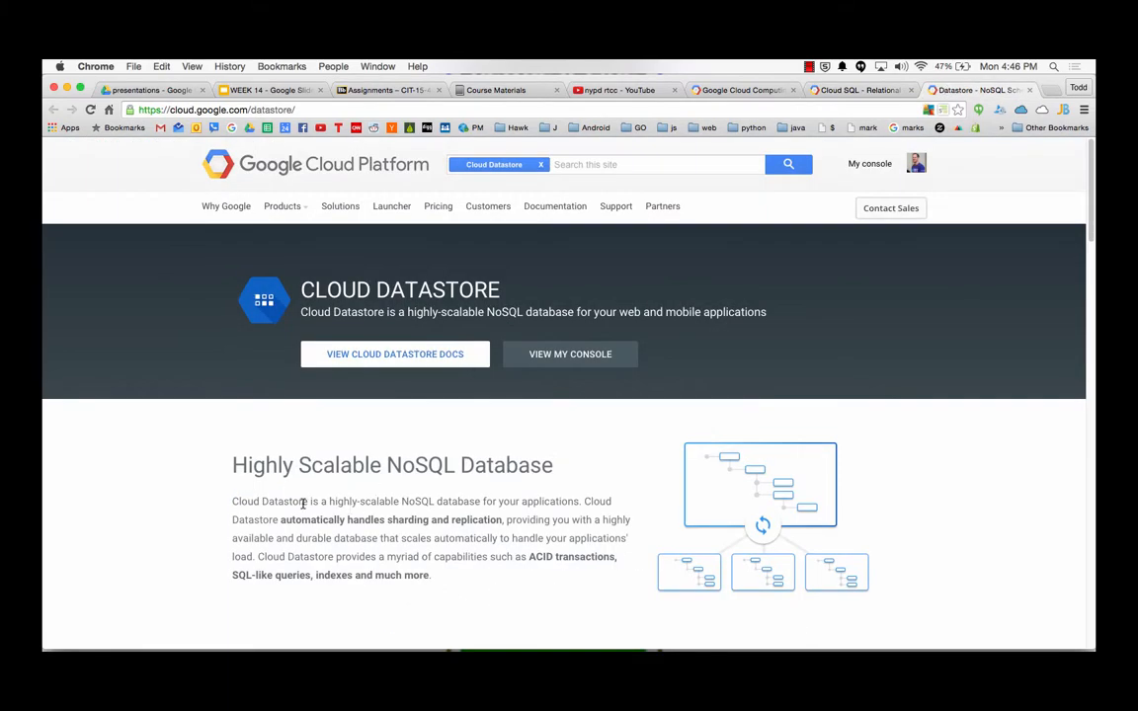
pyautogui.scroll(-3)
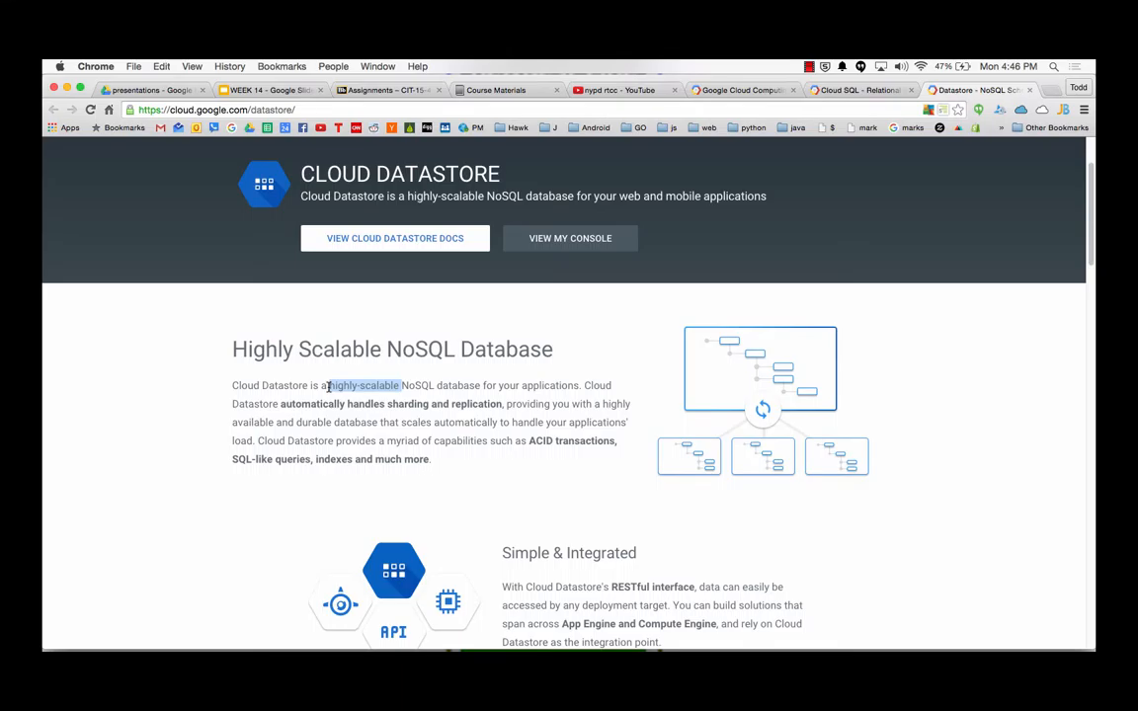
pyautogui.moveTo(330, 385); pyautogui.dragTo(334, 444)
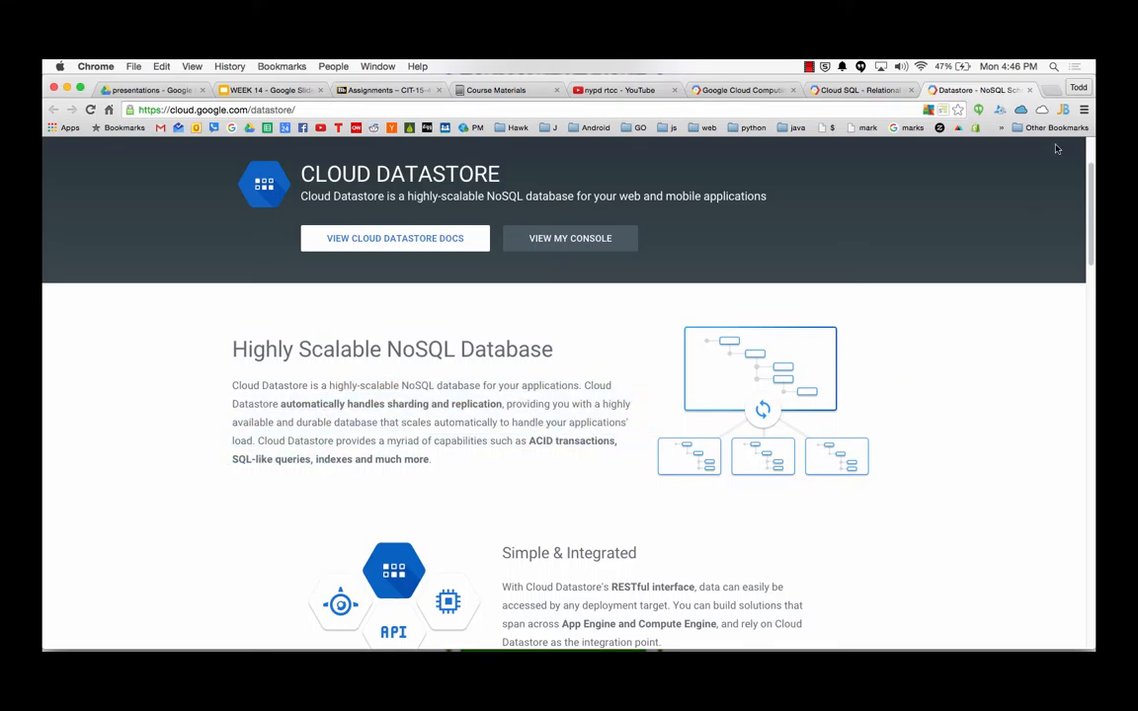
pyautogui.click(857, 91)
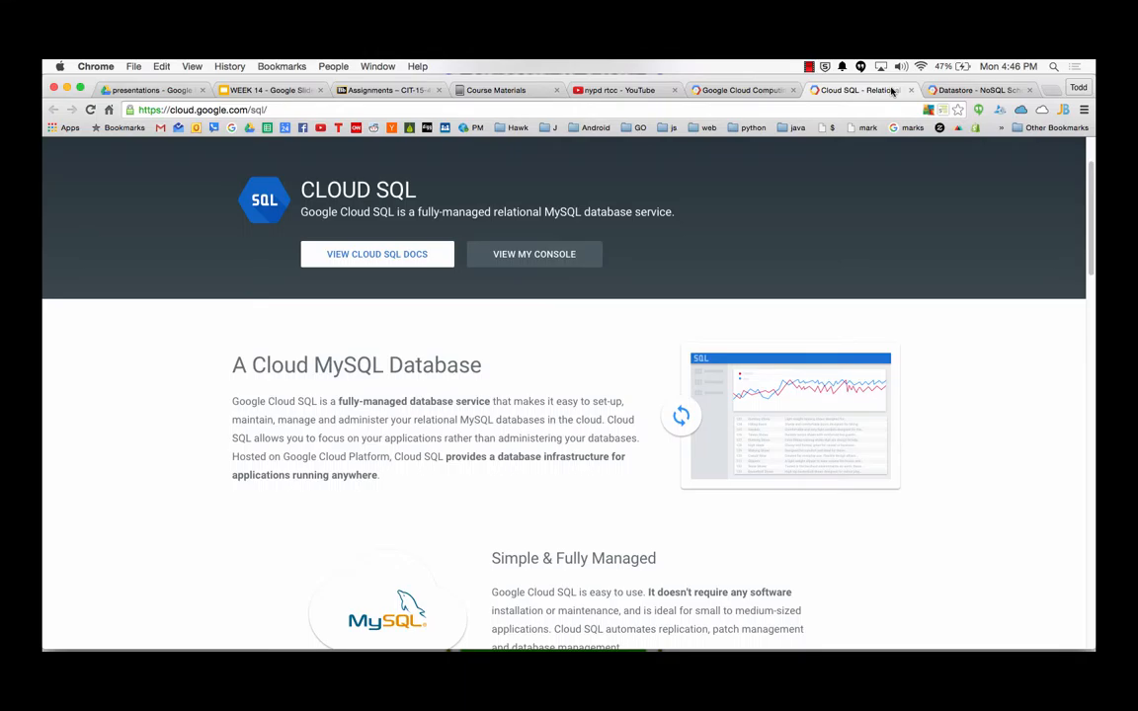
# - Flip between the Cloud SQL and Cloud Datastore pages to compare the two services
pyautogui.click(973, 90)
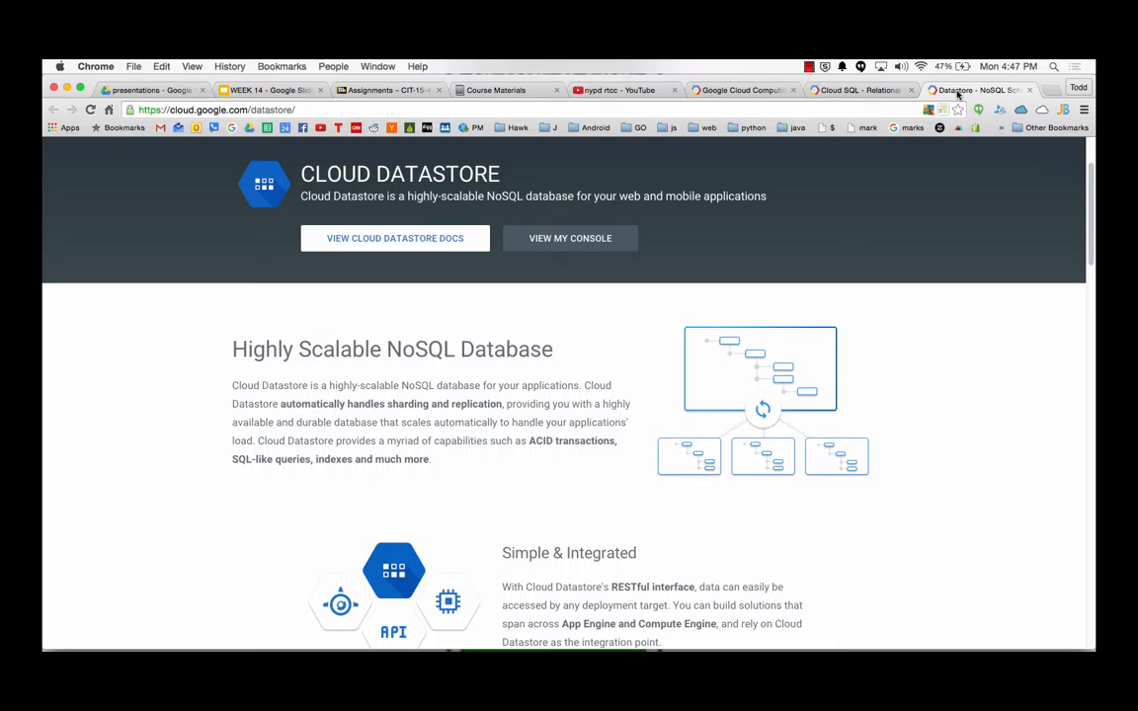
pyautogui.click(856, 91)
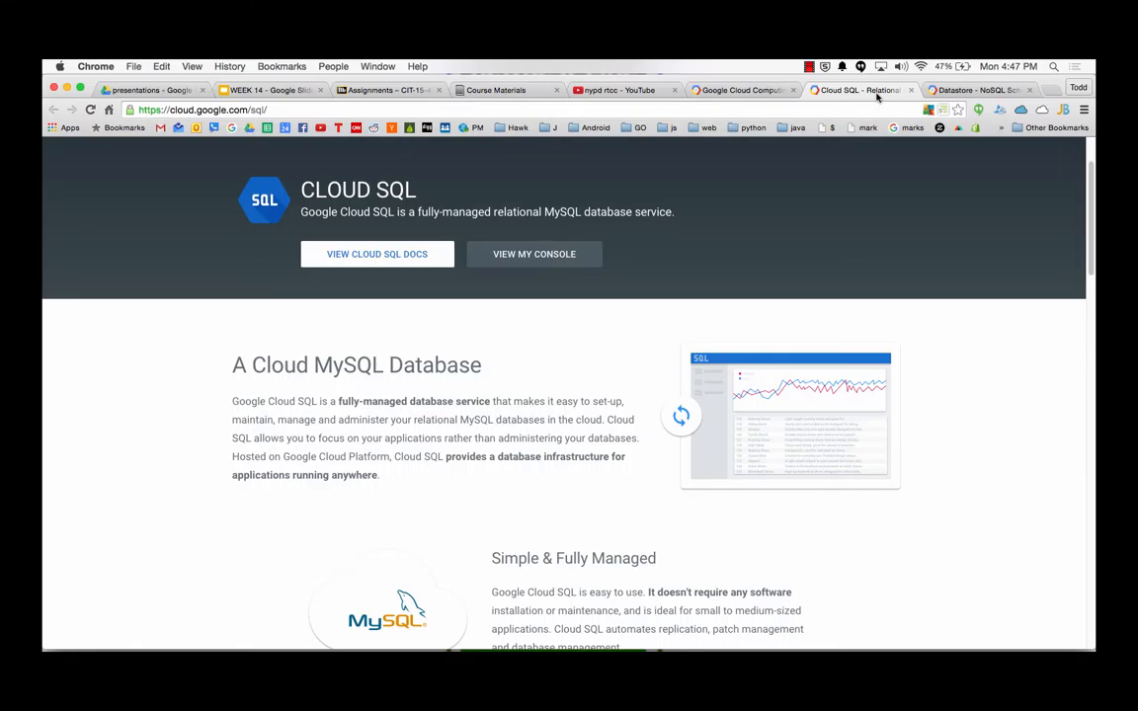
pyautogui.click(976, 91)
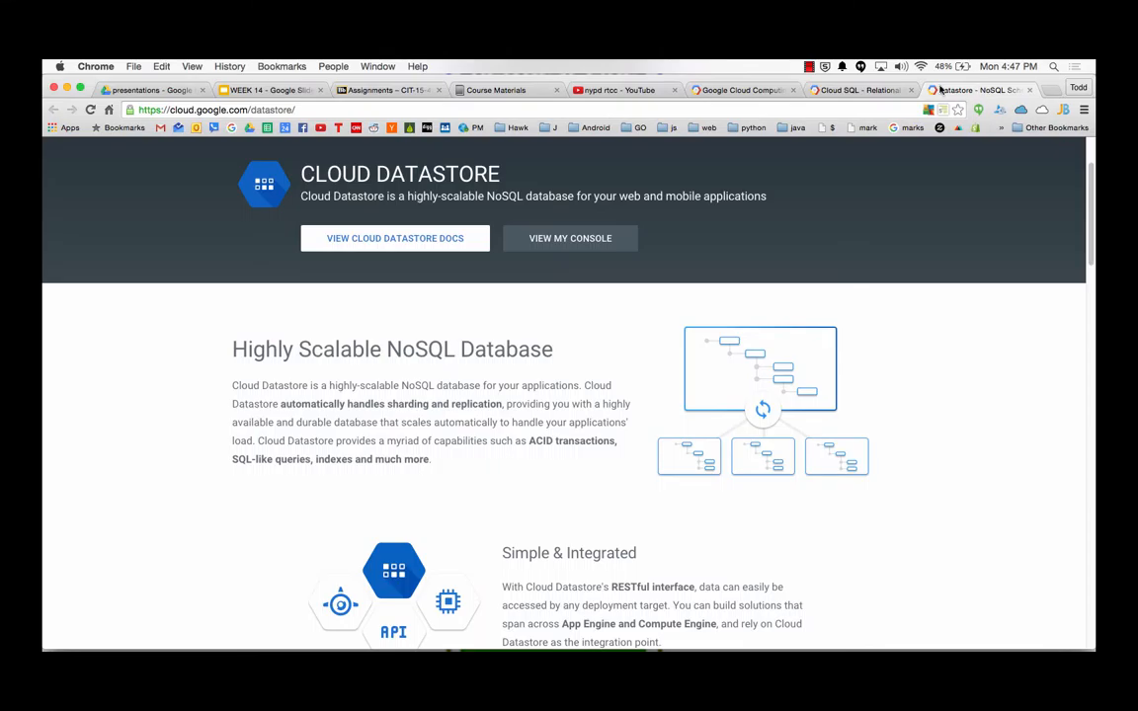
pyautogui.click(857, 91)
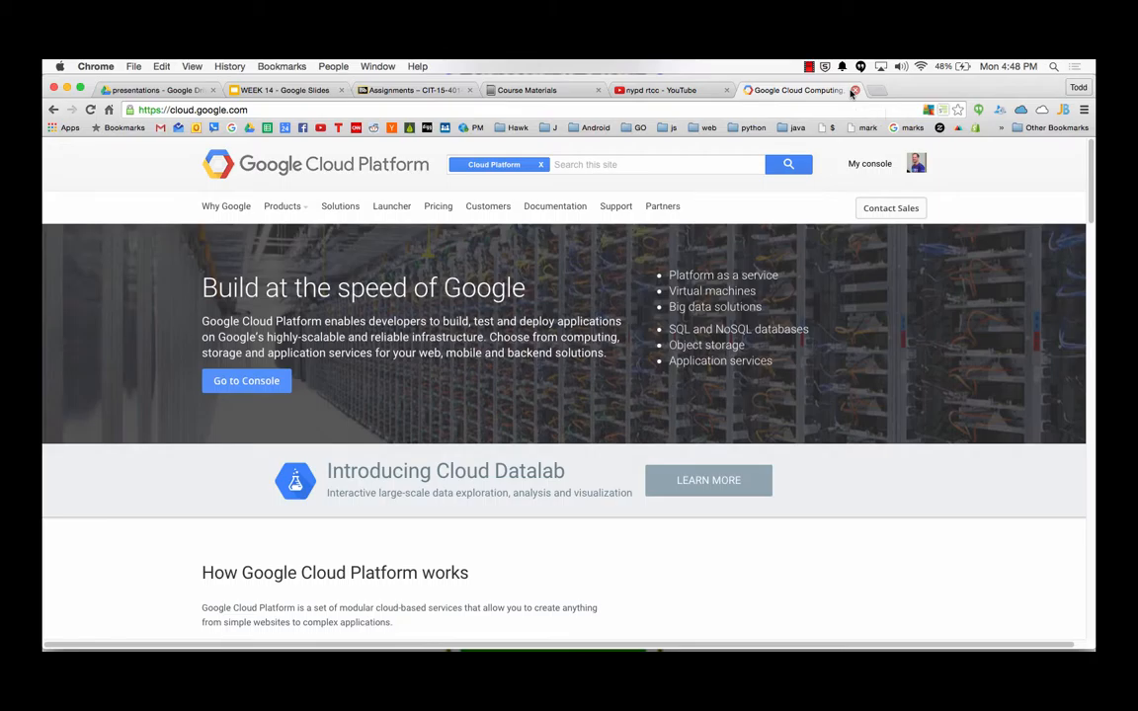
# - Return to the nypd rtcc YouTube results and close the Google Cloud Platform tab
pyautogui.click(672, 91)
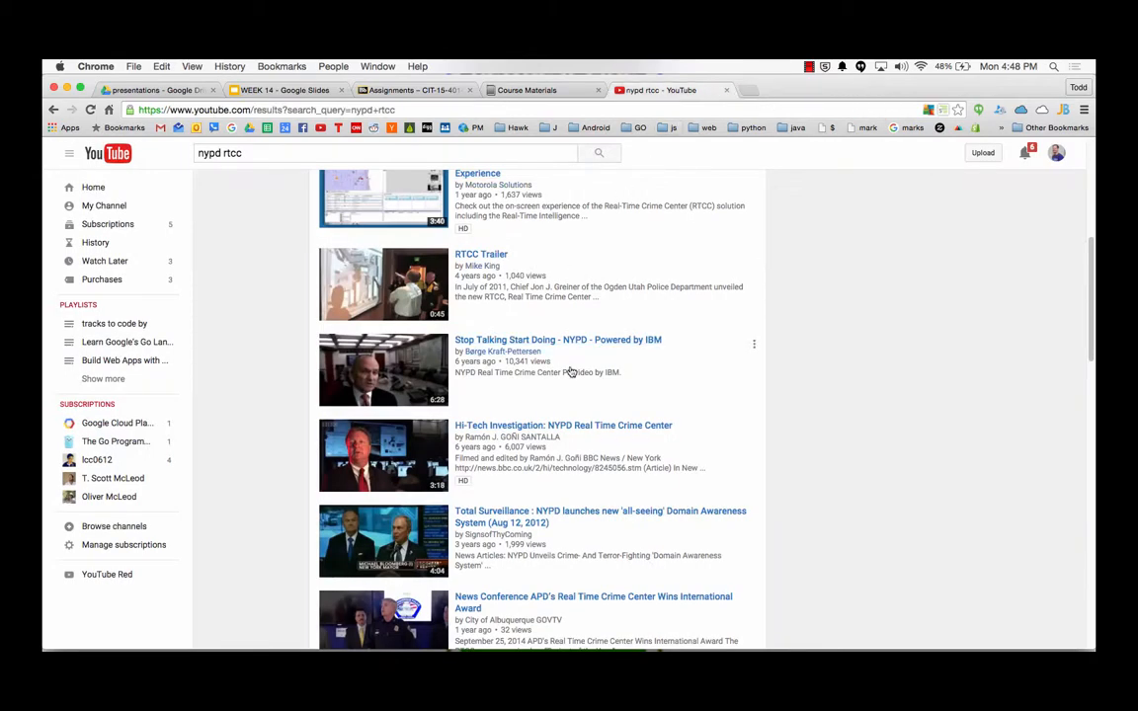
pyautogui.moveTo(680, 161)
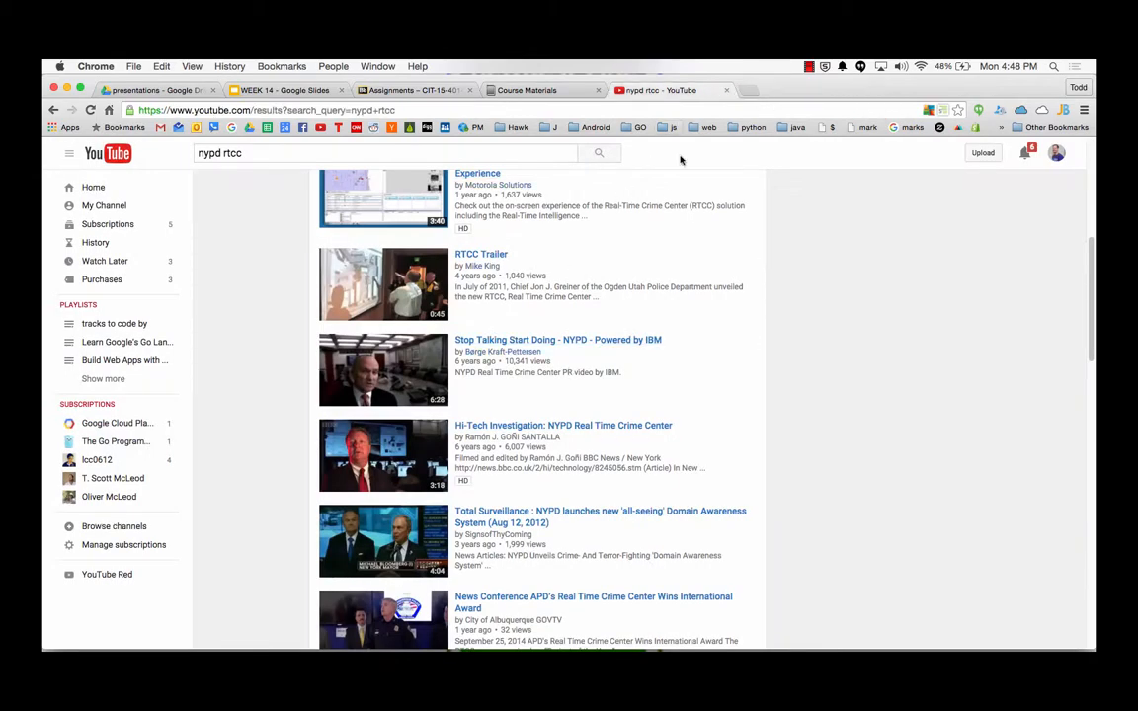
pyautogui.click(810, 67)
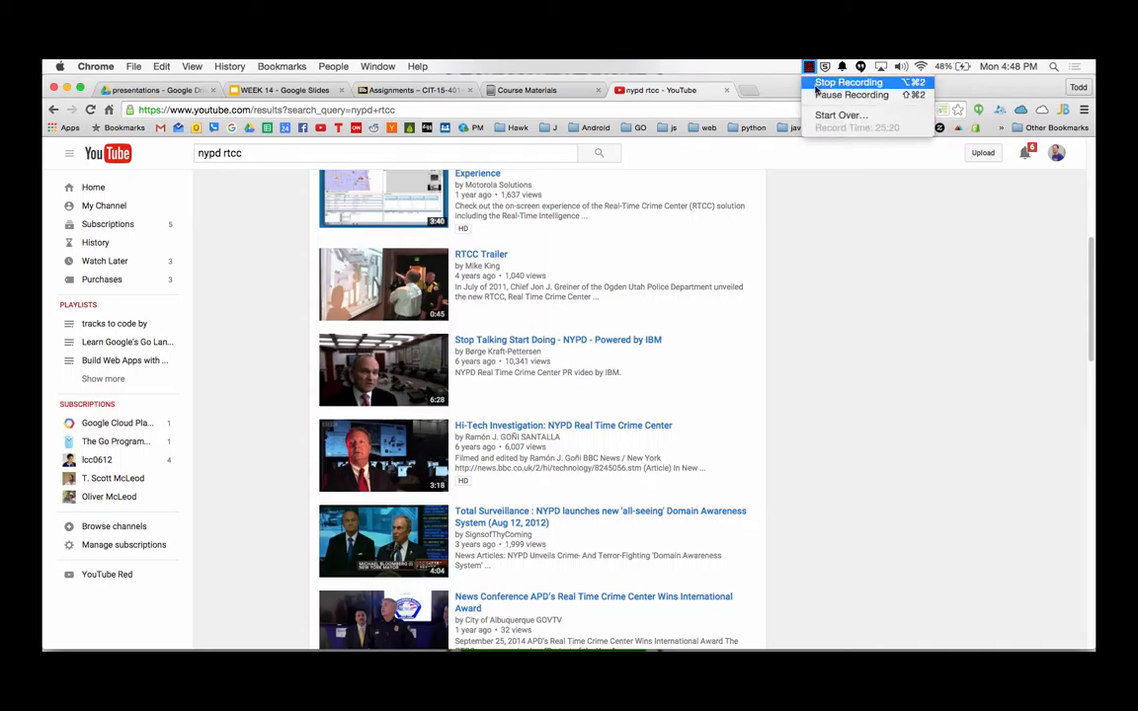